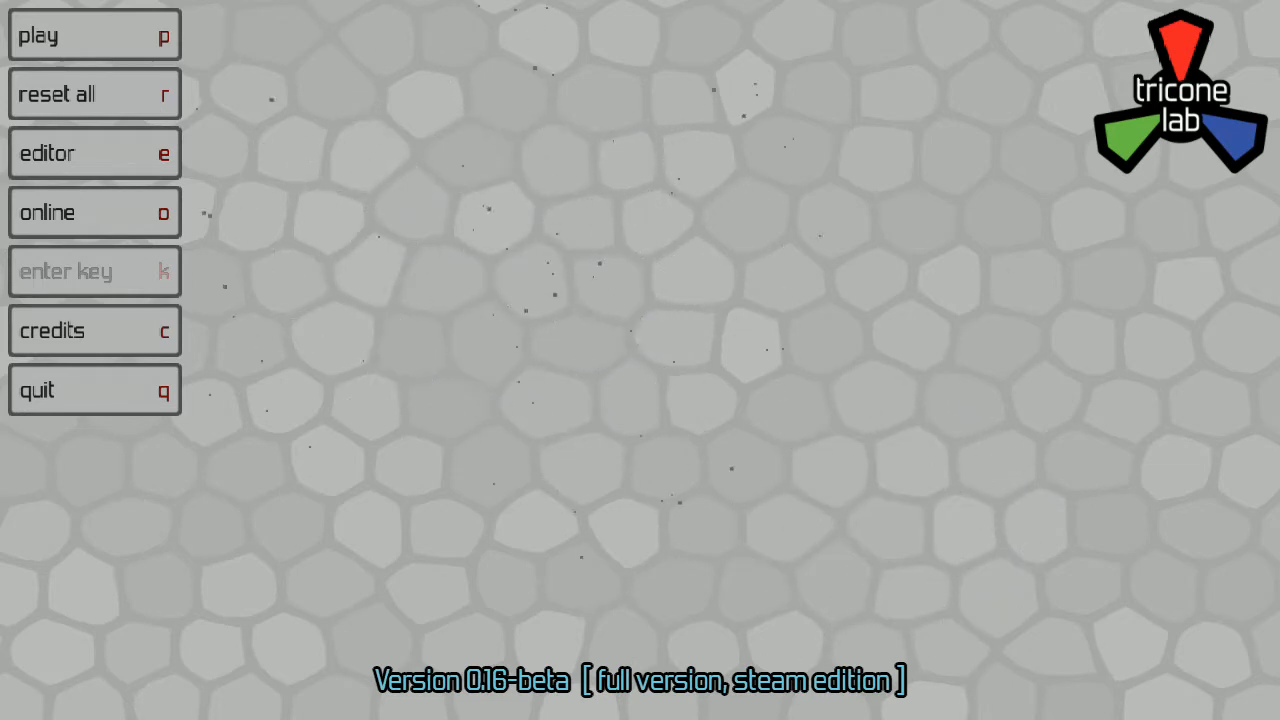
Reset all level completion progress, confirming and dismissing the reset notice
left_click(94, 35)
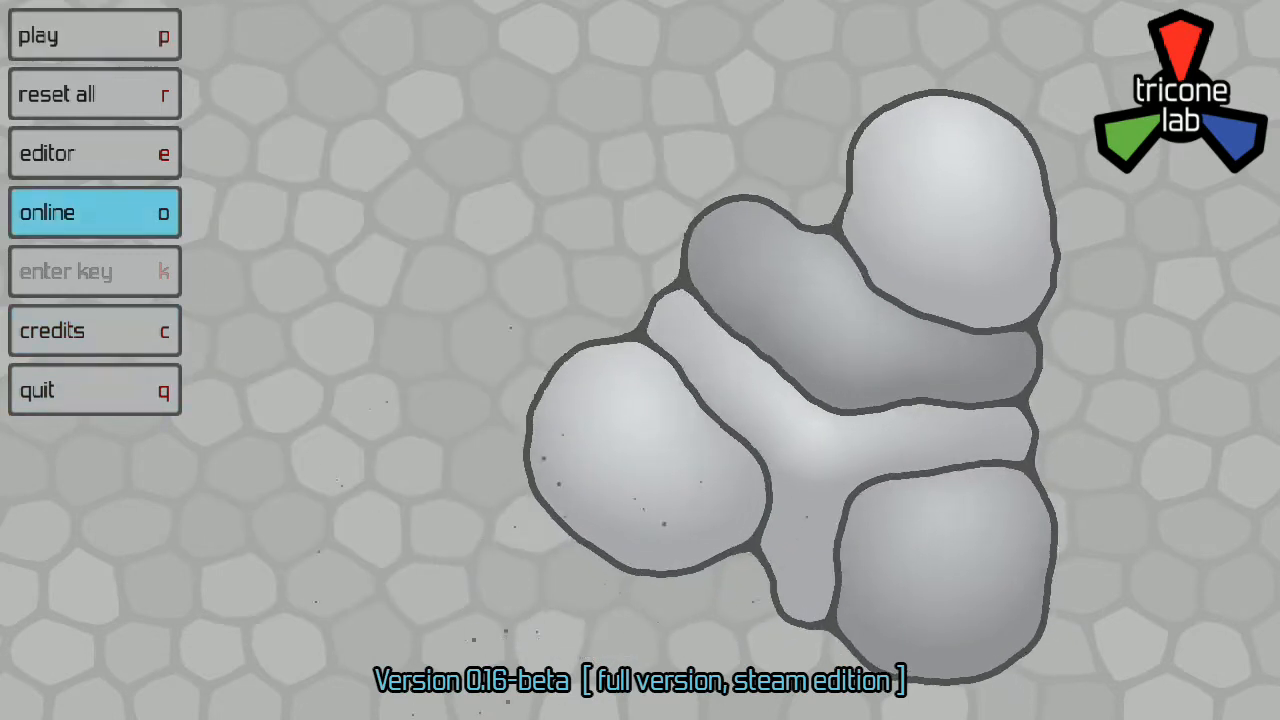
left_click(93, 93)
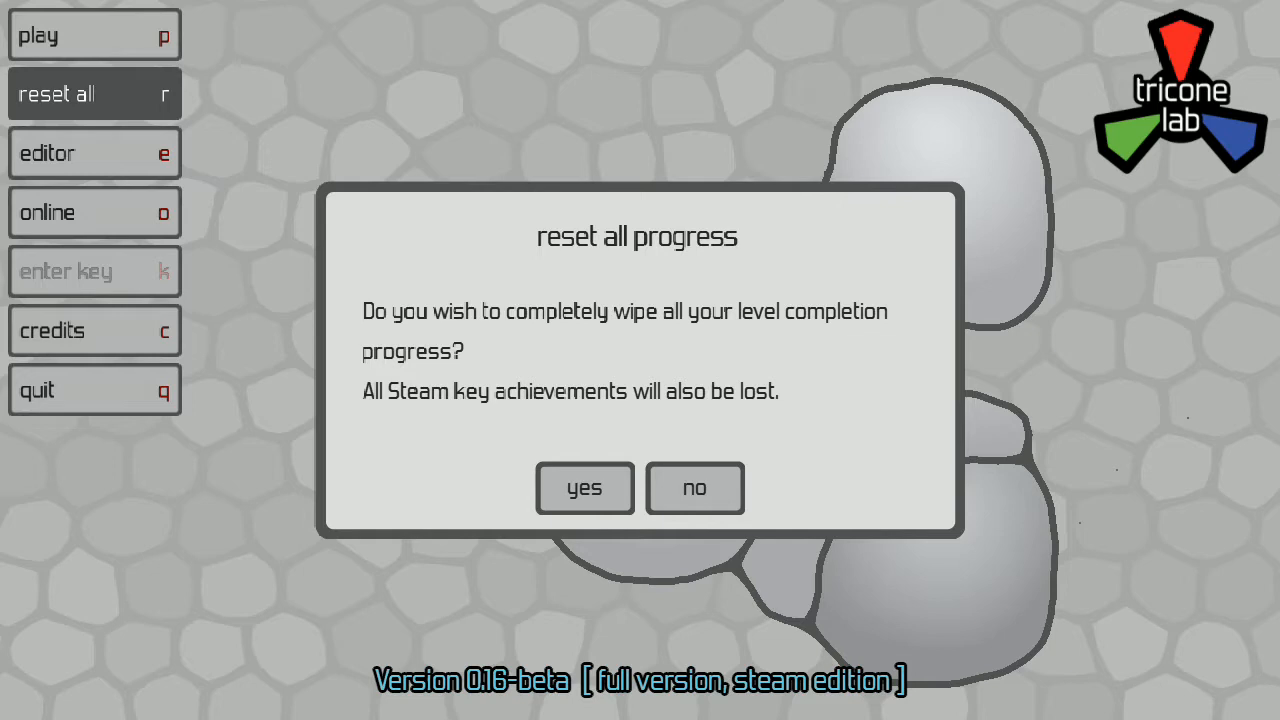
mouse_move(584, 489)
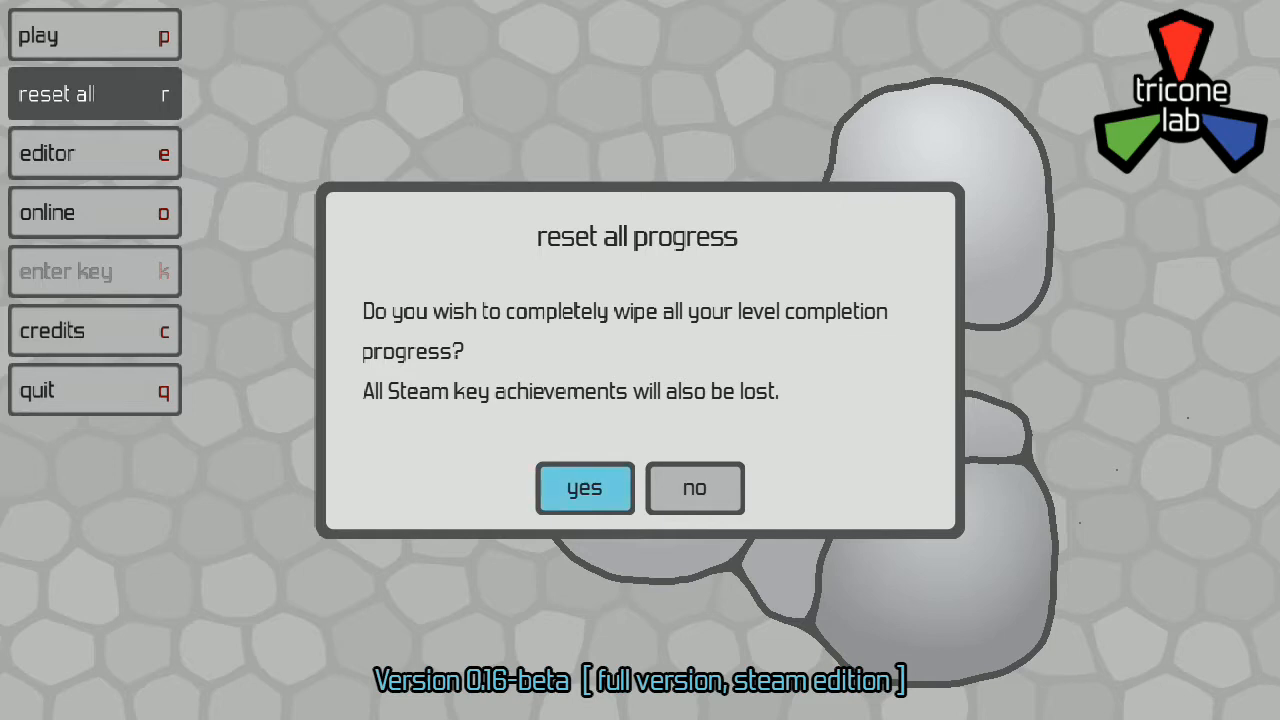
left_click(584, 488)
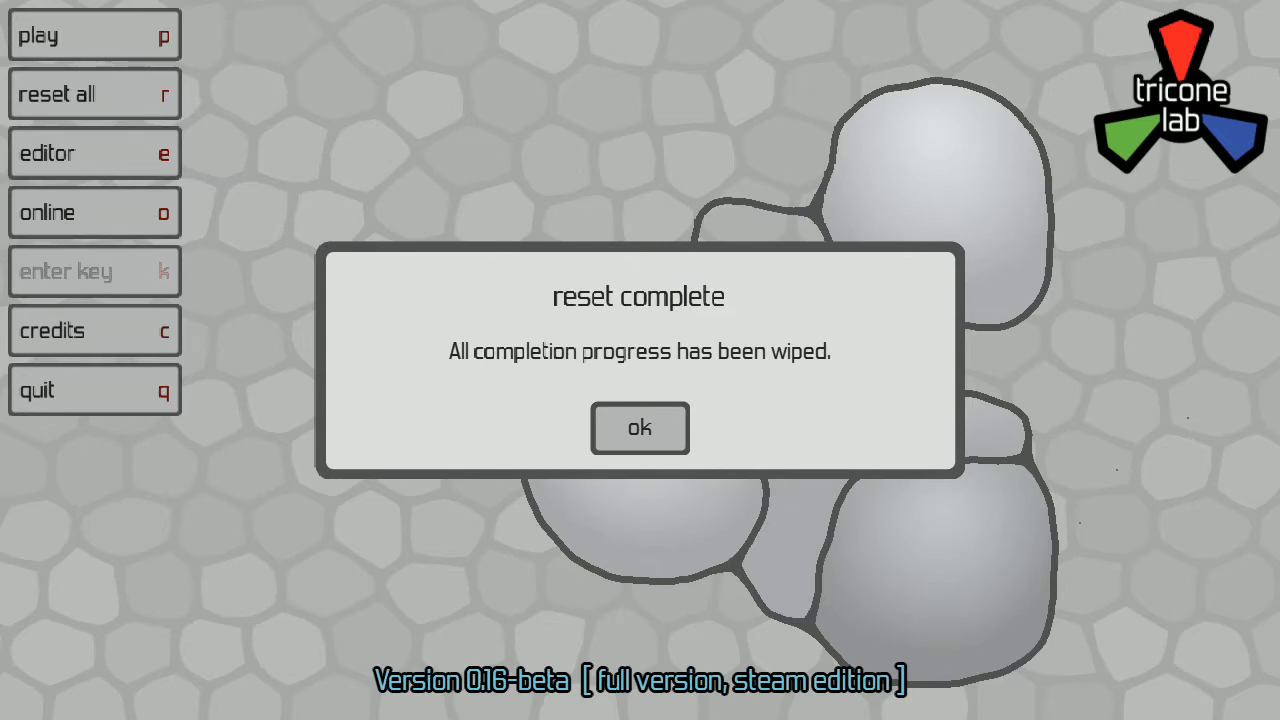
left_click(639, 428)
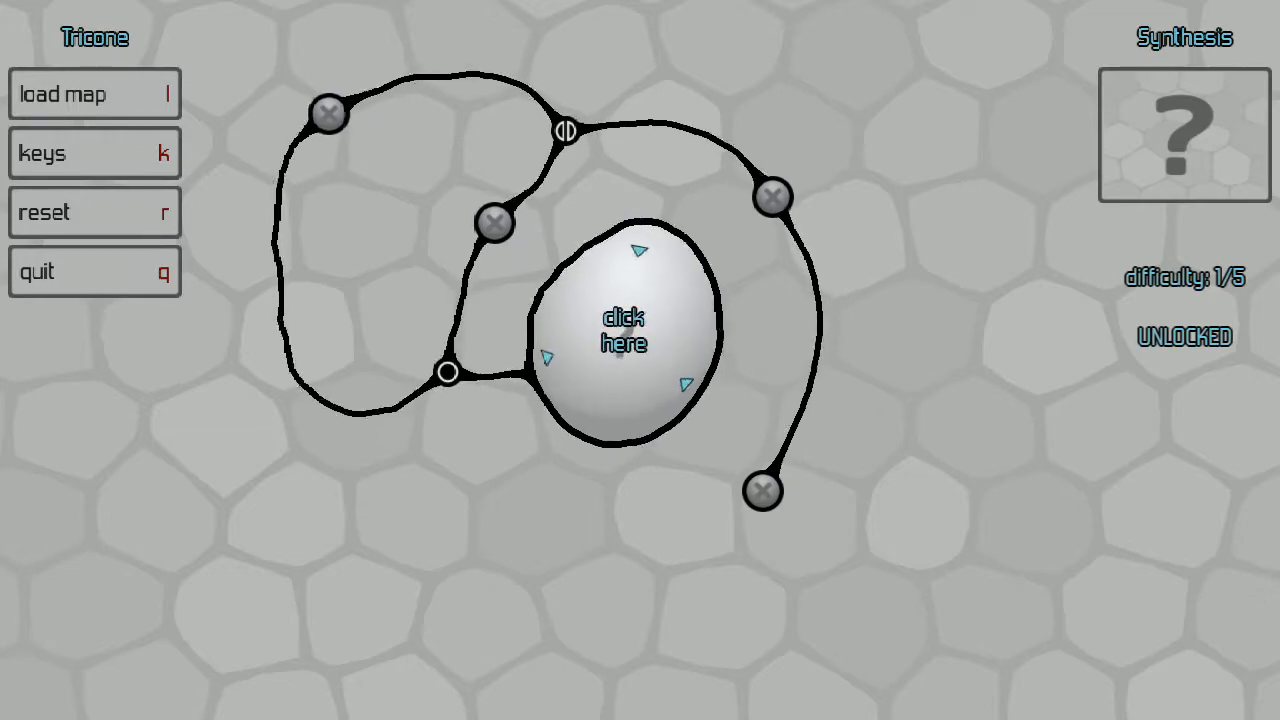
Solve Synthesis by linking the catalyst to the red vertex and synthesizing one tricone
left_click(624, 332)
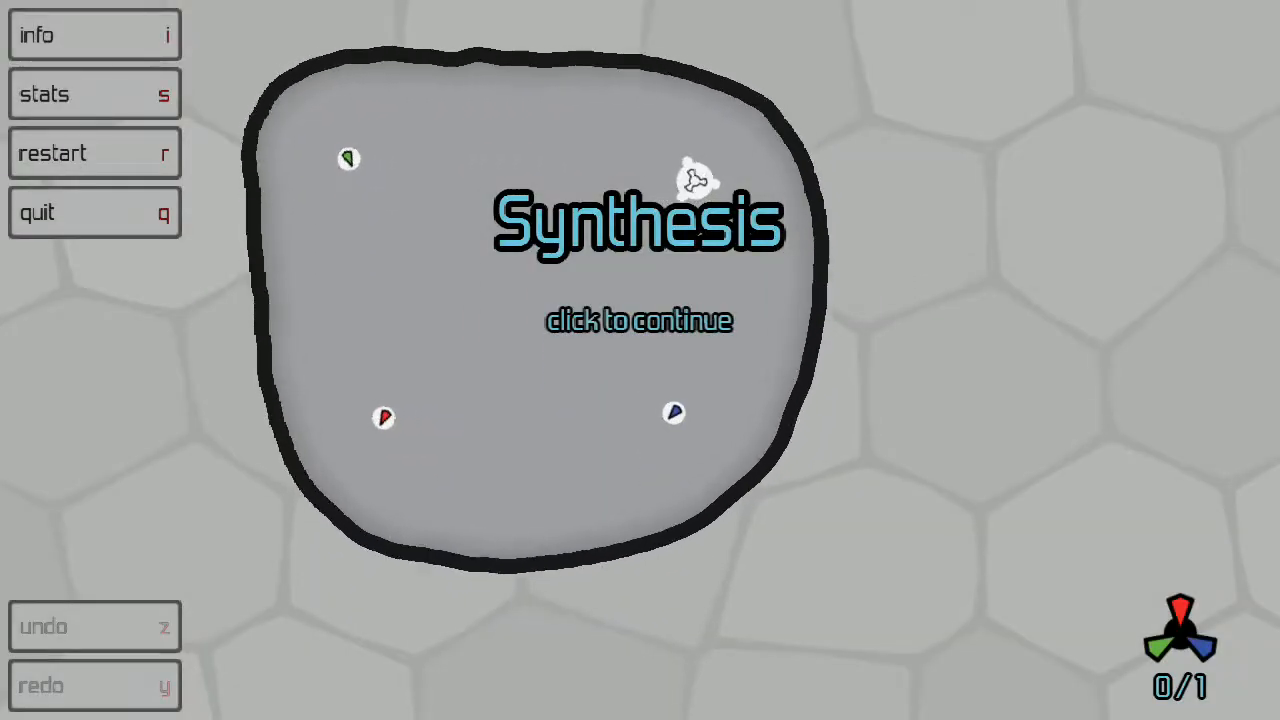
left_click(640, 320)
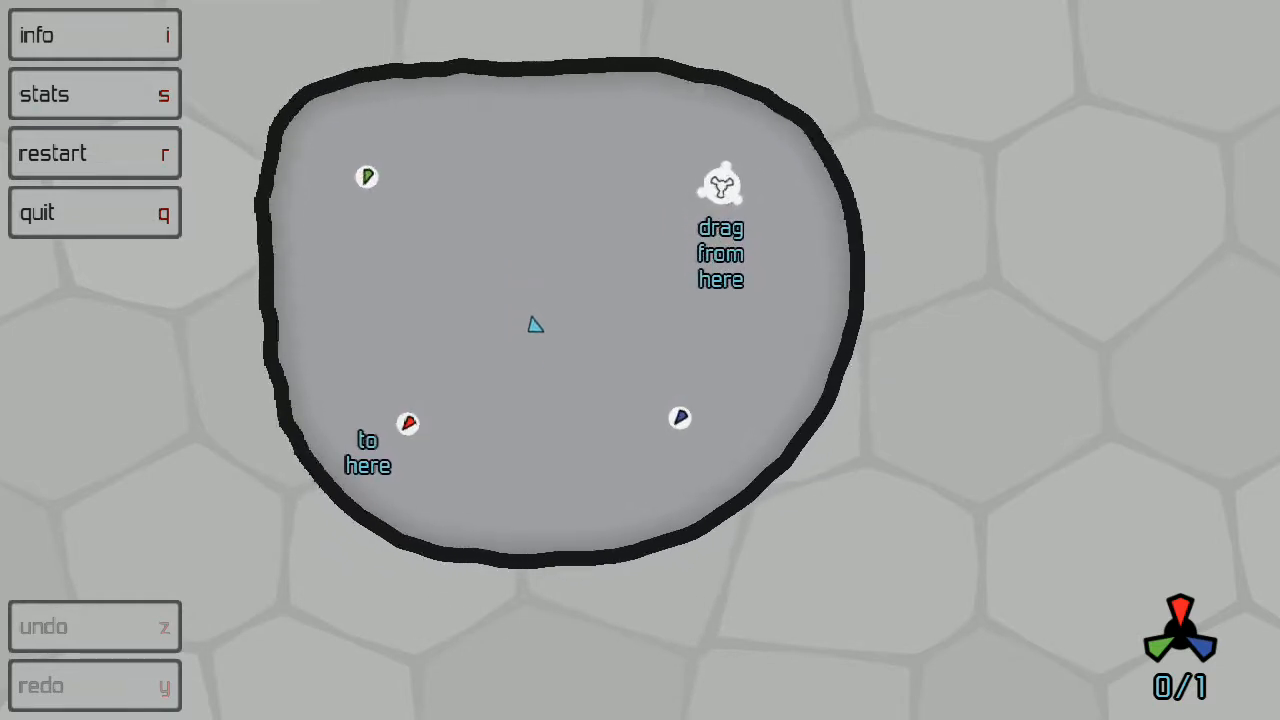
left_click_drag(721, 185, 368, 177)
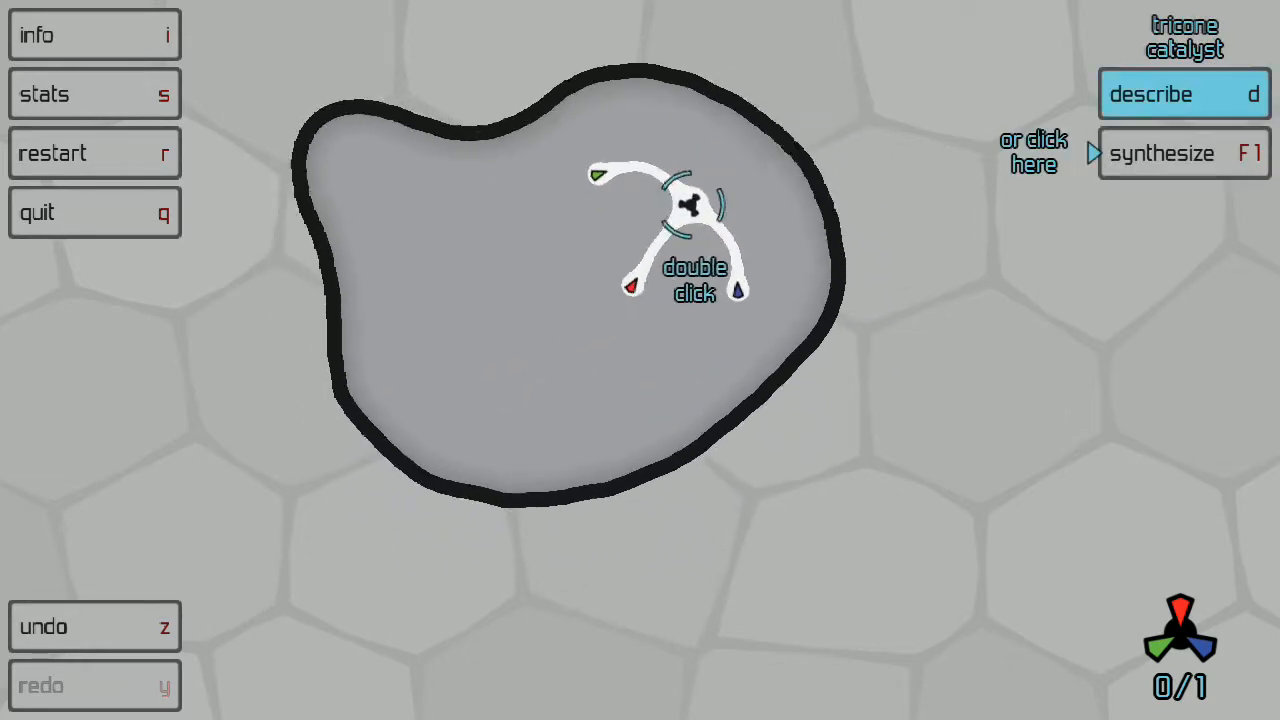
left_click(1184, 94)
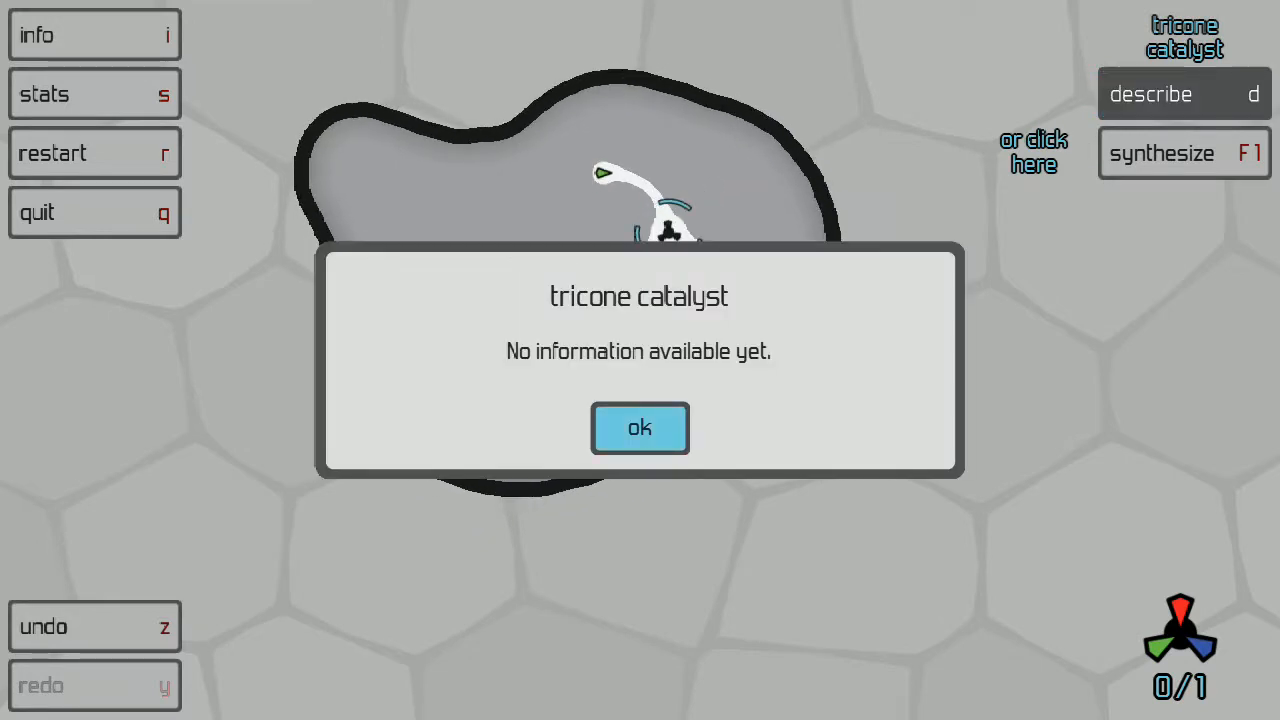
left_click(639, 428)
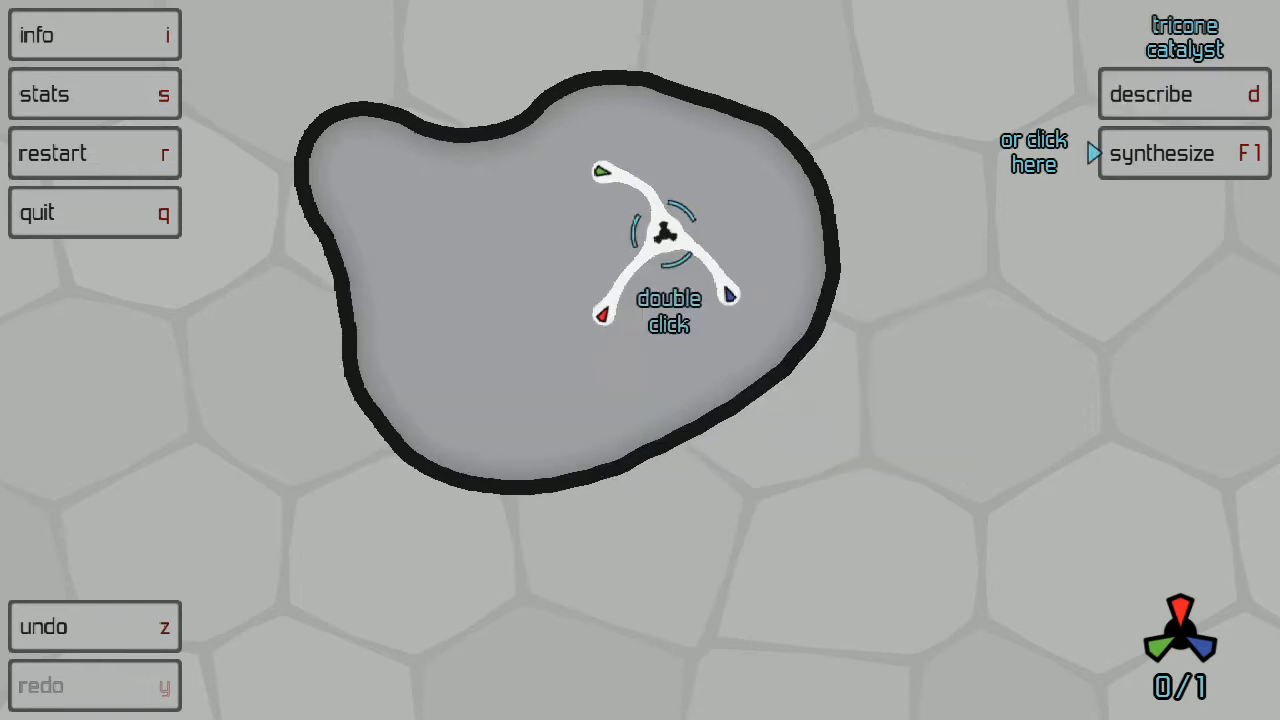
double_click(663, 233)
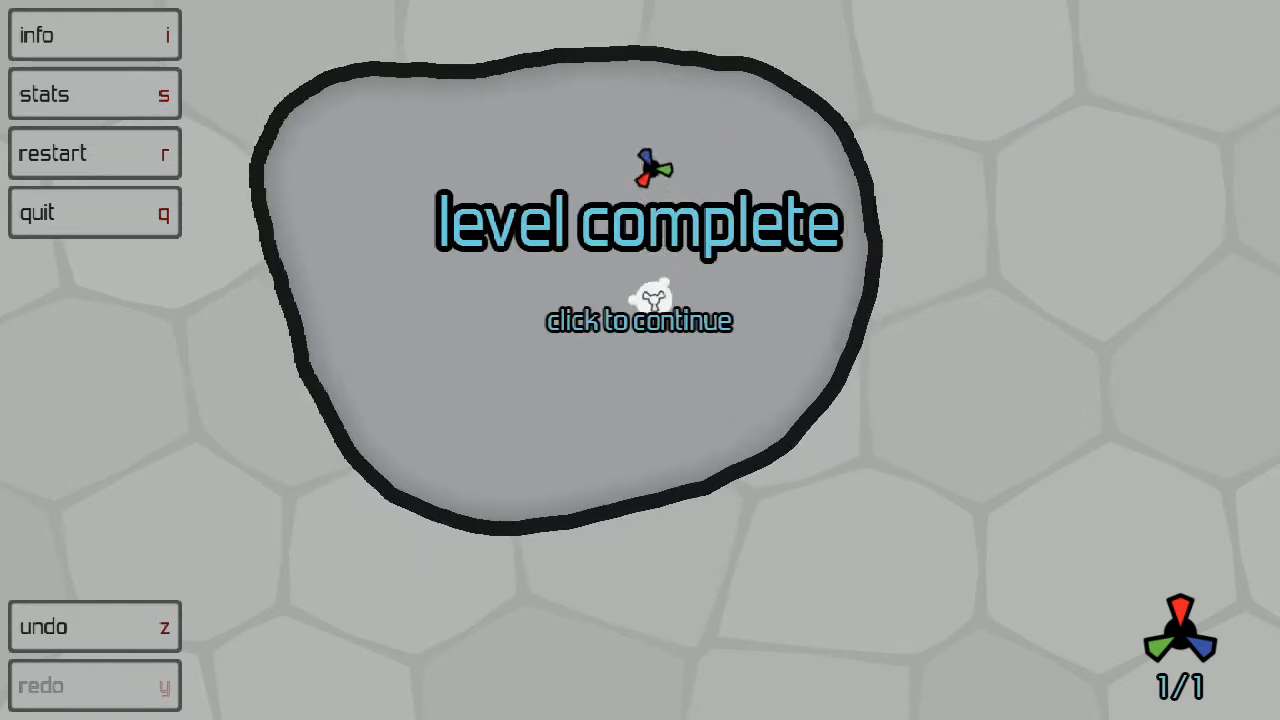
left_click(639, 320)
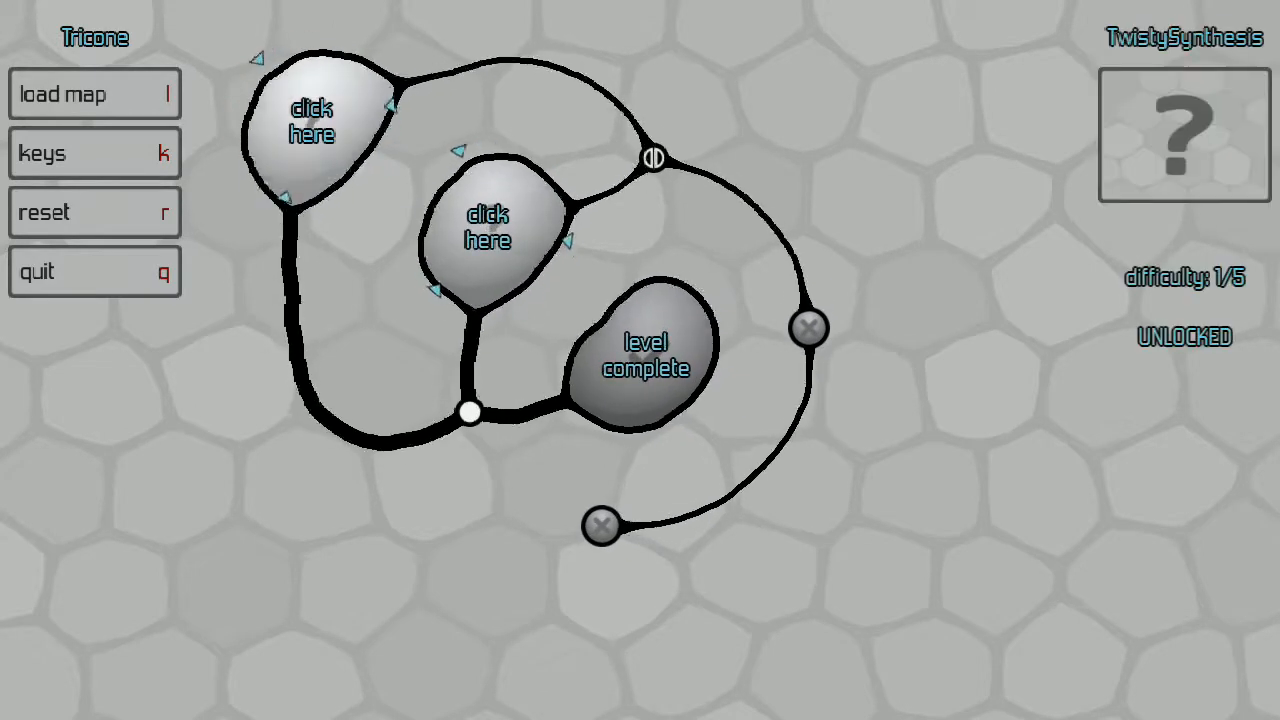
Check the gained keys, then load the DoubleSynthesis level from the map
left_click(94, 153)
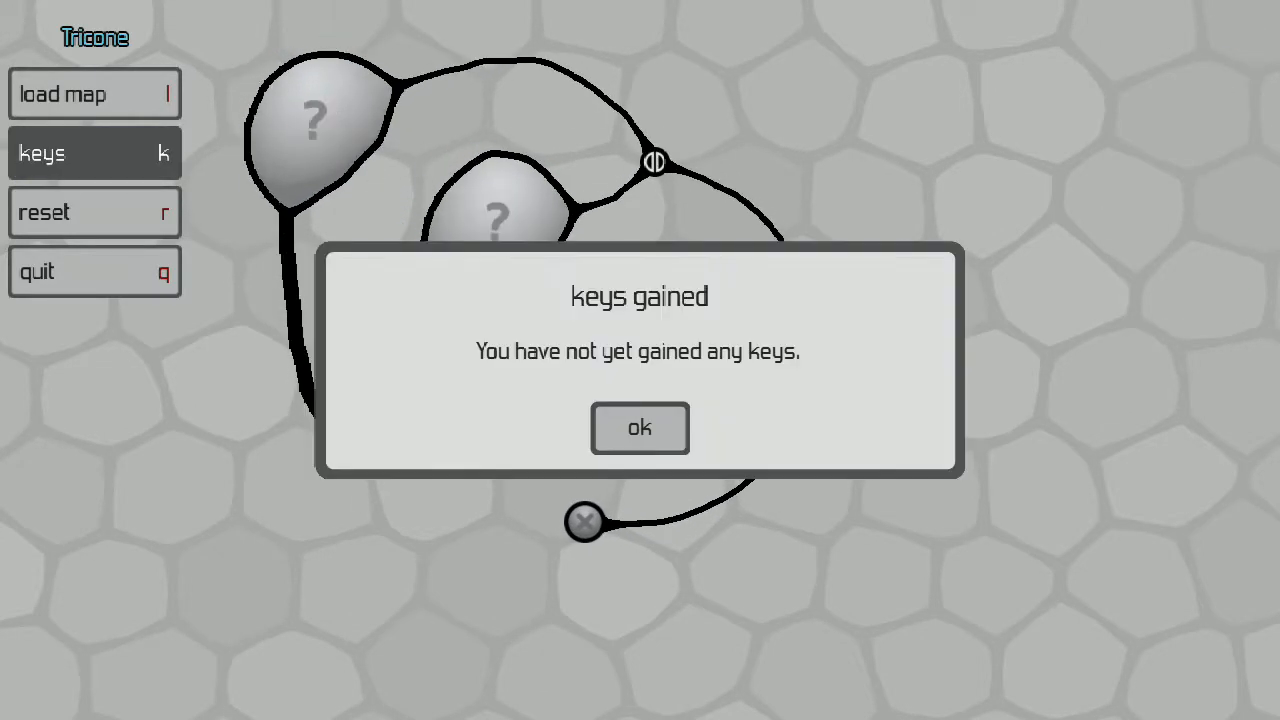
left_click(639, 428)
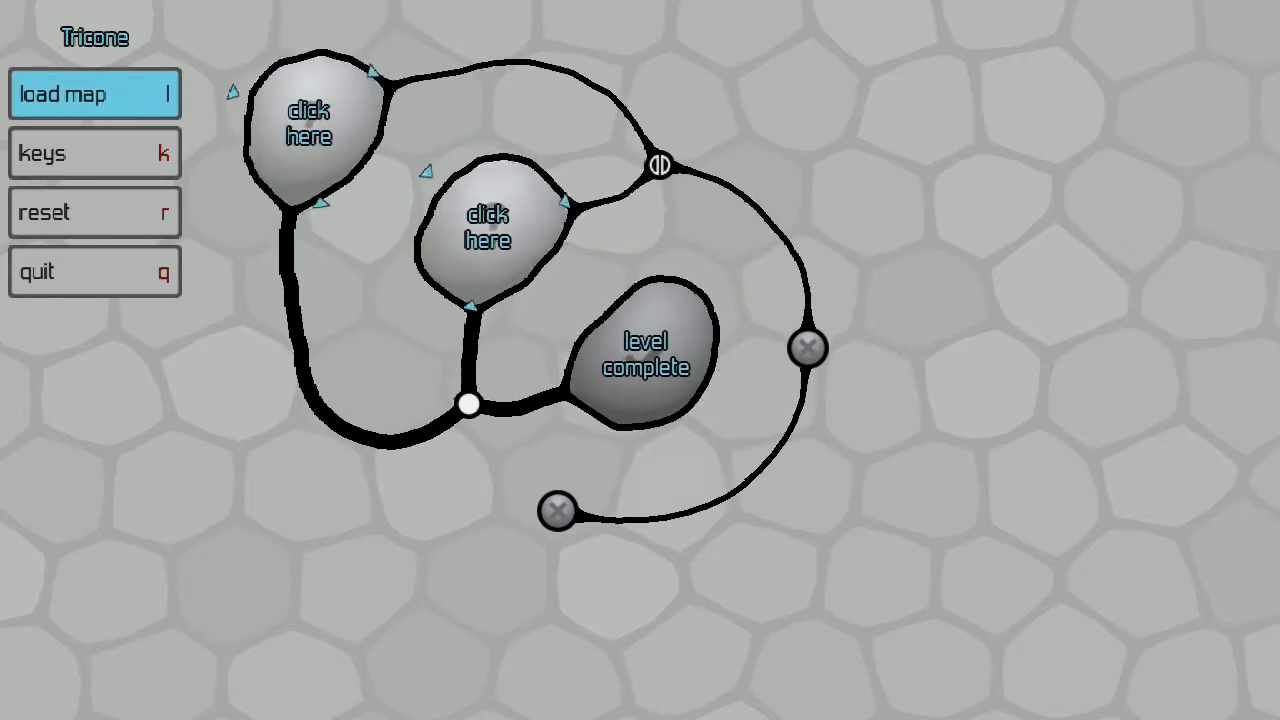
left_click(94, 93)
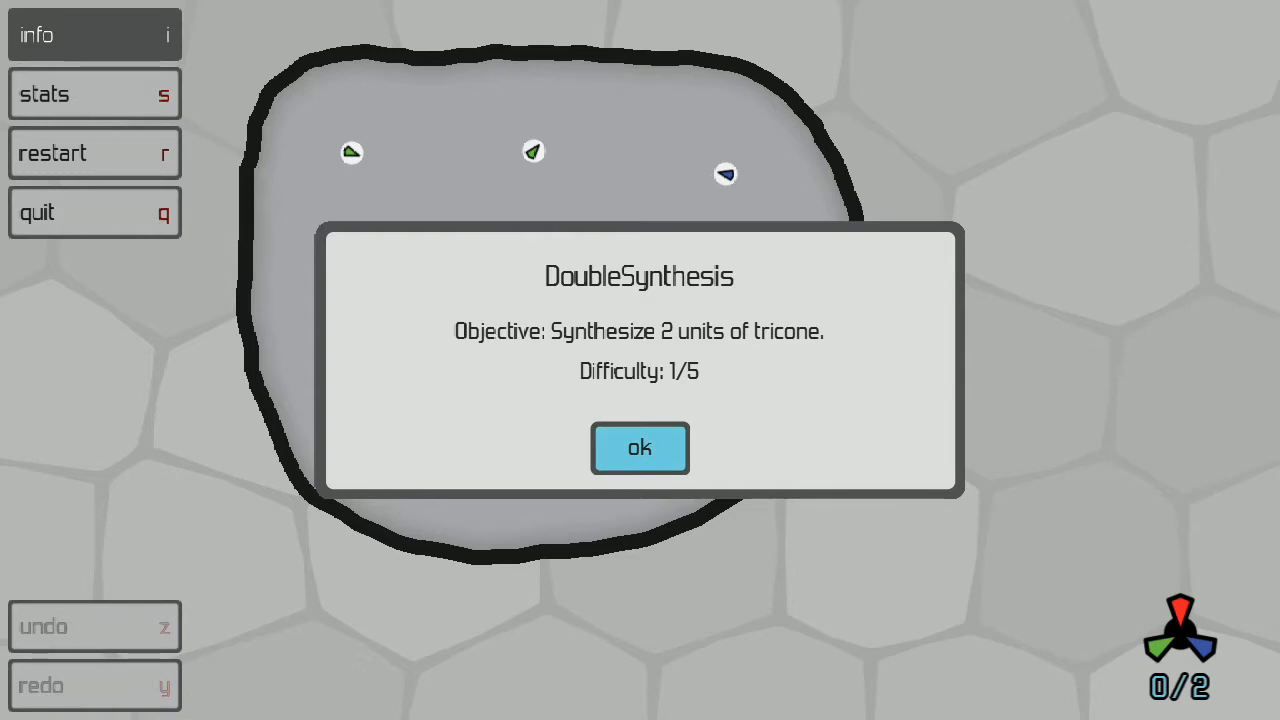
Close the DoubleSynthesis objective and review the player statistics
left_click(640, 448)
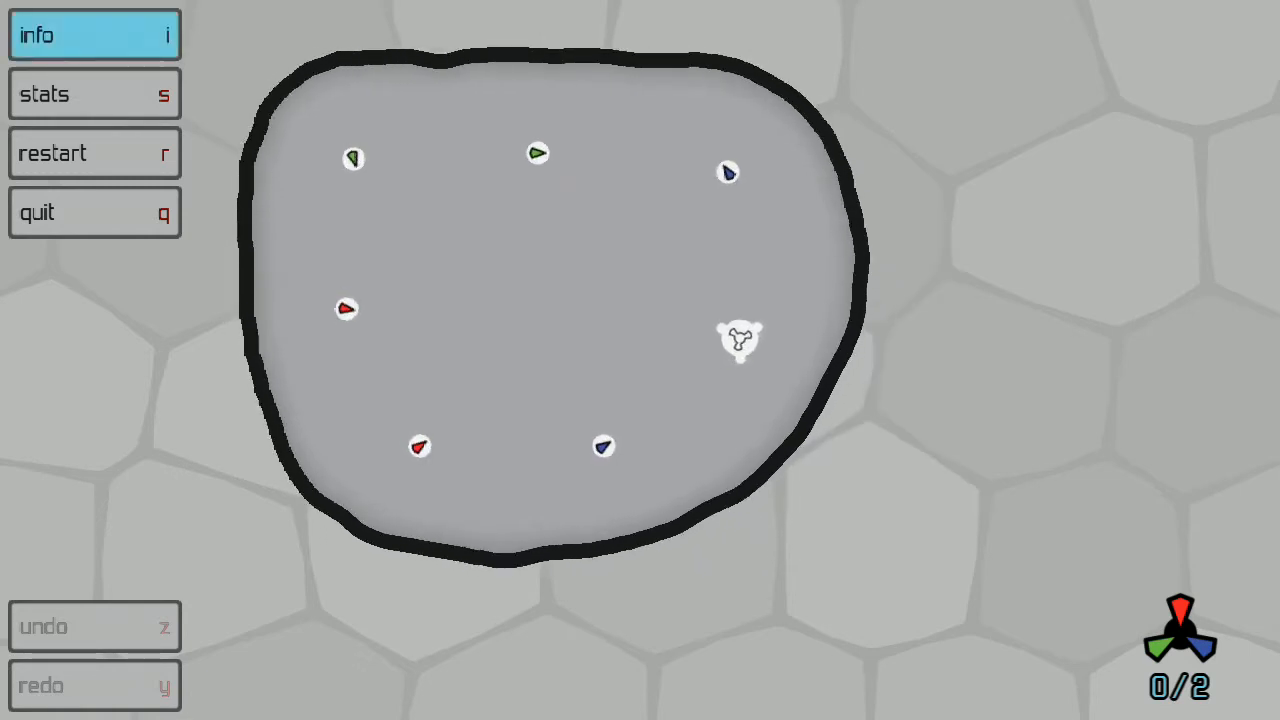
left_click(94, 93)
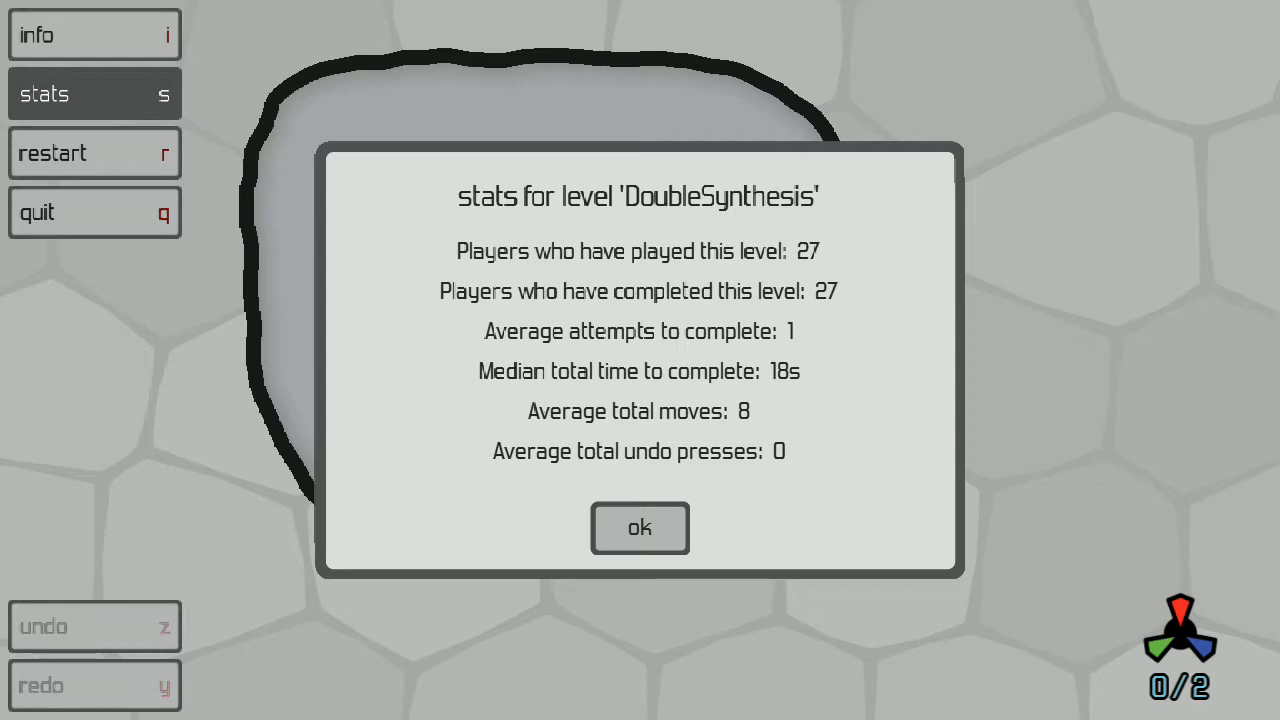
left_click(639, 528)
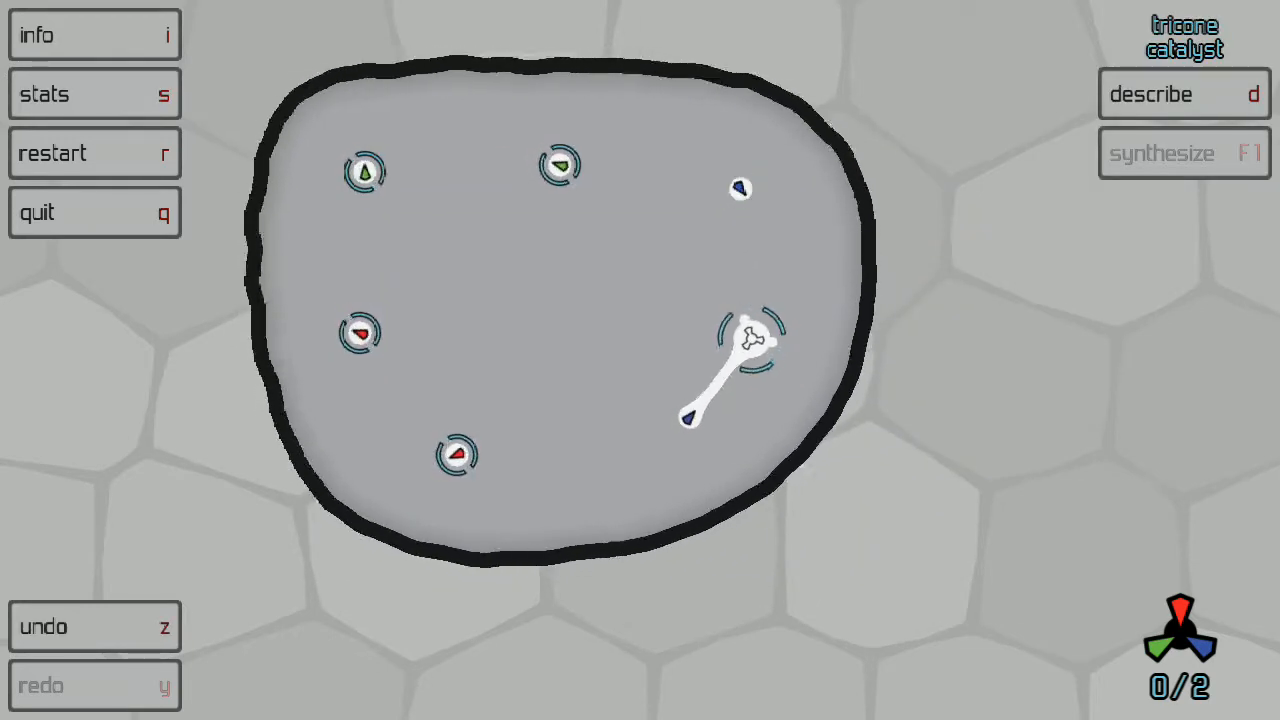
Link the catalyst and synthesize the tricones to finish DoubleSynthesis
left_click(1183, 154)
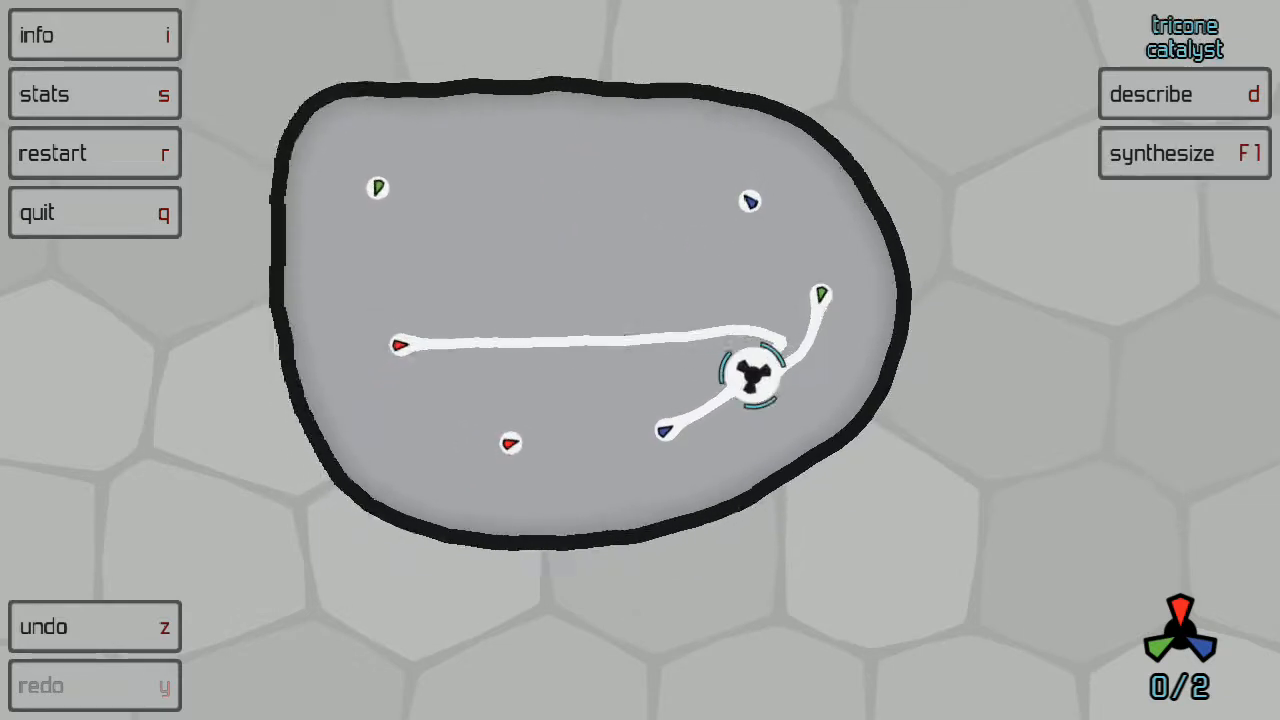
left_click(1183, 153)
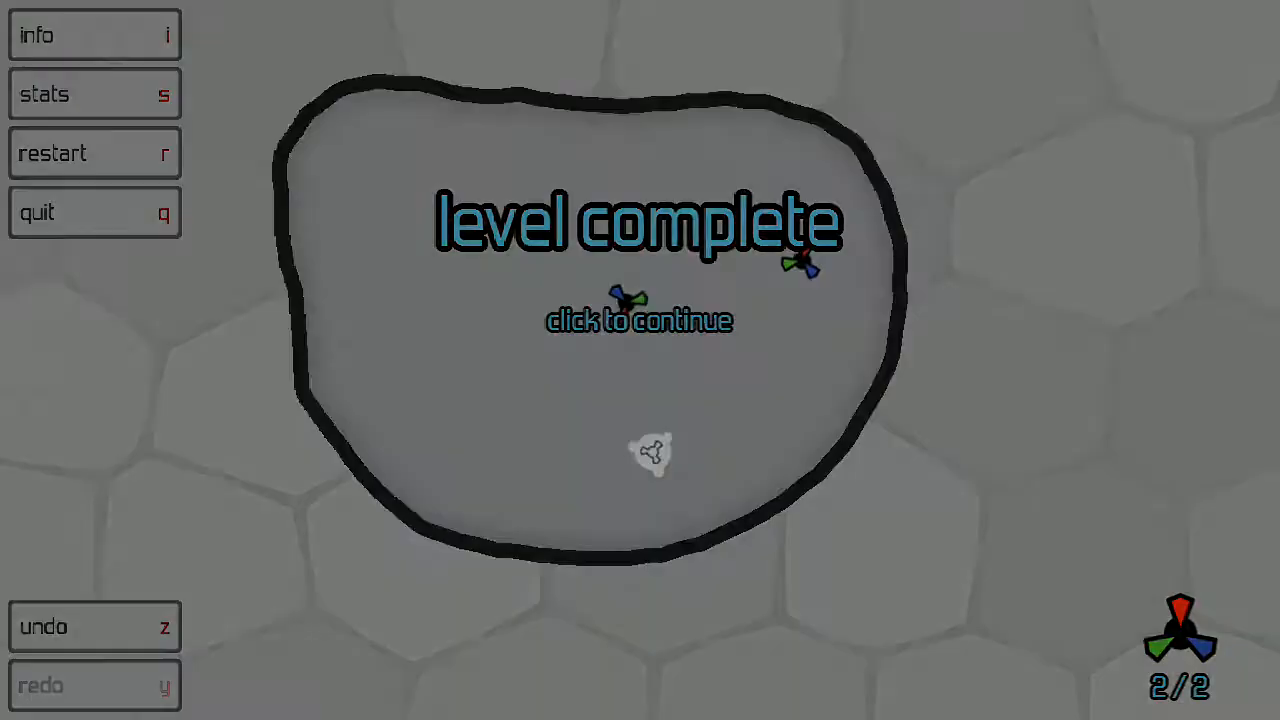
left_click(639, 320)
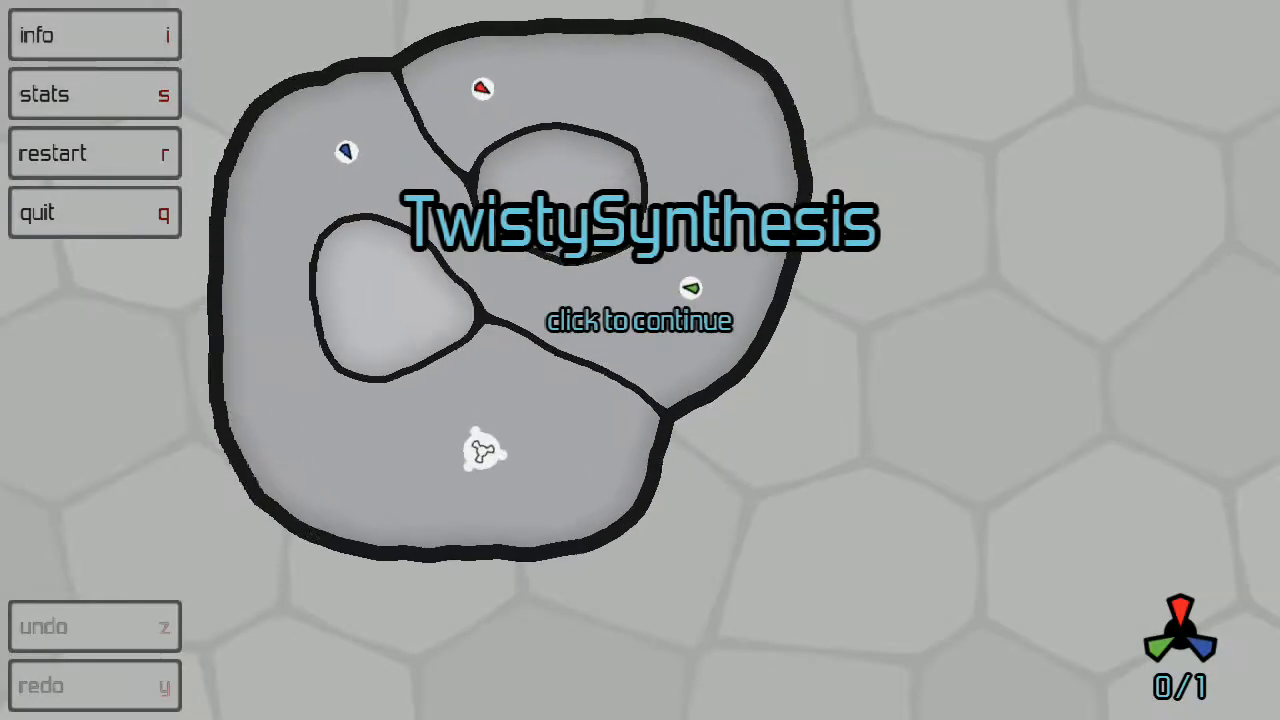
Solve TwistySynthesis by attaching the catalyst to the colored vertices and synthesizing
left_click(640, 320)
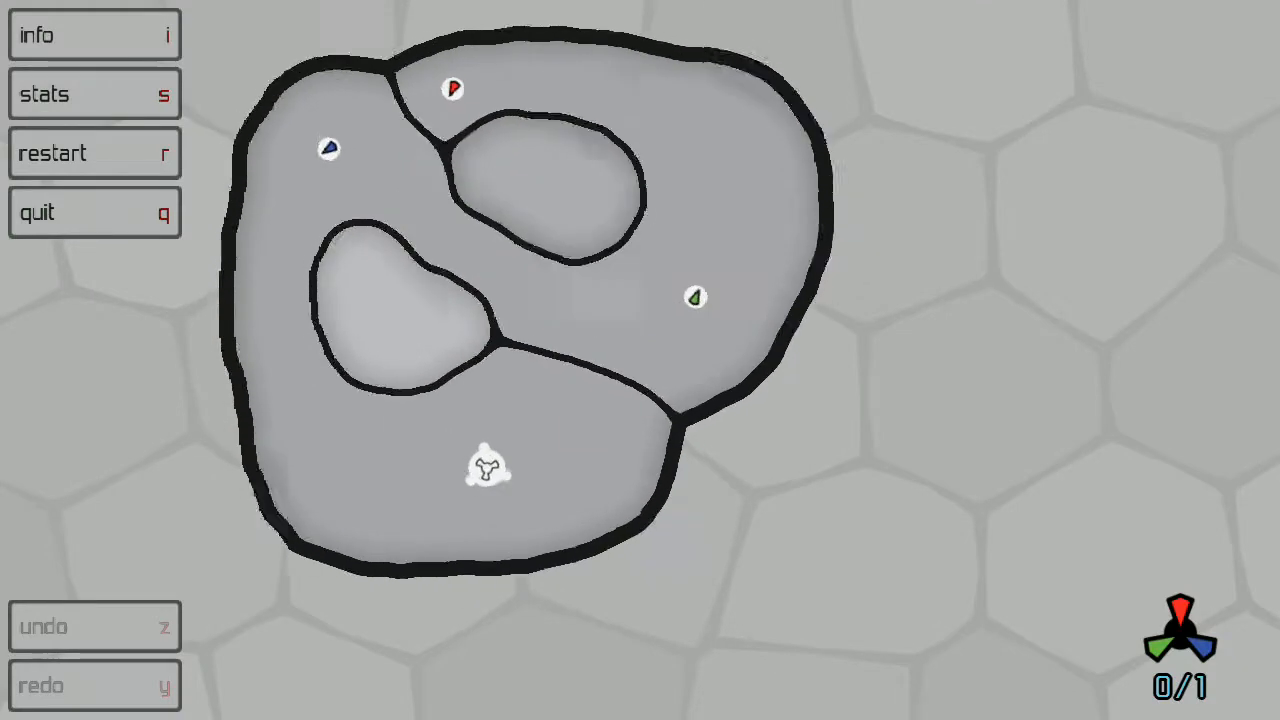
left_click(330, 148)
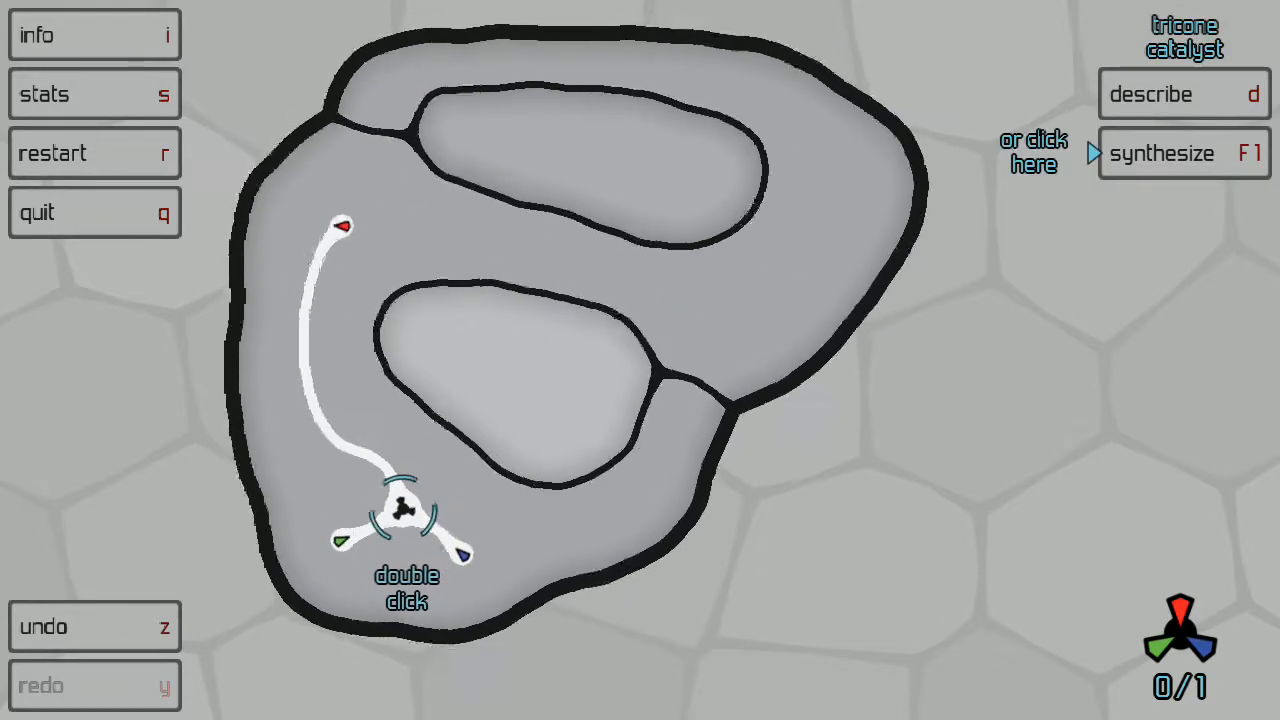
double_click(400, 510)
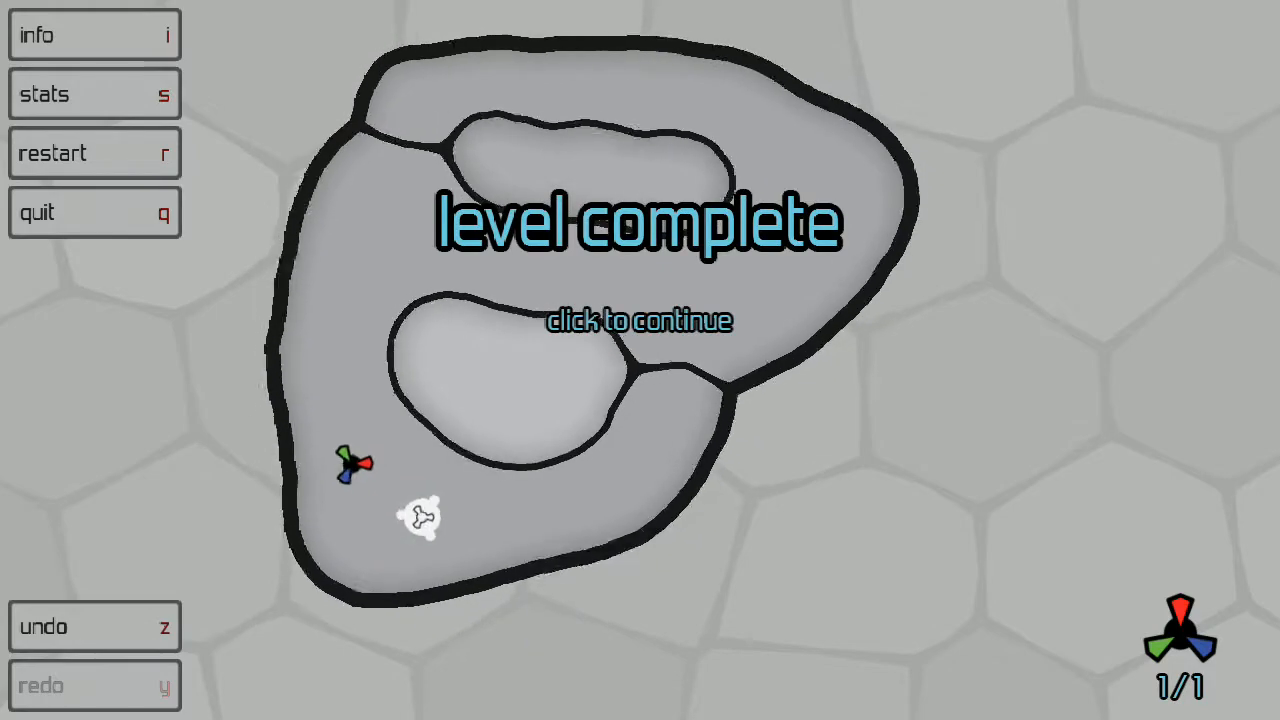
left_click(640, 320)
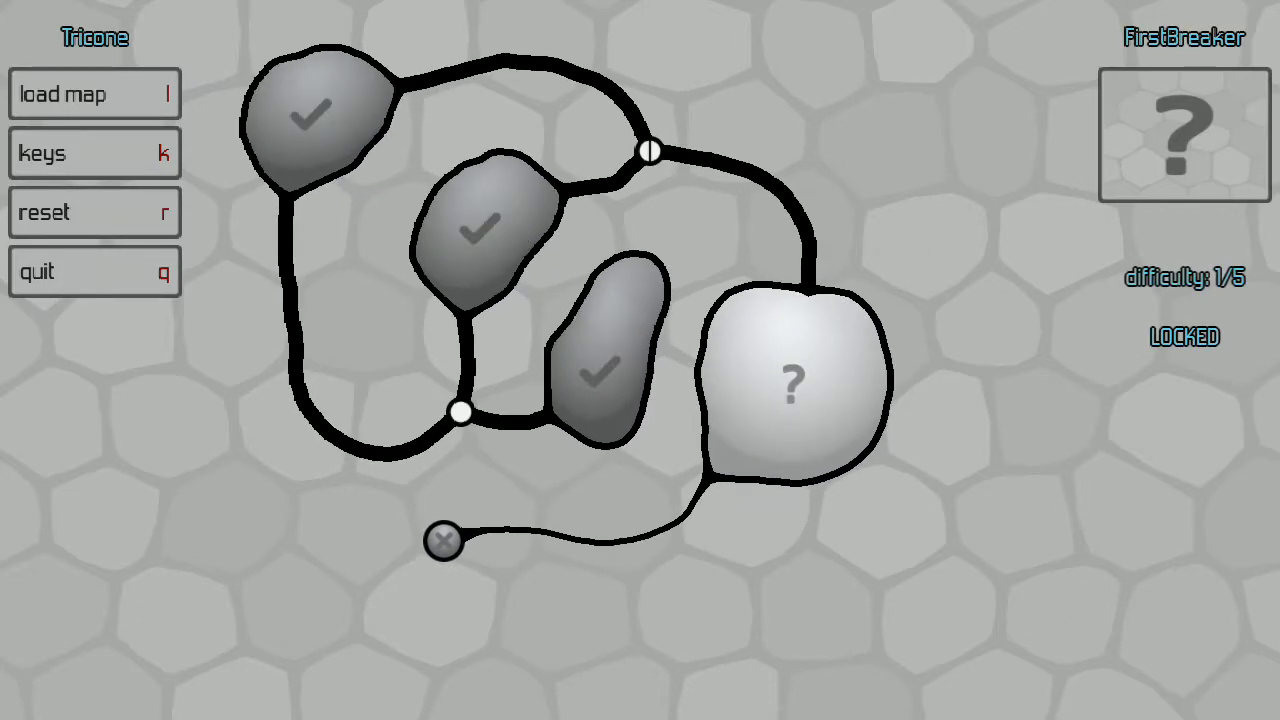
Open FirstBreaker and break the wall between the two cells to complete it
left_click(793, 385)
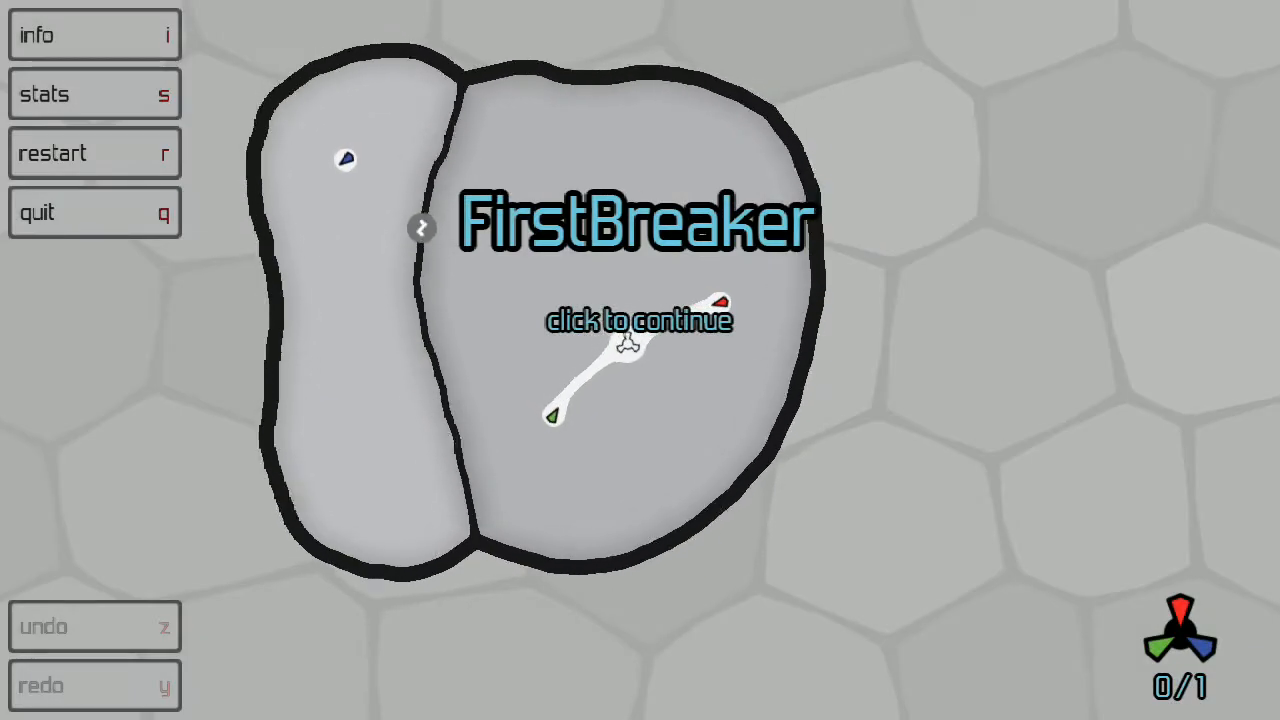
left_click(640, 320)
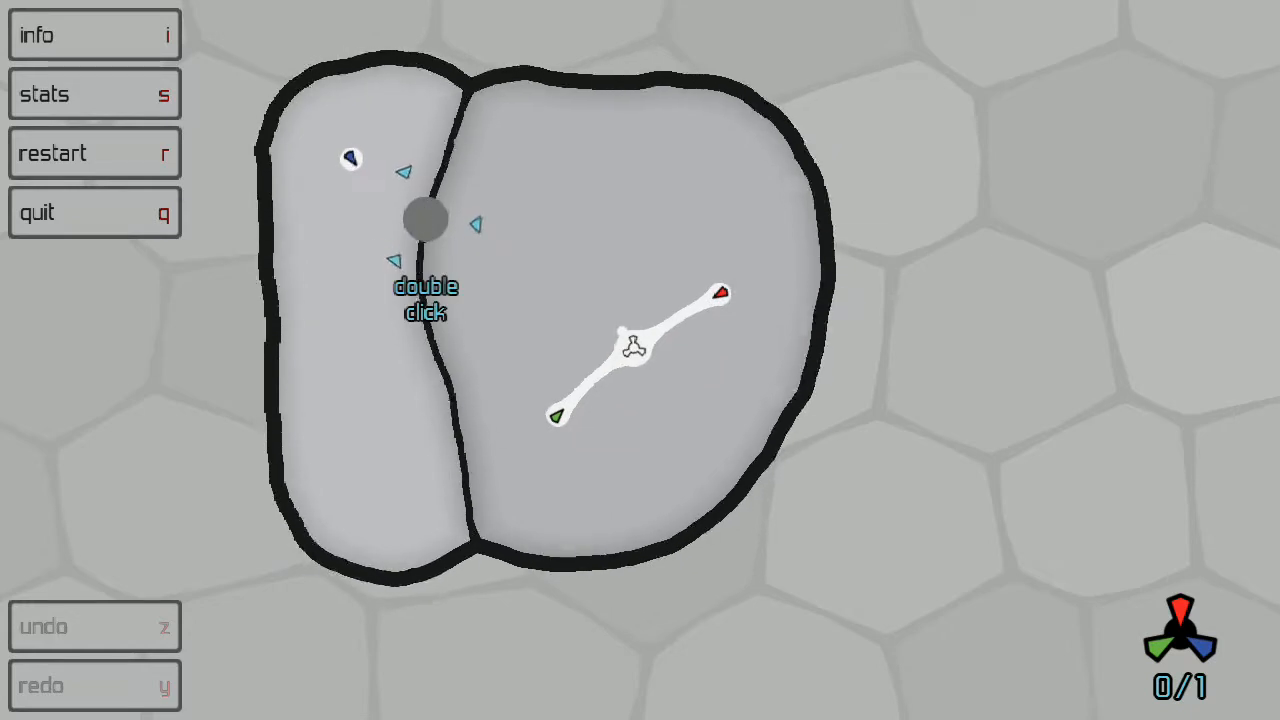
double_click(424, 219)
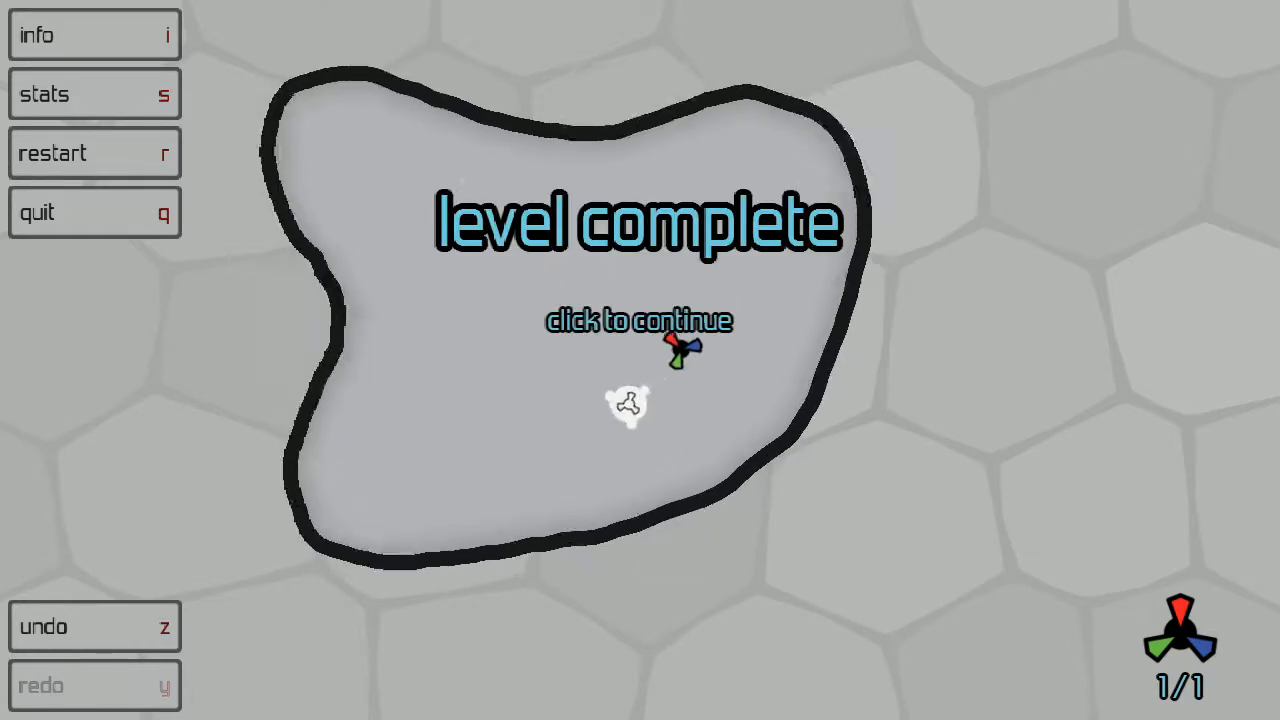
Open SecondBreakers and synthesize the tricone from the gathered cones
left_click(637, 321)
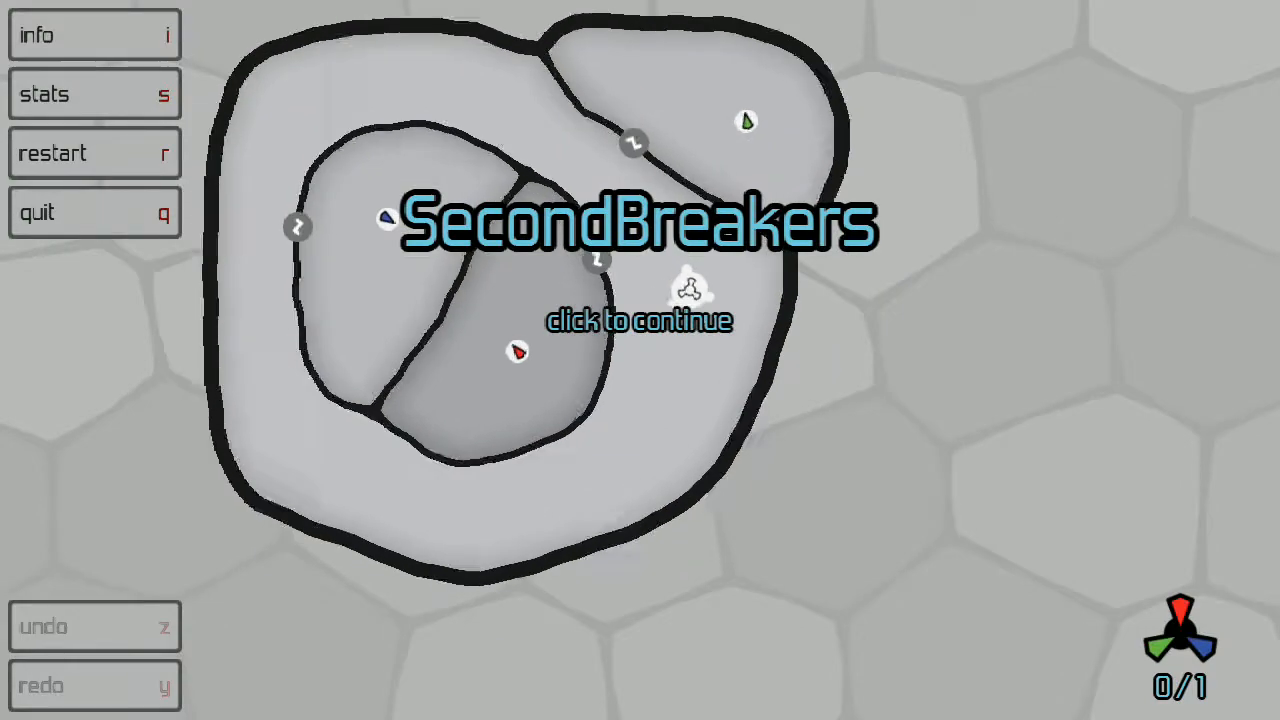
left_click(640, 320)
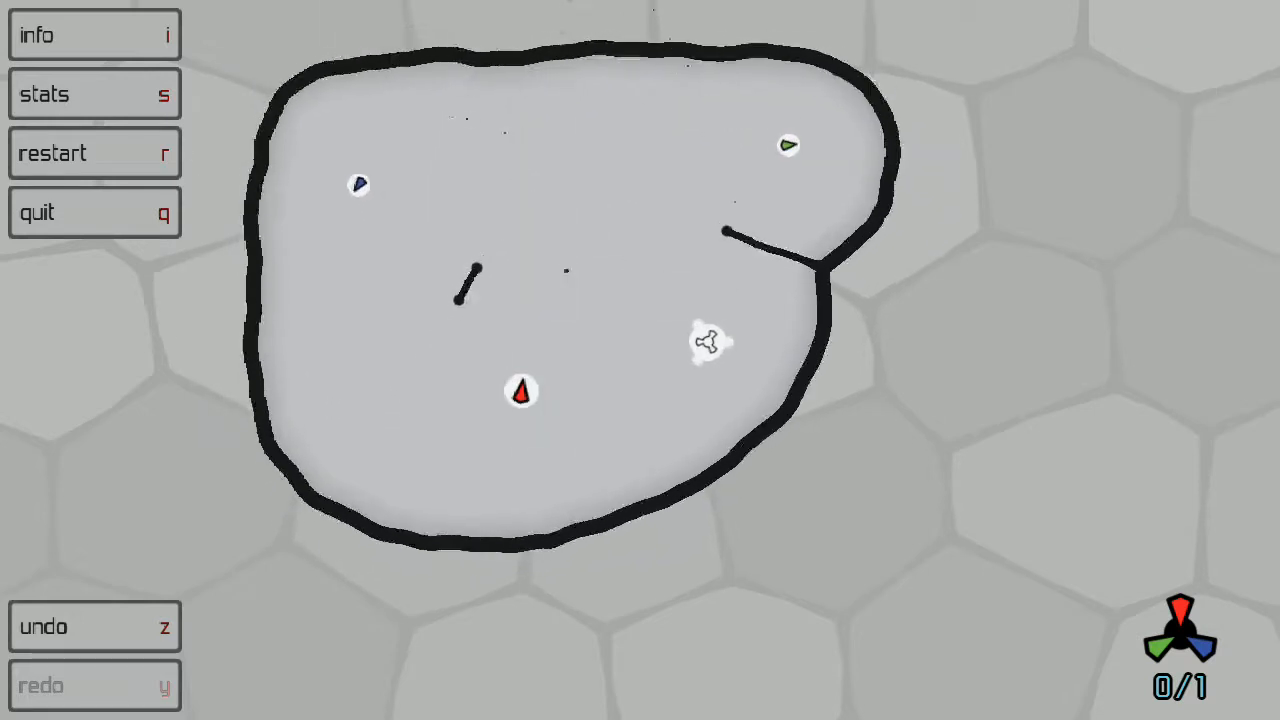
left_click(790, 148)
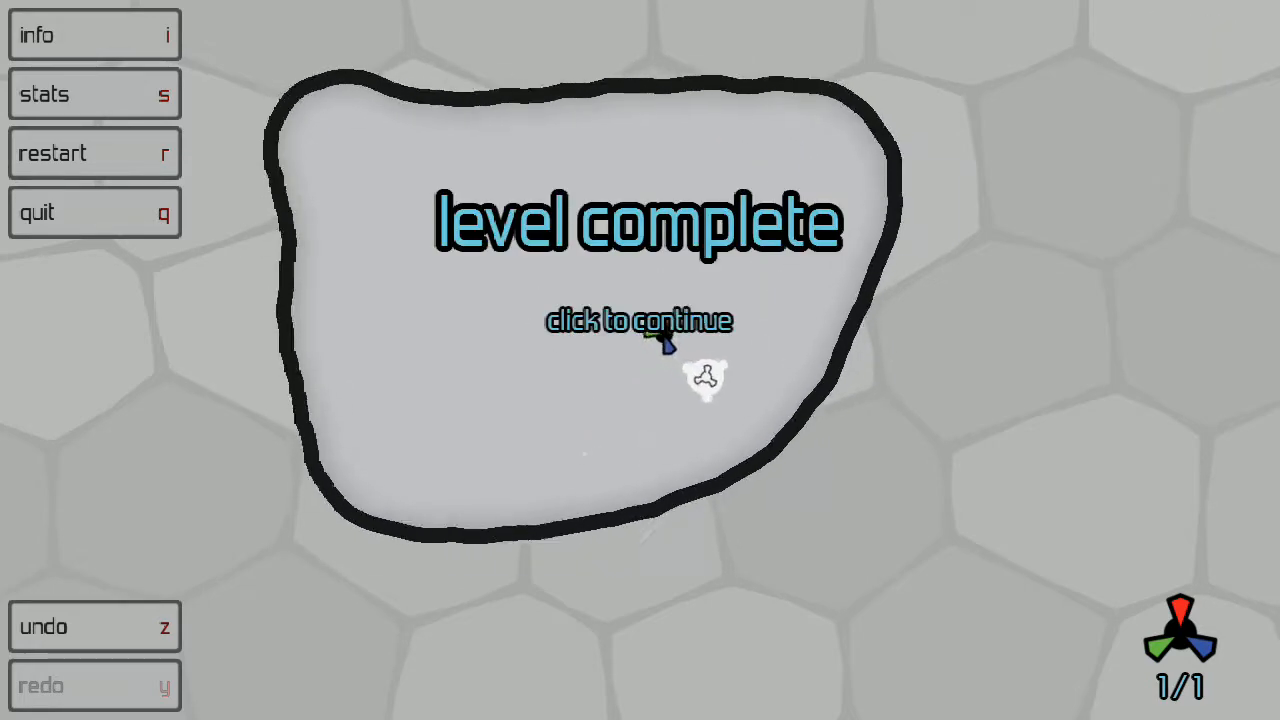
Continue from SecondBreakers and accept loading the Breakers map
left_click(636, 320)
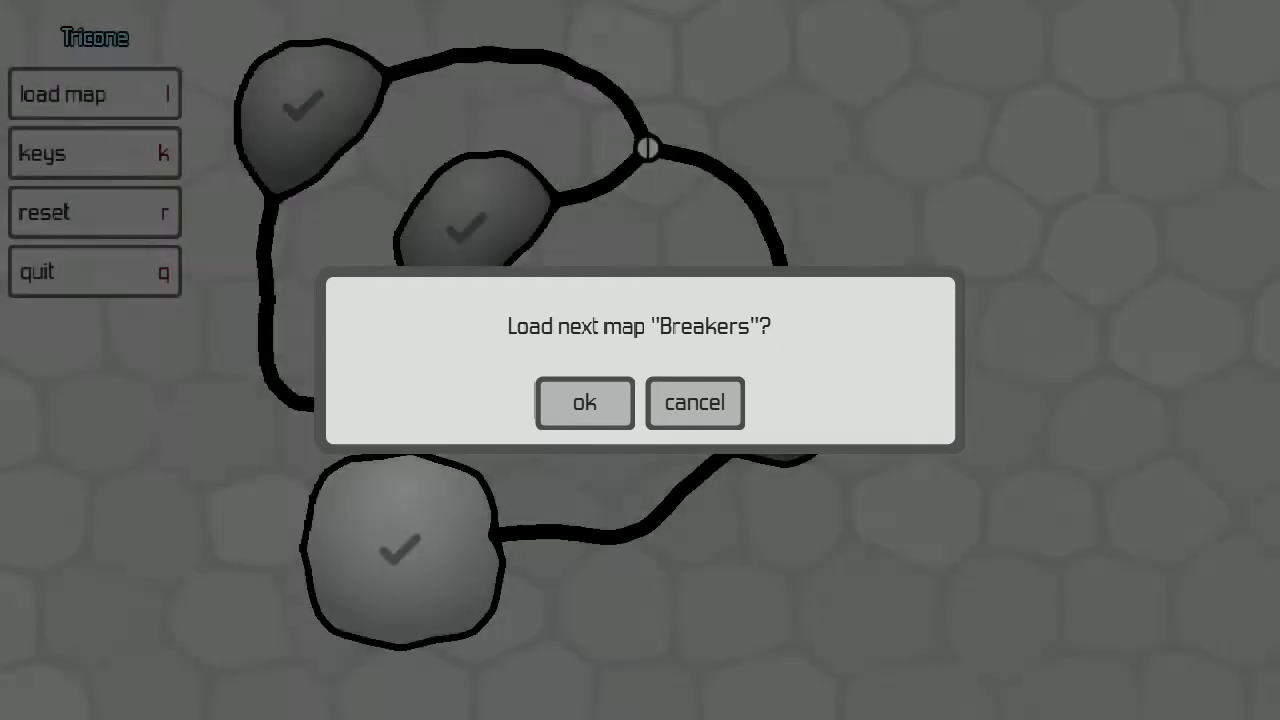
mouse_move(584, 403)
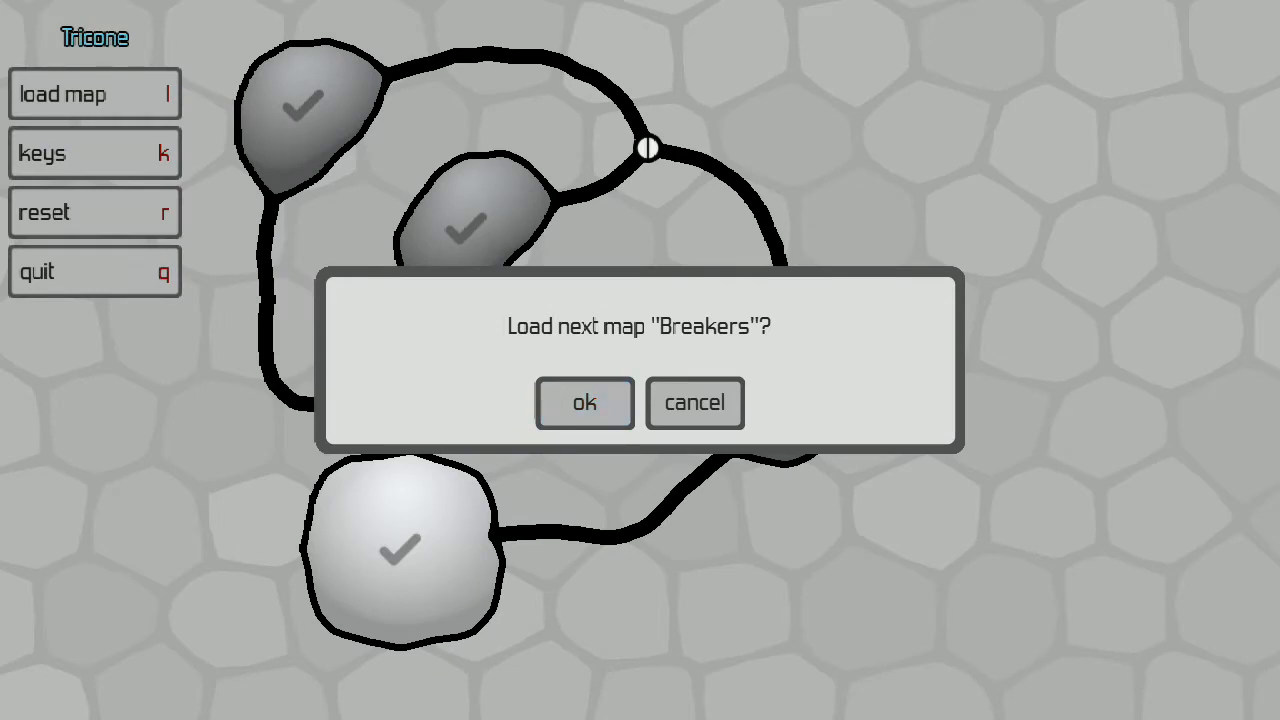
left_click(584, 402)
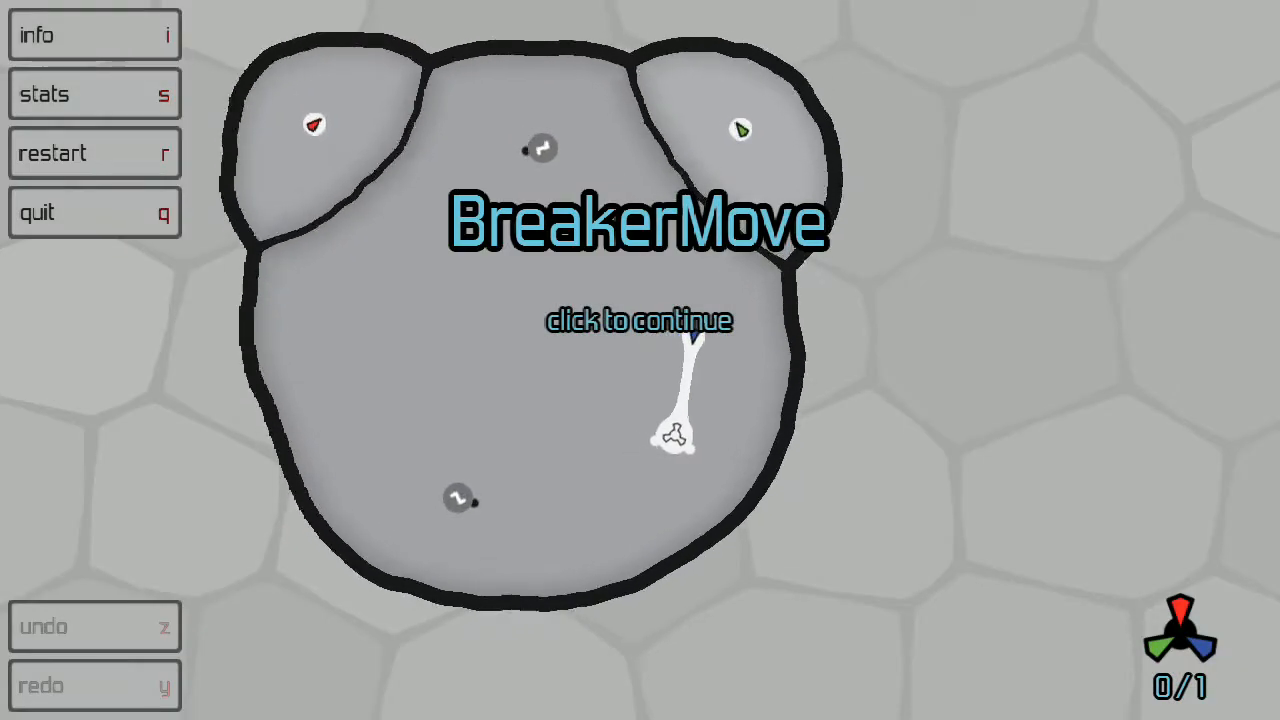
Dismiss the BreakerMove title and read the breaker description
left_click(637, 321)
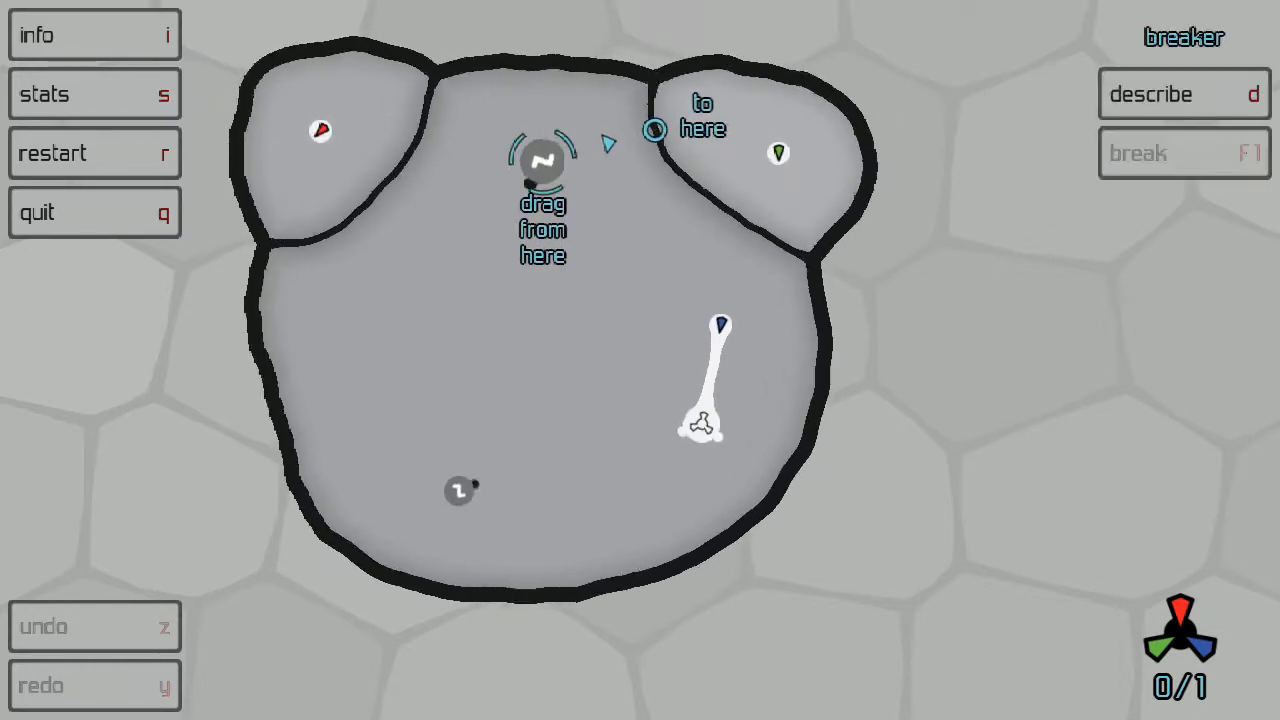
left_click(1183, 94)
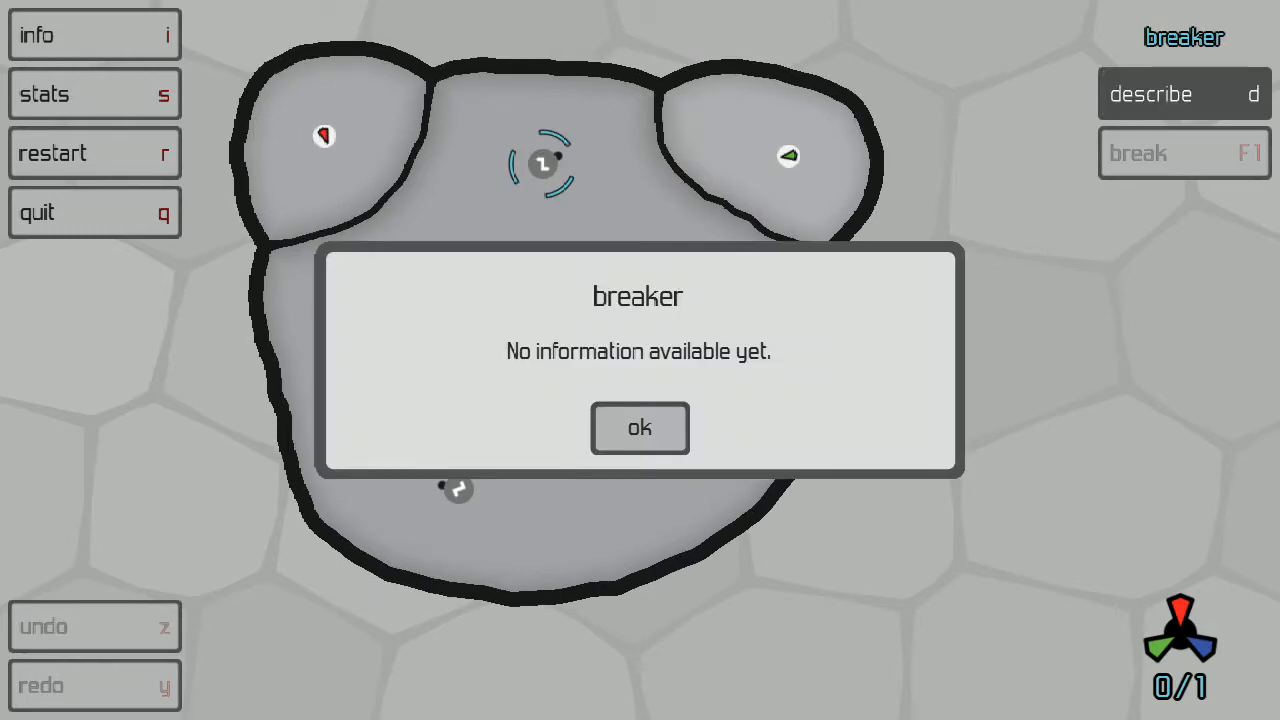
left_click(639, 428)
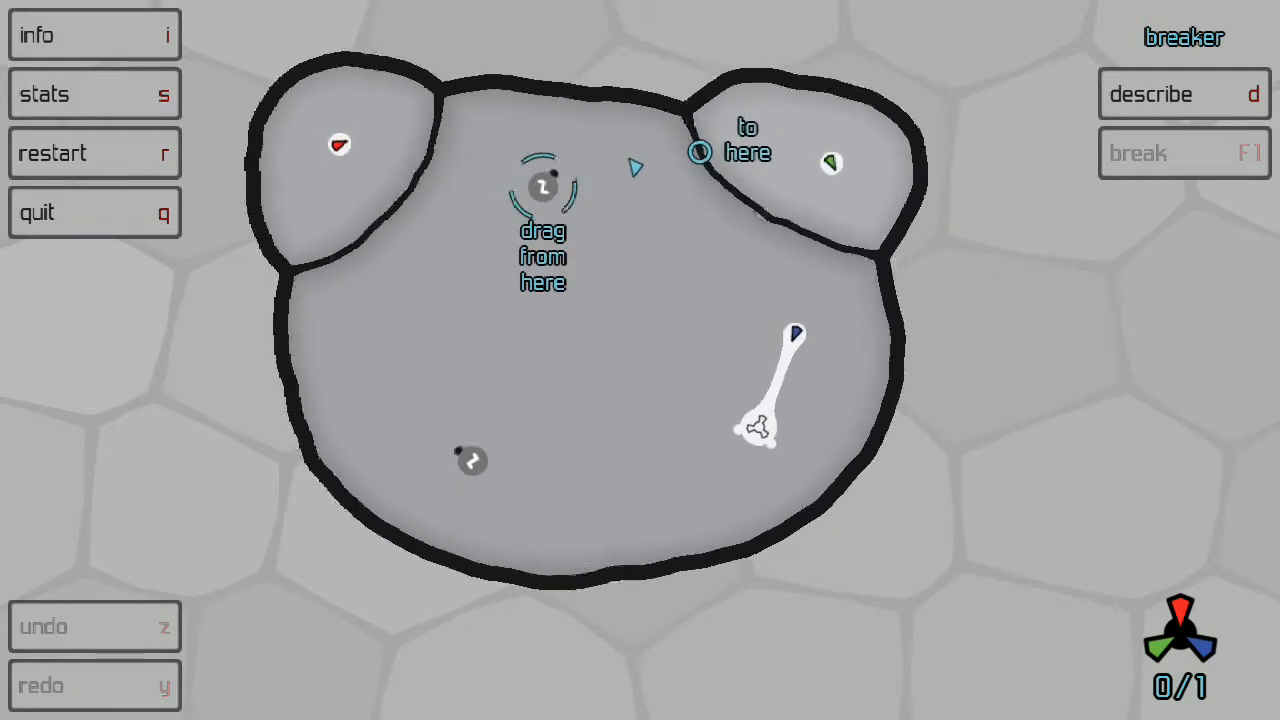
Move the breaker onto the upper right wall and break it, redoing after restart
left_click_drag(543, 187, 710, 180)
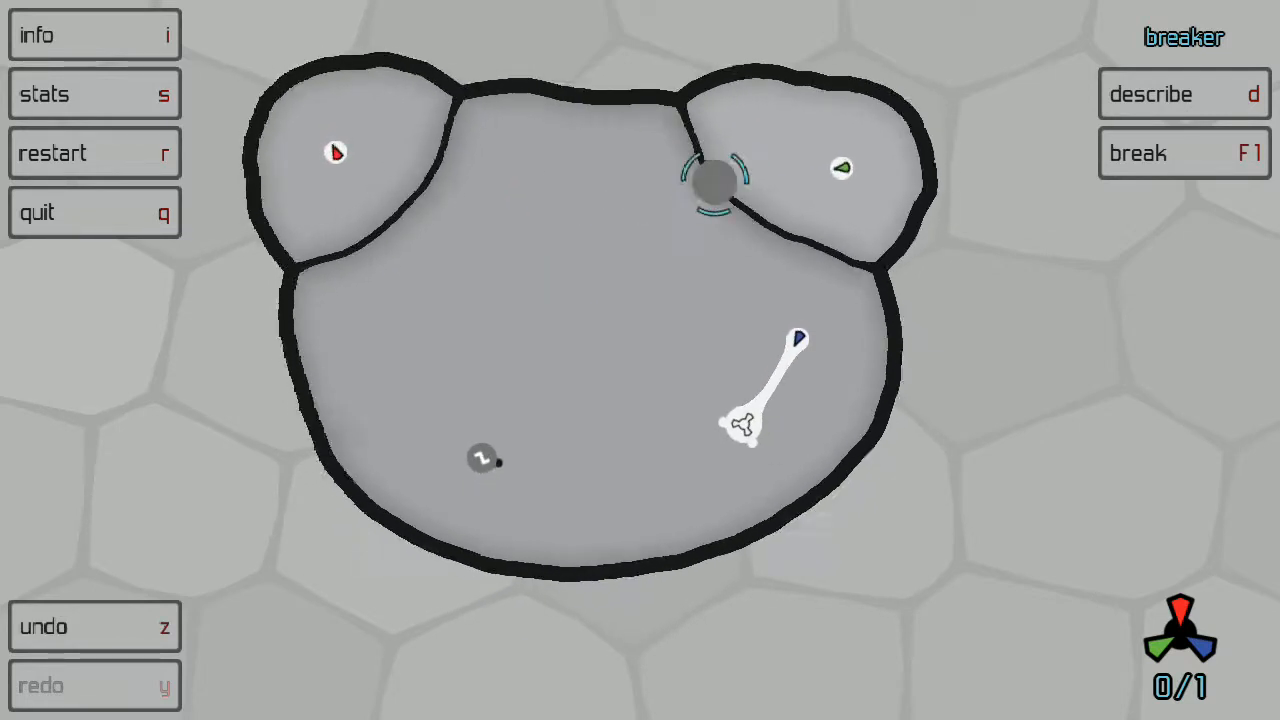
left_click(1184, 153)
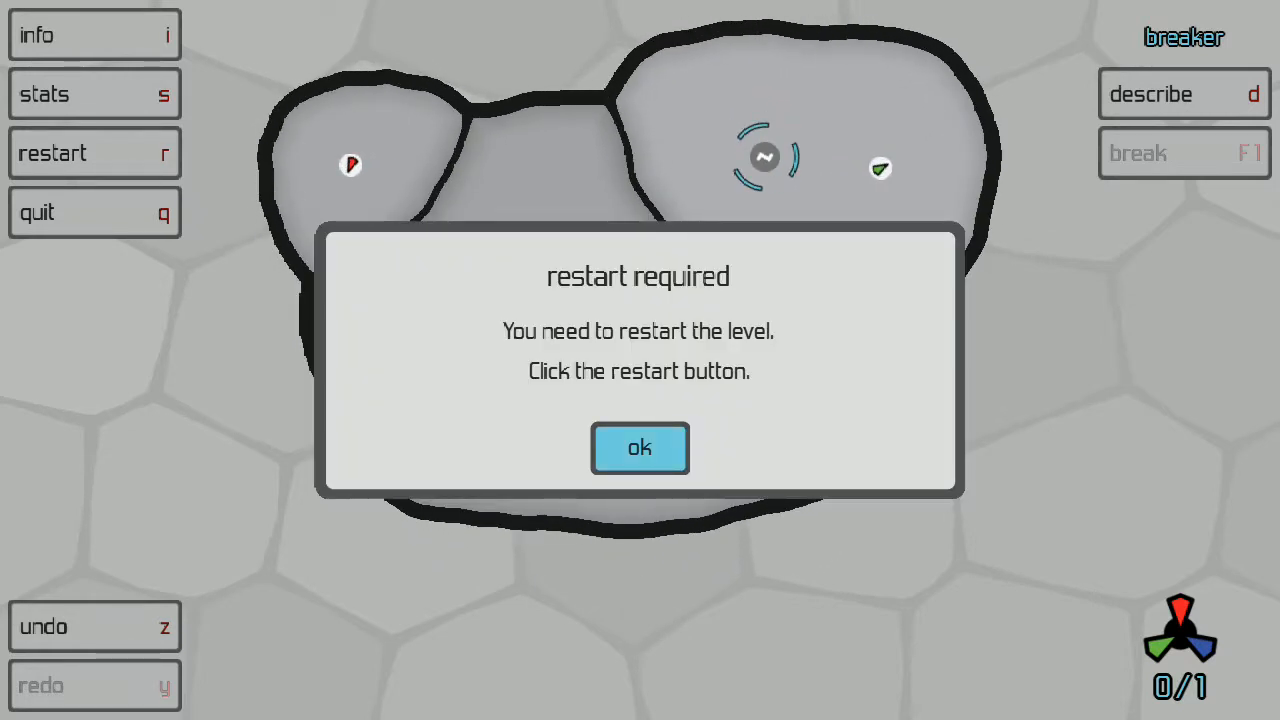
left_click(639, 448)
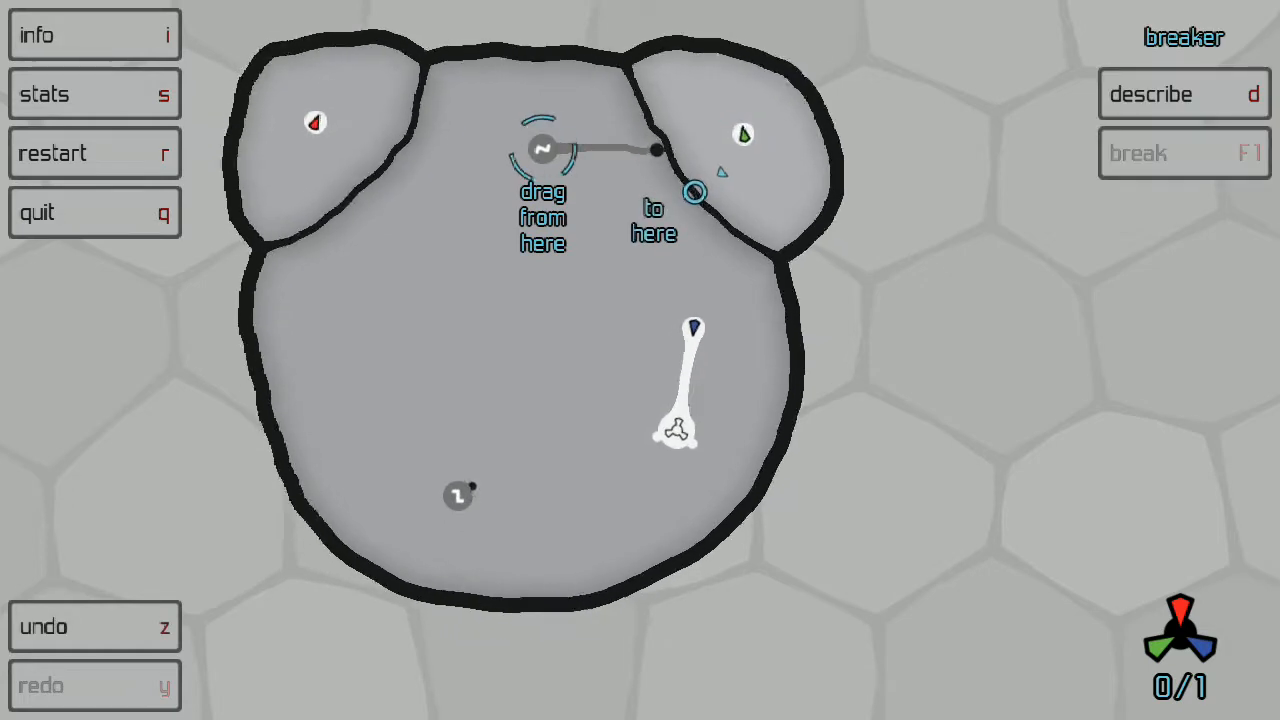
left_click_drag(543, 148, 692, 192)
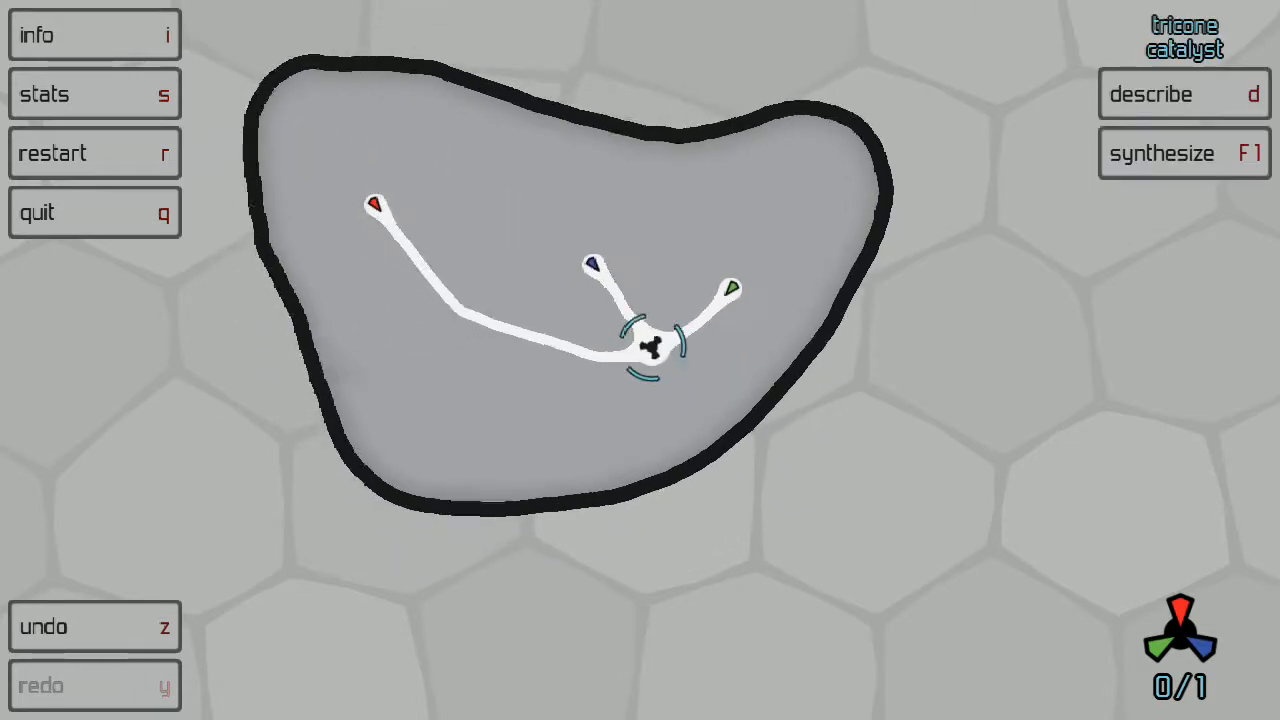
Synthesize the tricone from the three cones and dismiss the TripleMove title
left_click(1184, 153)
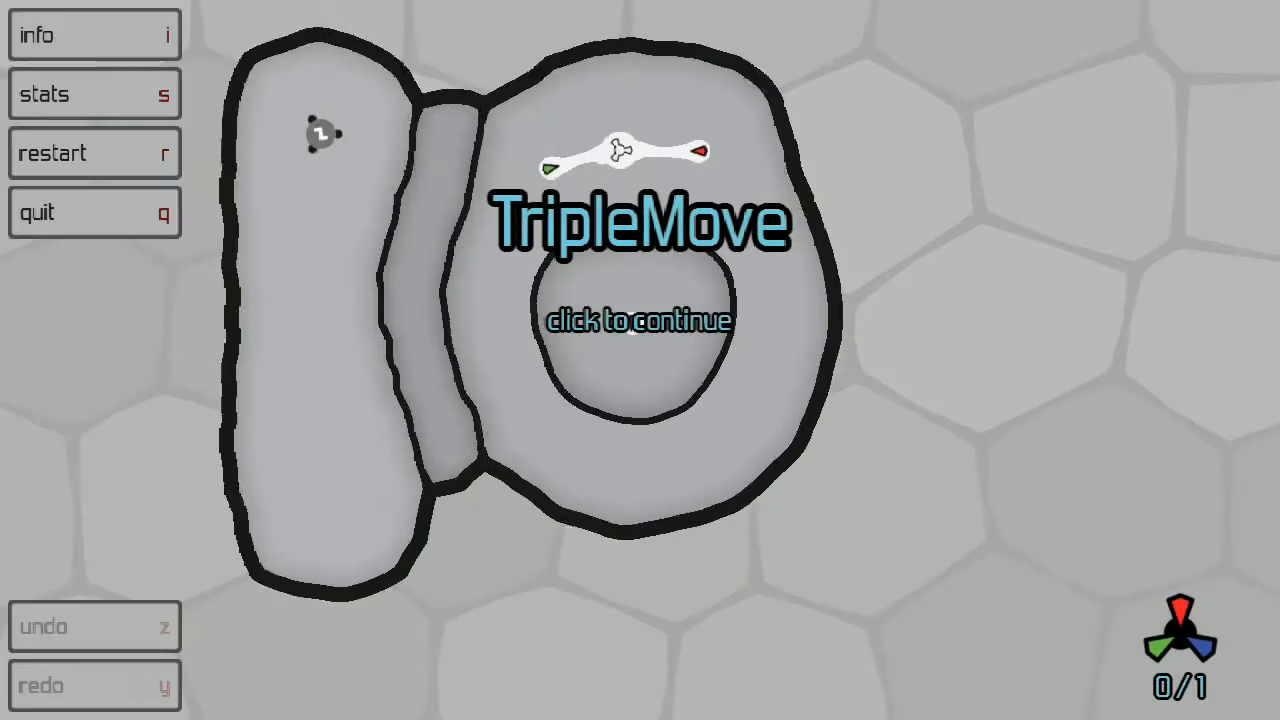
left_click(639, 320)
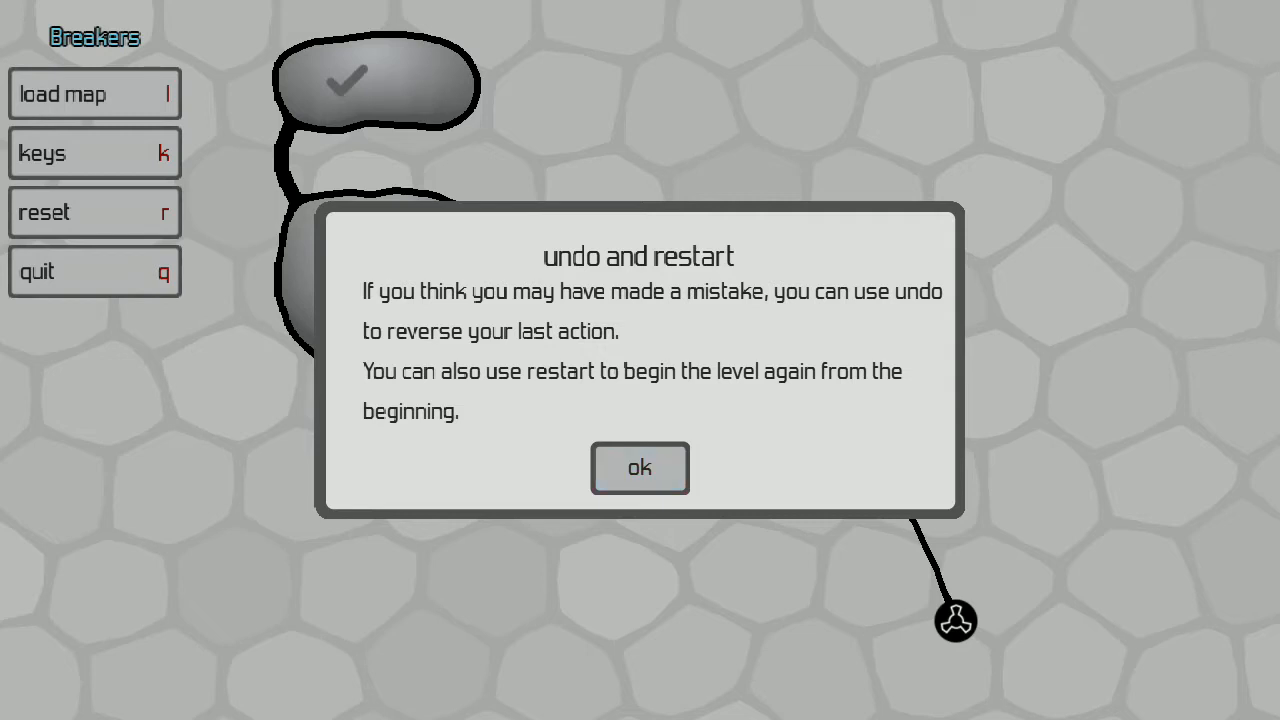
Clear the undo tip and MatchingMoves title, then break the wall with the breaker
left_click(639, 468)
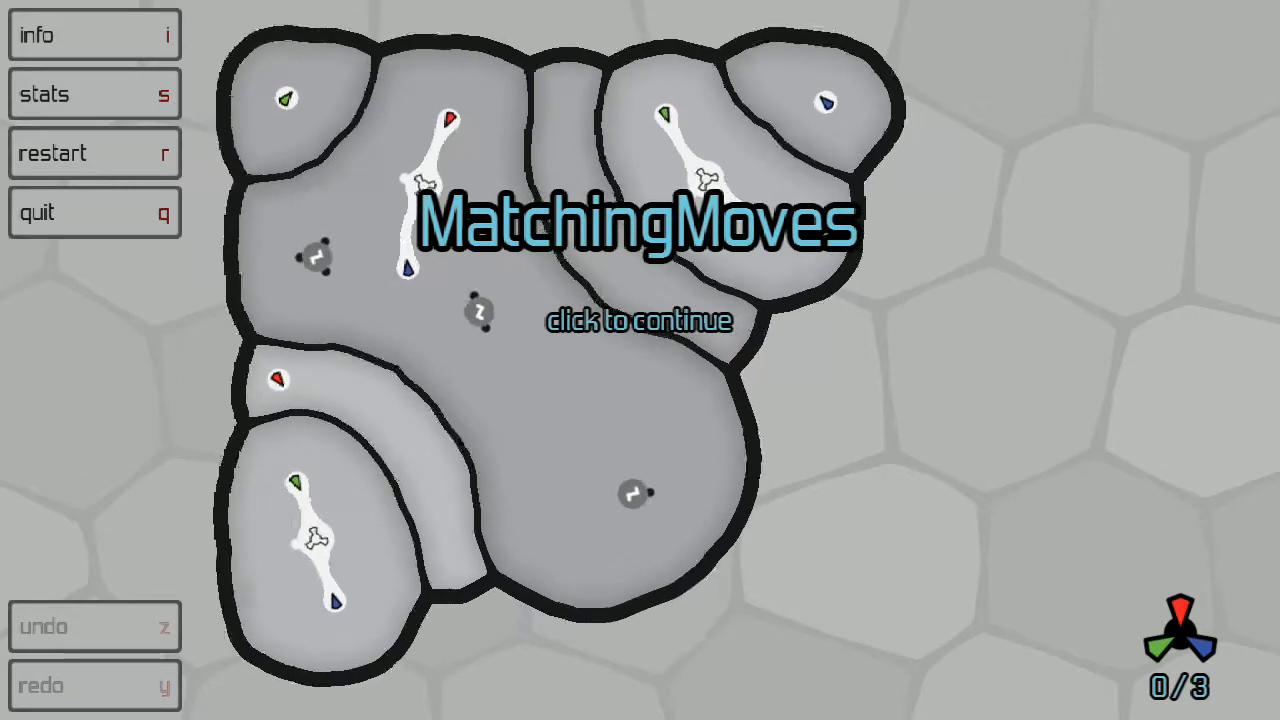
left_click(640, 320)
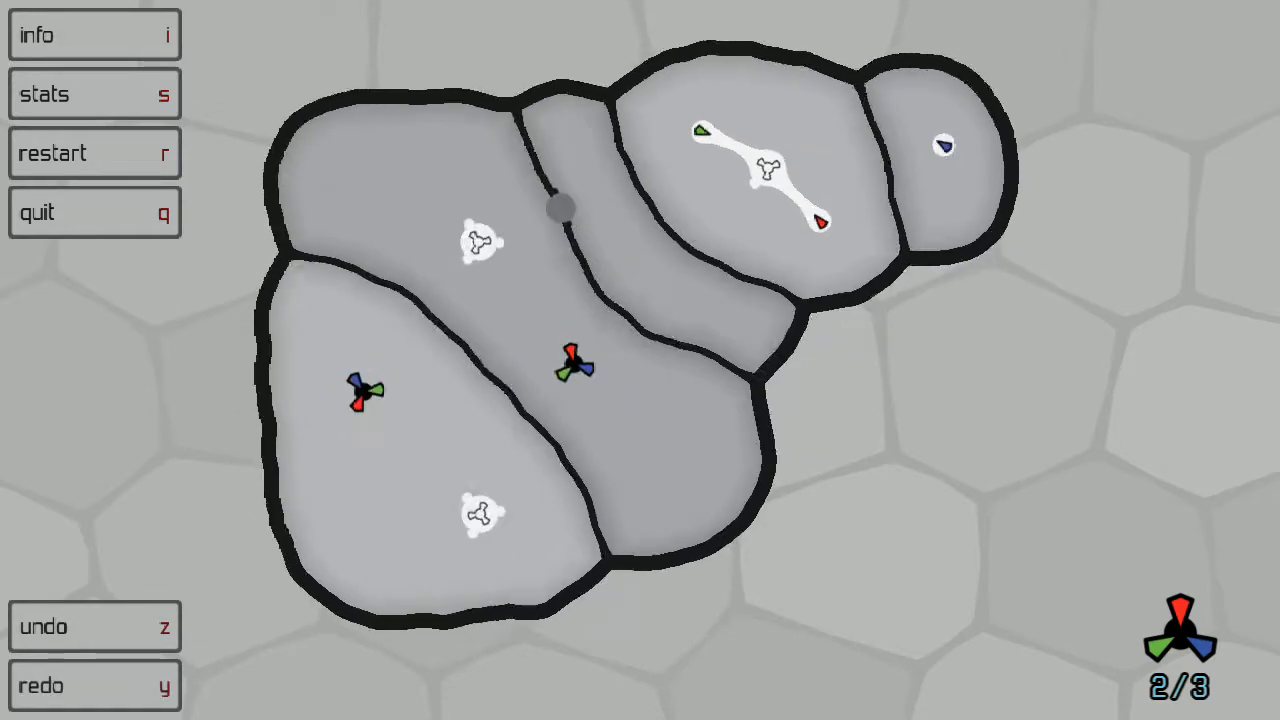
left_click(565, 205)
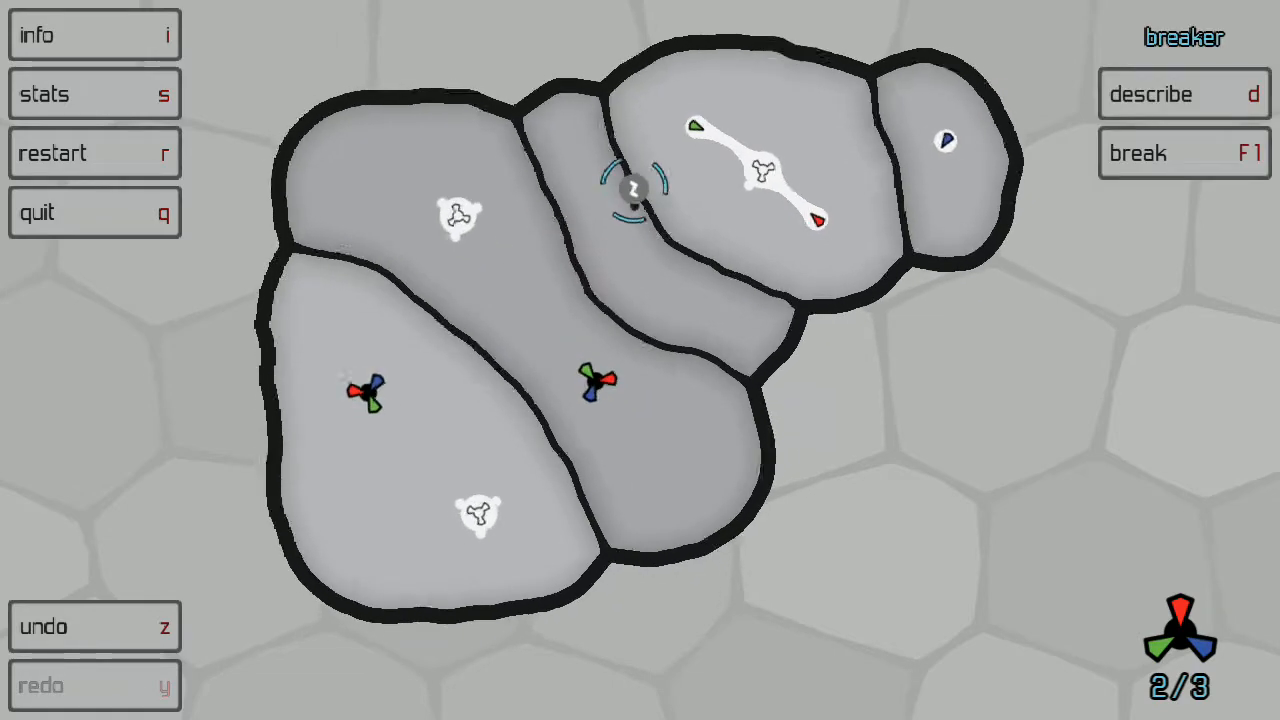
left_click(1183, 153)
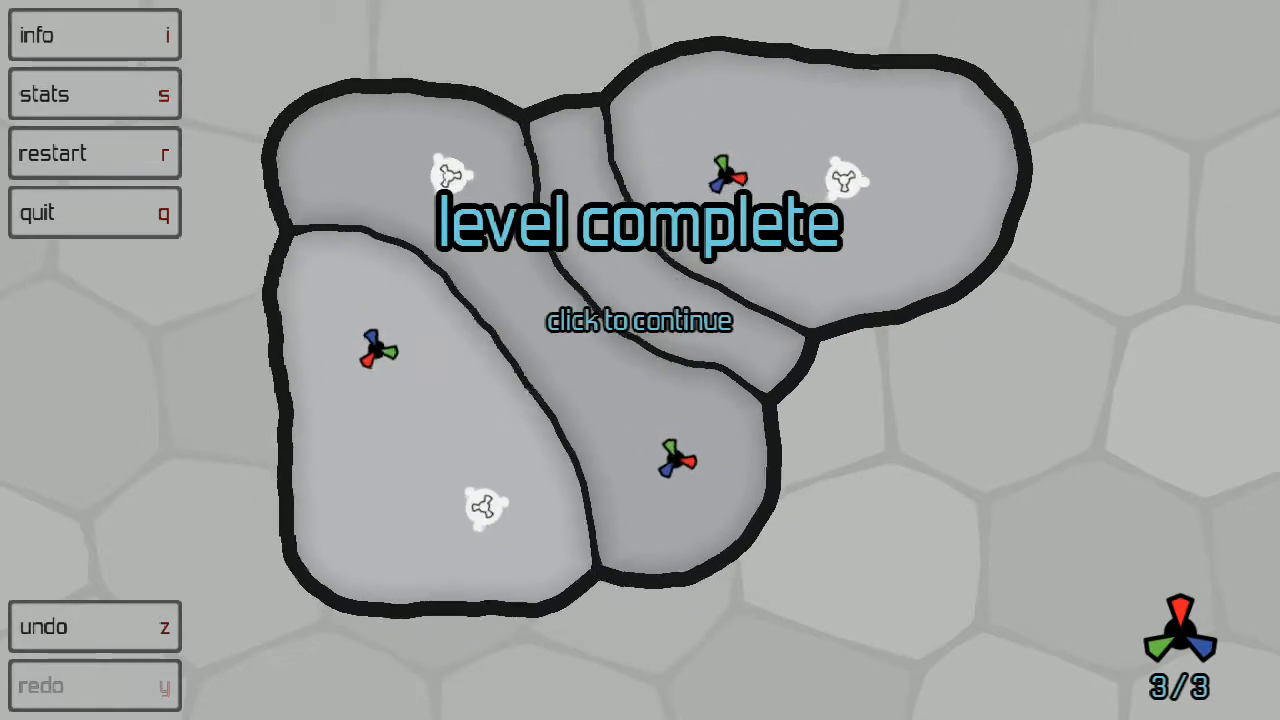
Move on to BreakSlice, check its statistics, then synthesize the second tricone
left_click(640, 320)
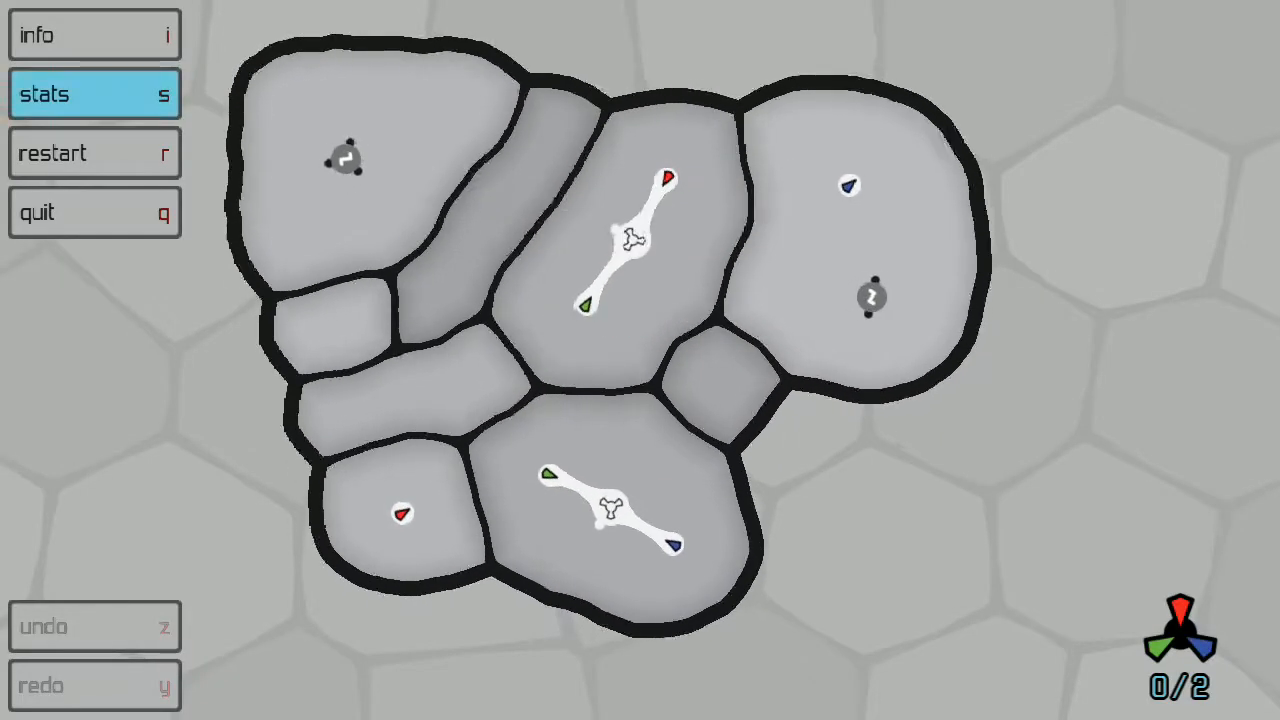
left_click(94, 93)
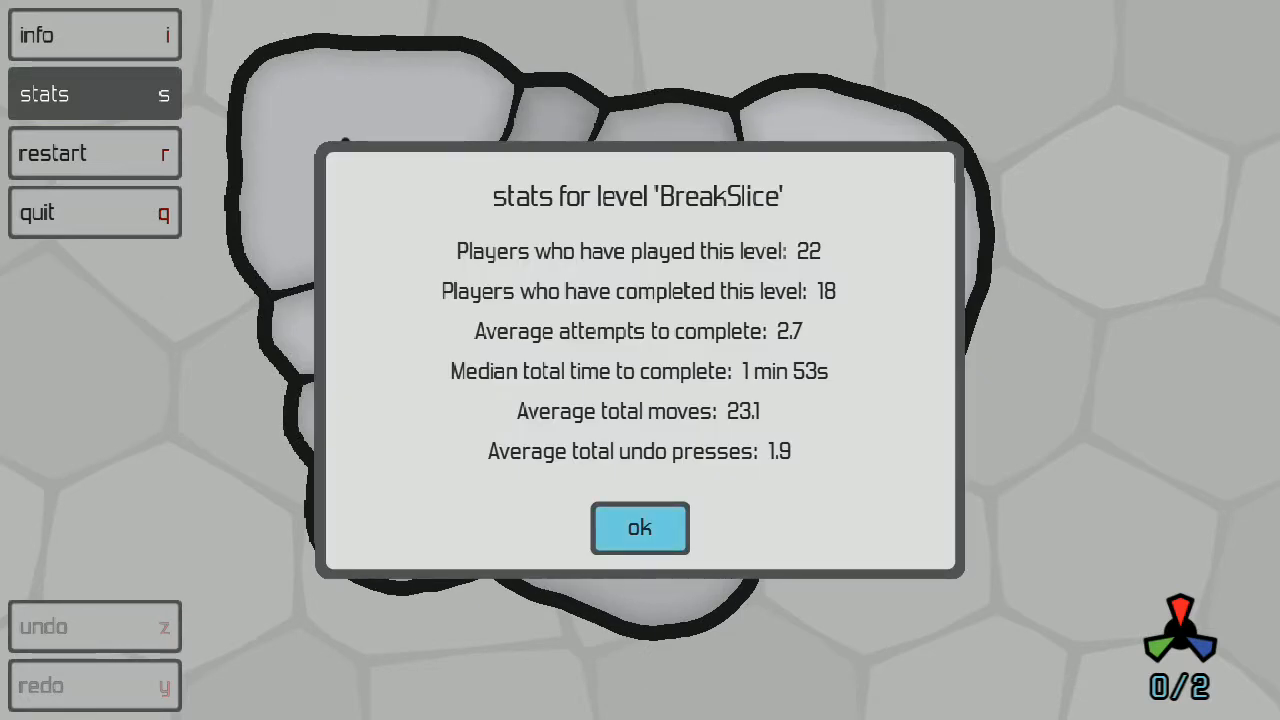
left_click(639, 528)
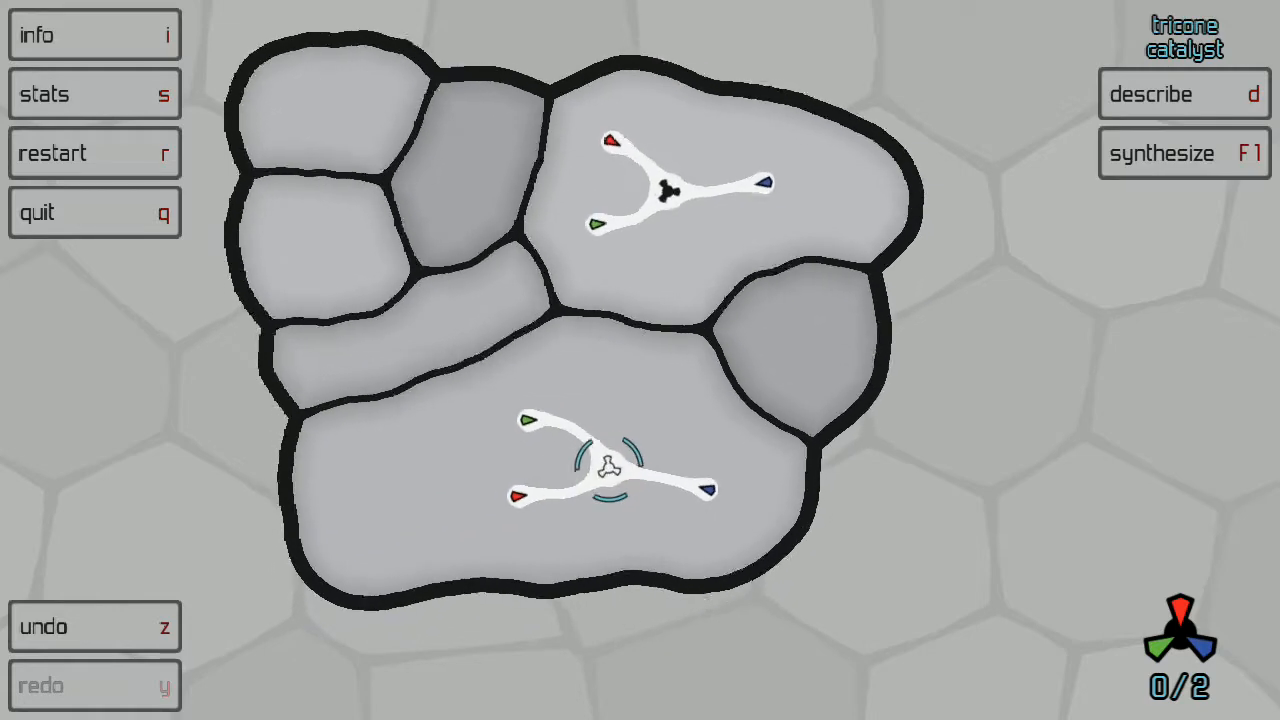
left_click(1183, 153)
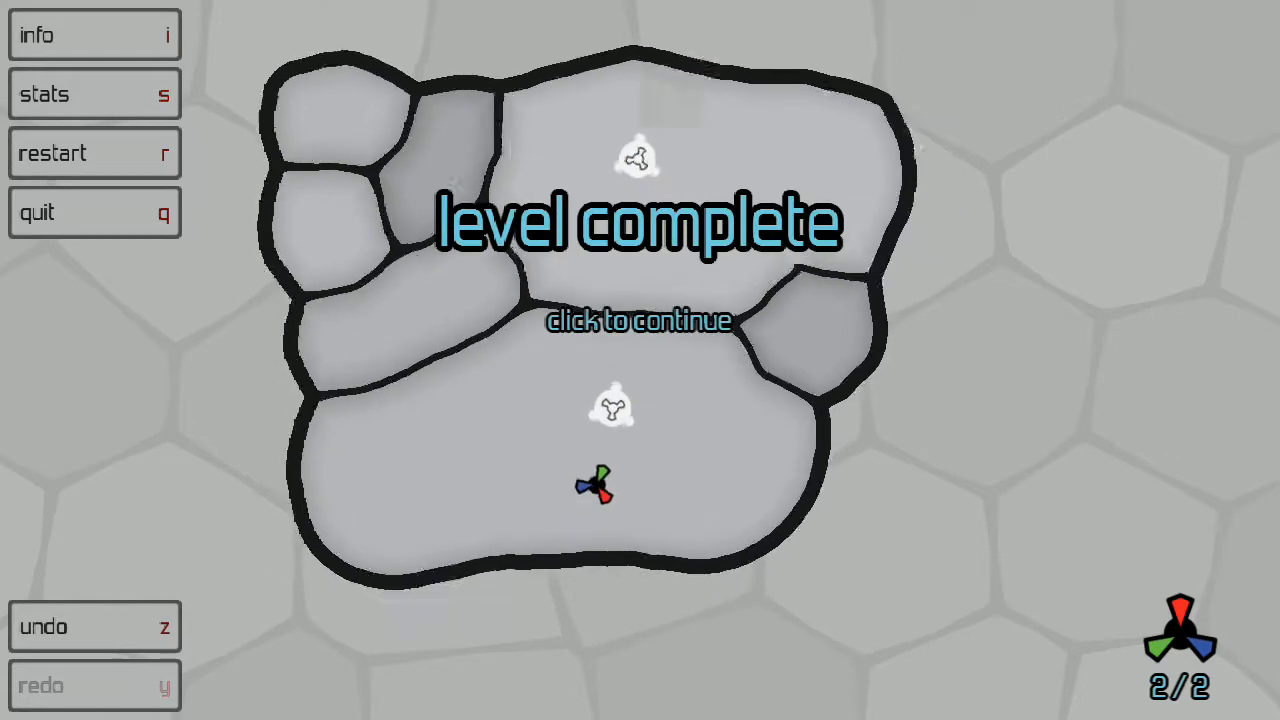
Start BreakLock, use the left-cell catalyst, and break the membrane with the breaker
left_click(637, 321)
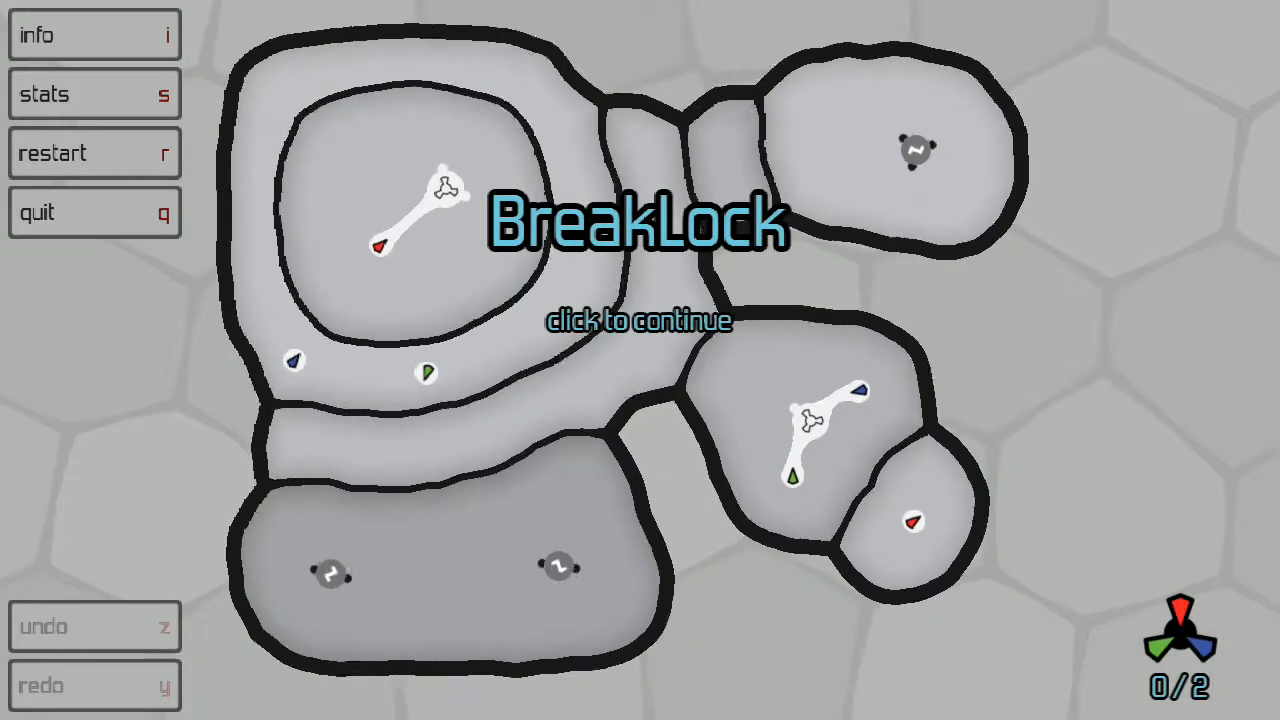
left_click(634, 320)
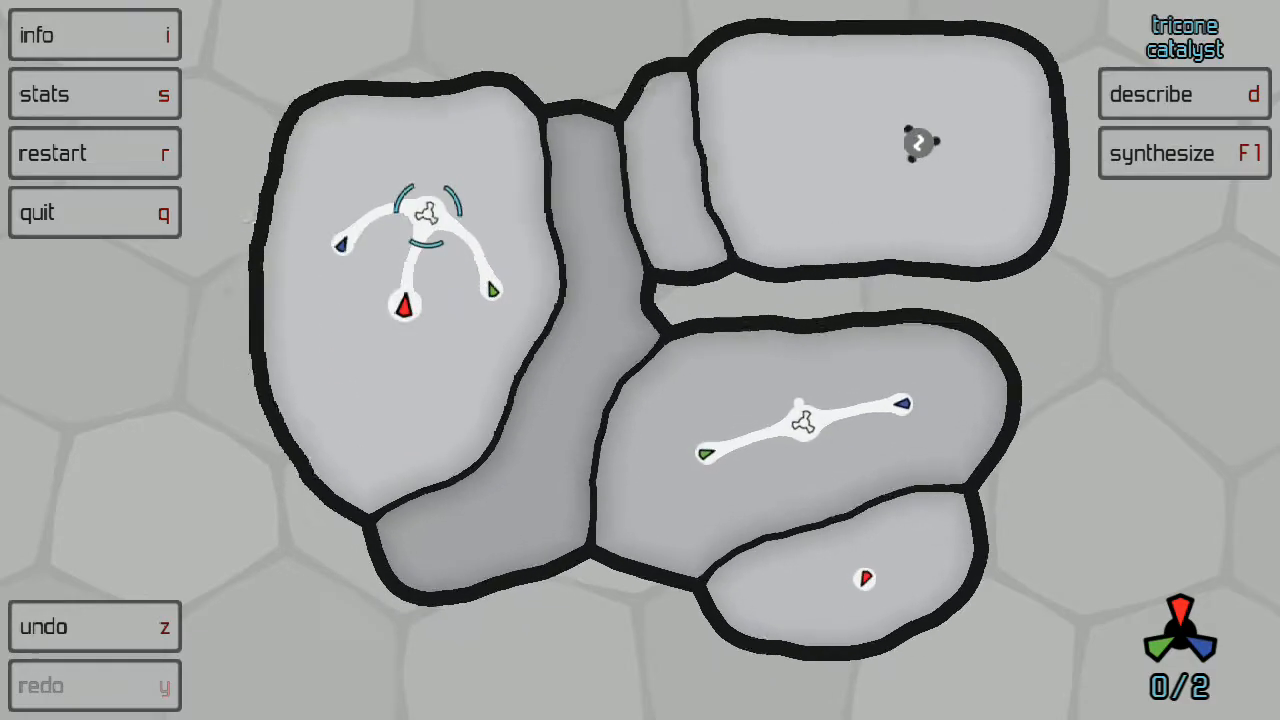
left_click(1184, 153)
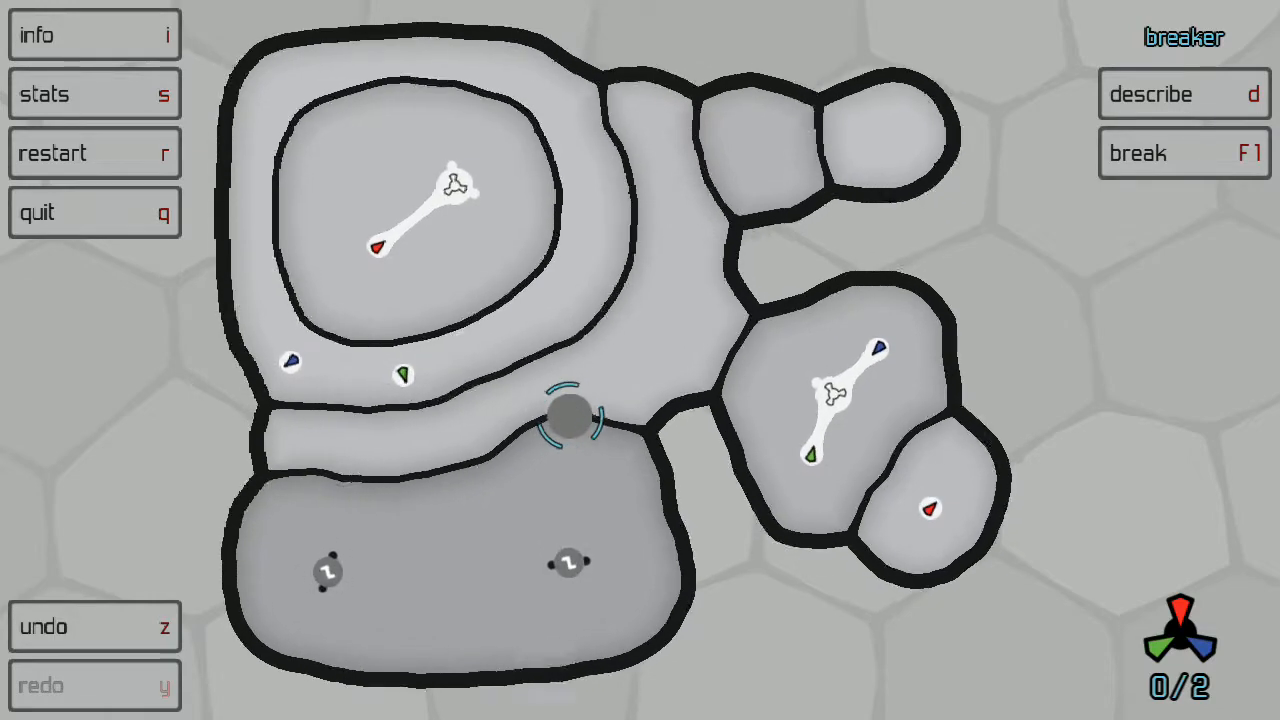
left_click(1182, 153)
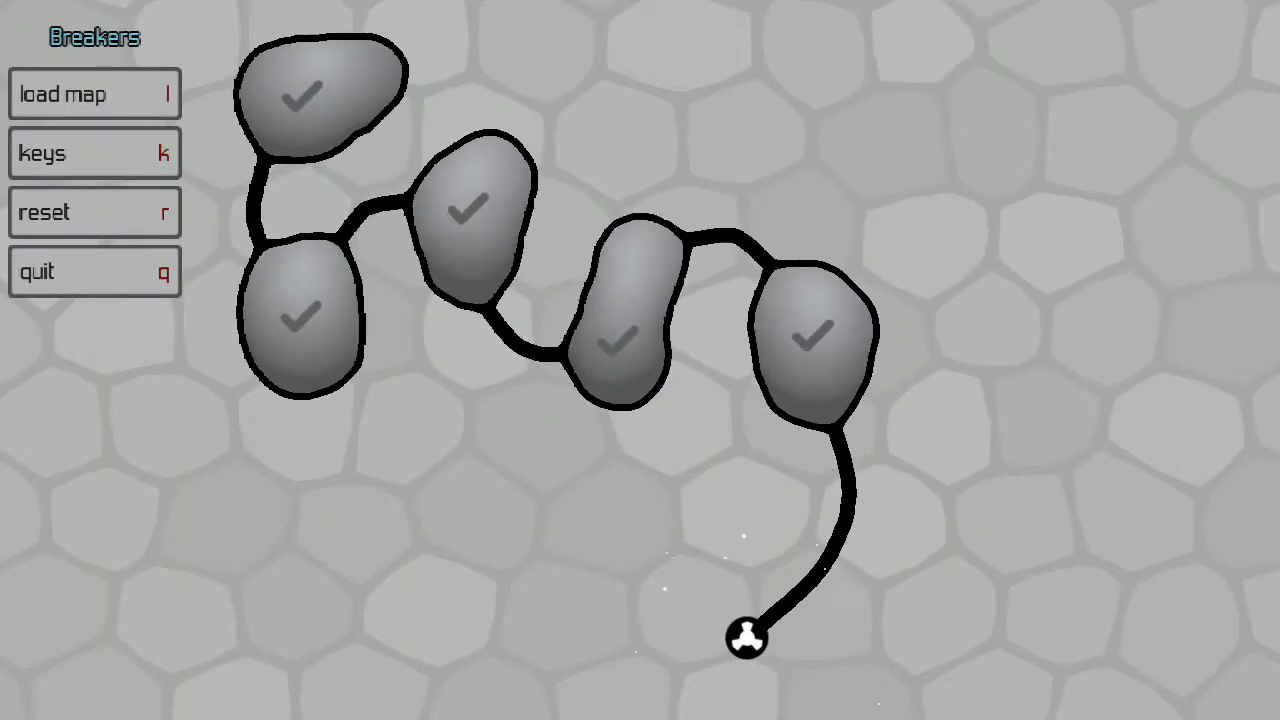
Accept the Tricone key notice and load the BreakerMaker map
left_click(745, 638)
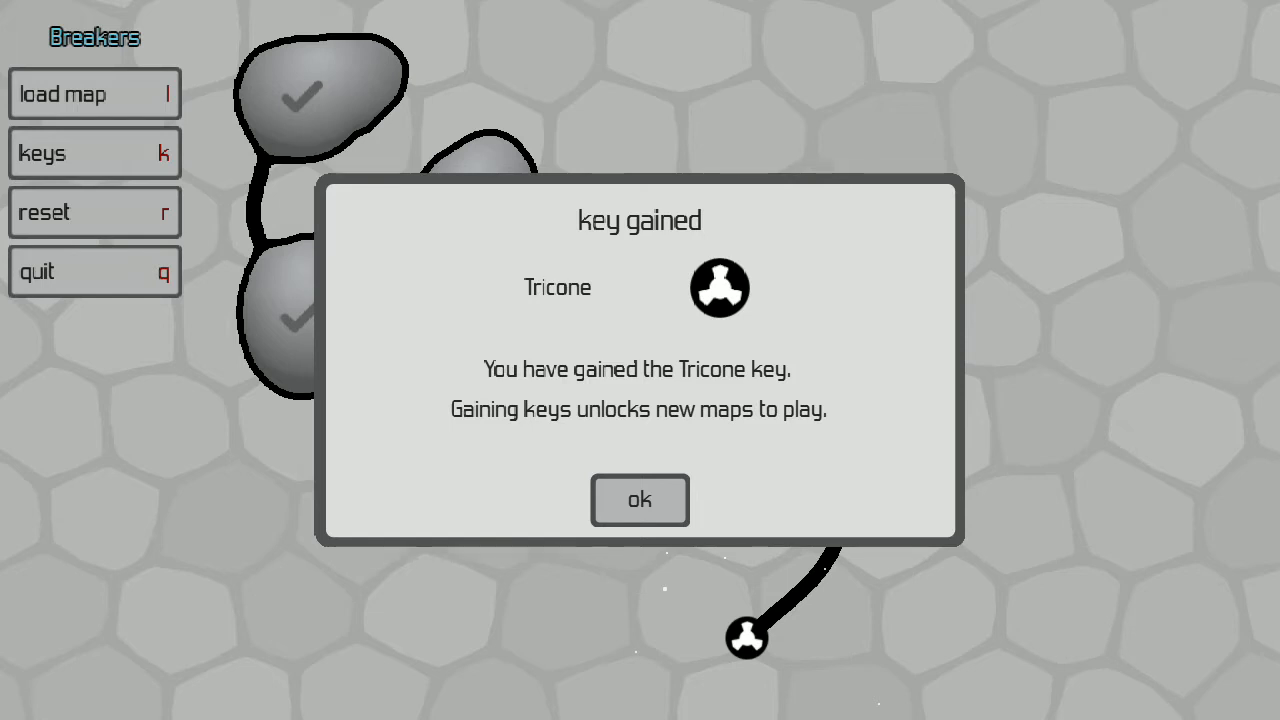
left_click(639, 500)
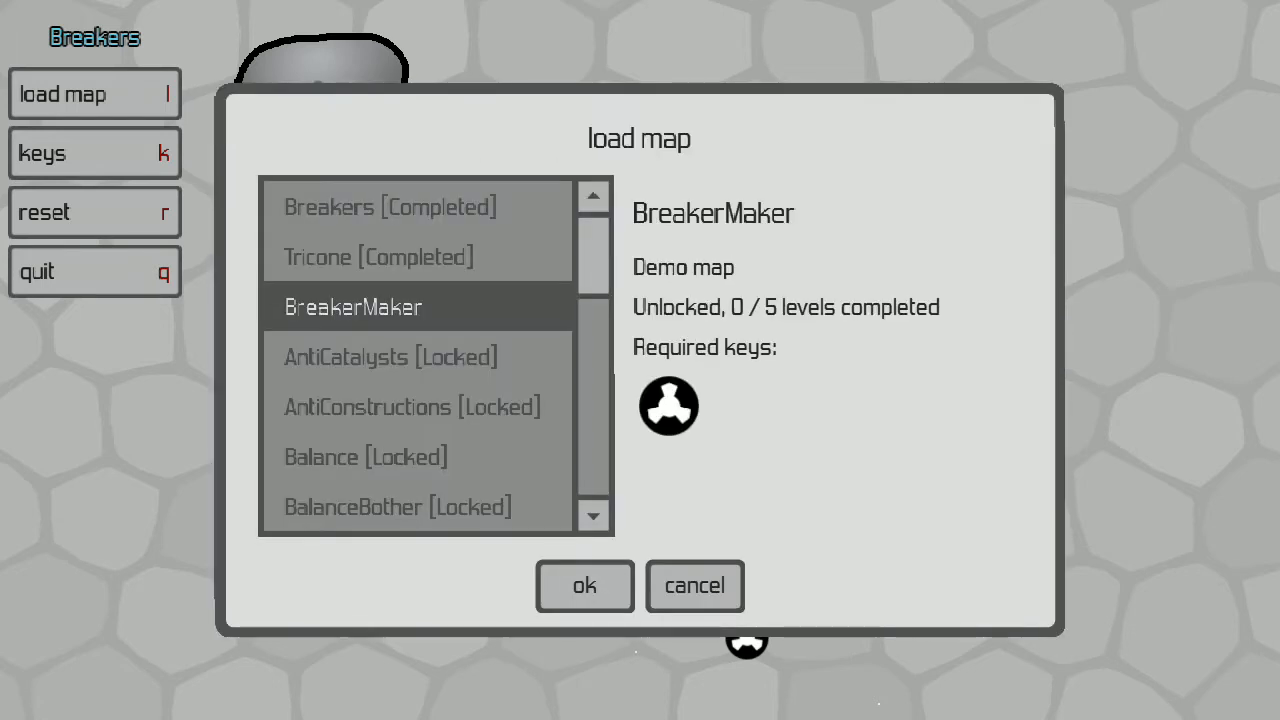
left_click(353, 307)
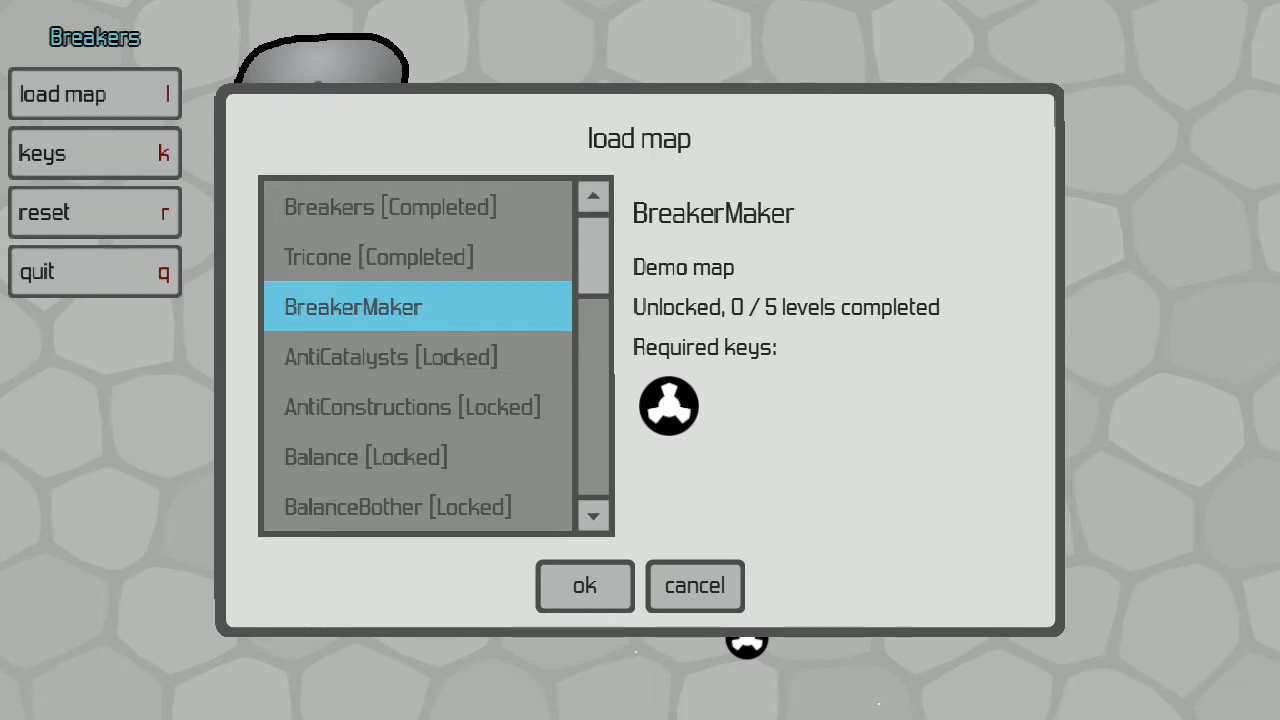
mouse_move(585, 586)
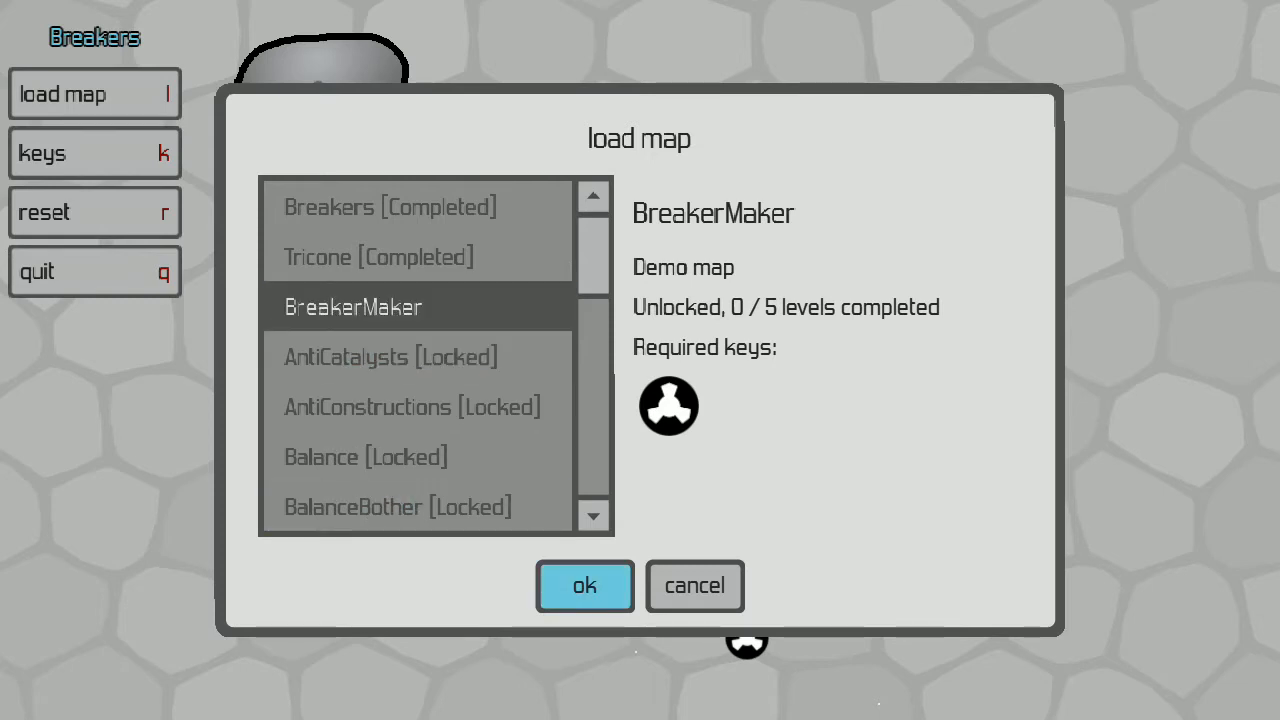
left_click(584, 586)
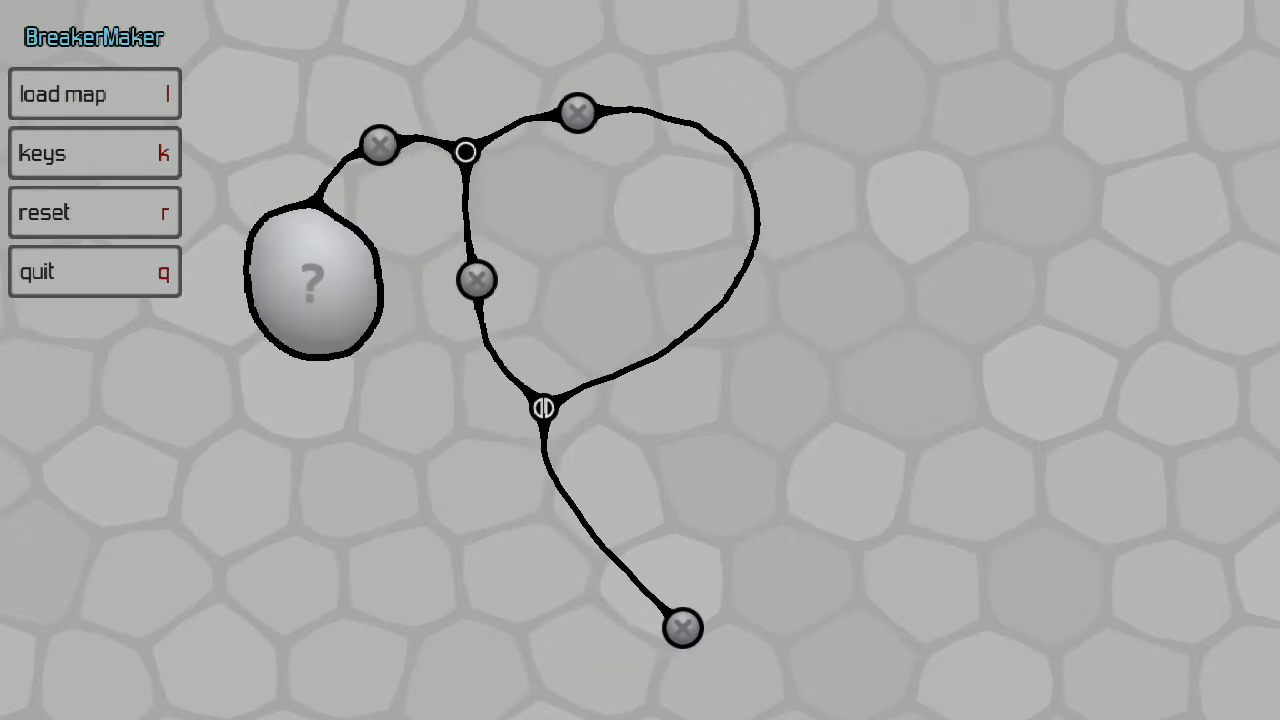
Open BreakerSynthesis, attach the breaker template to the catalyst, and synthesize a breaker
left_click(93, 93)
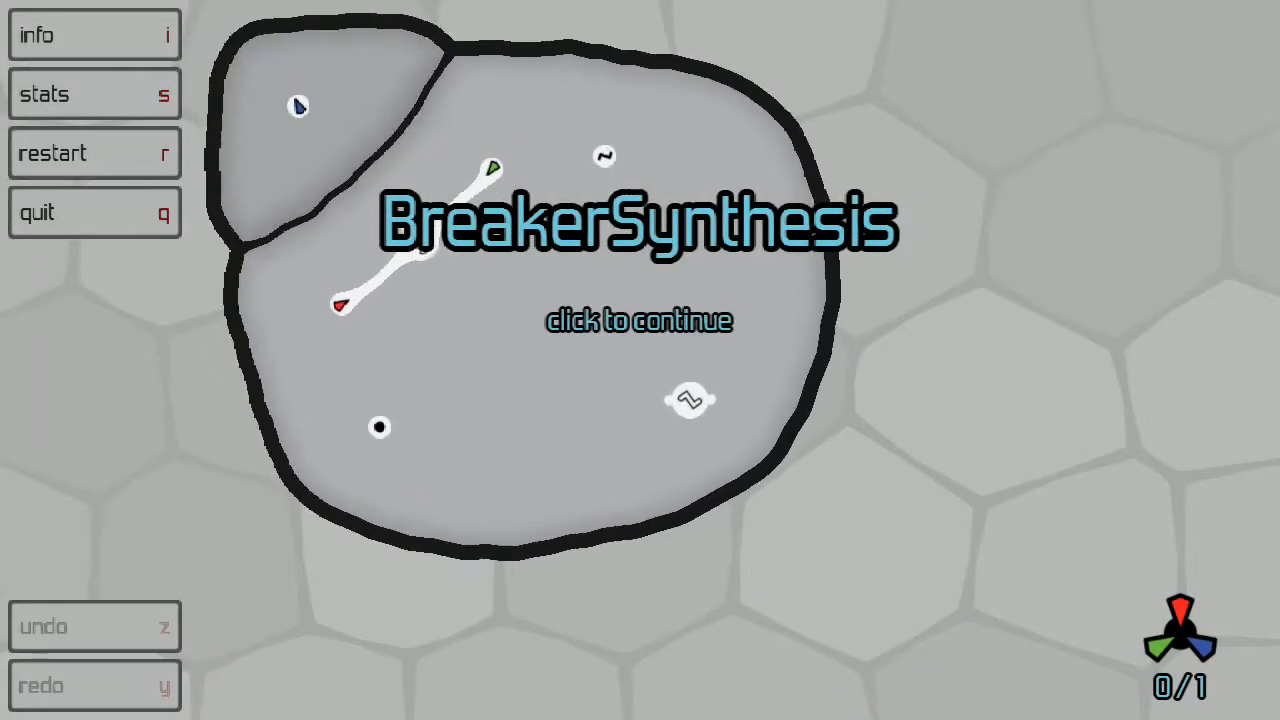
left_click(640, 320)
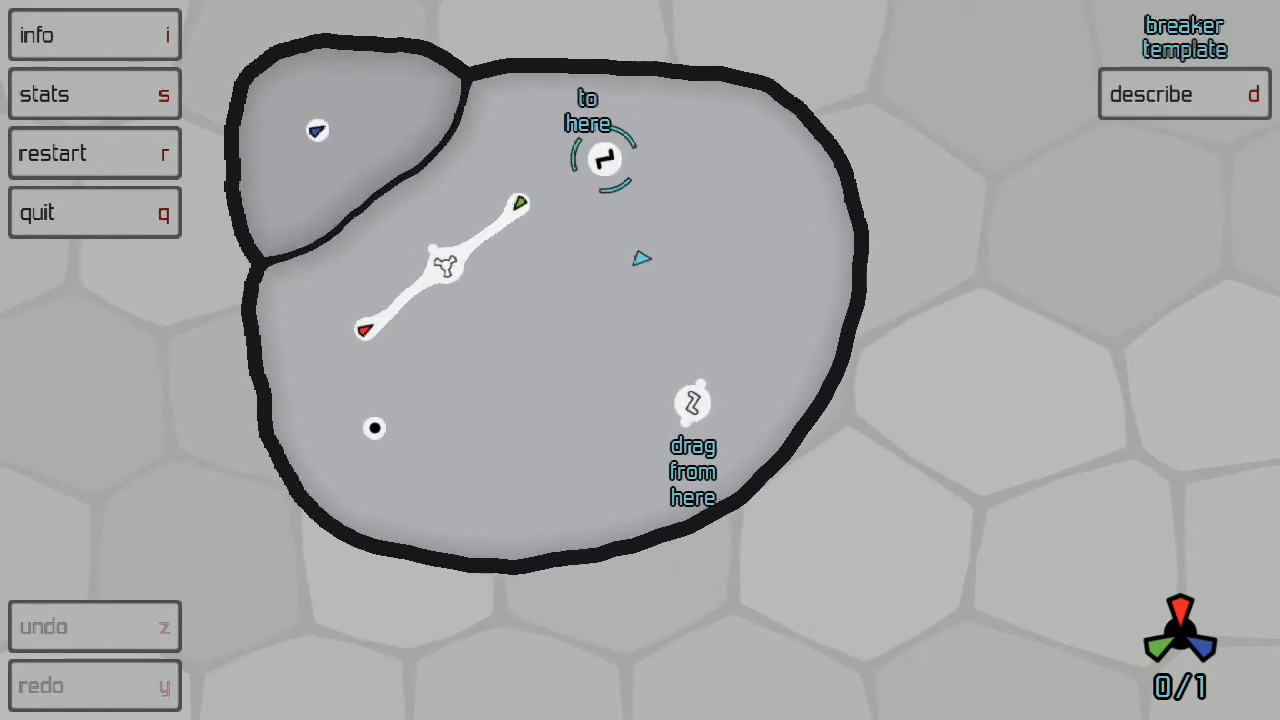
left_click_drag(693, 403, 603, 158)
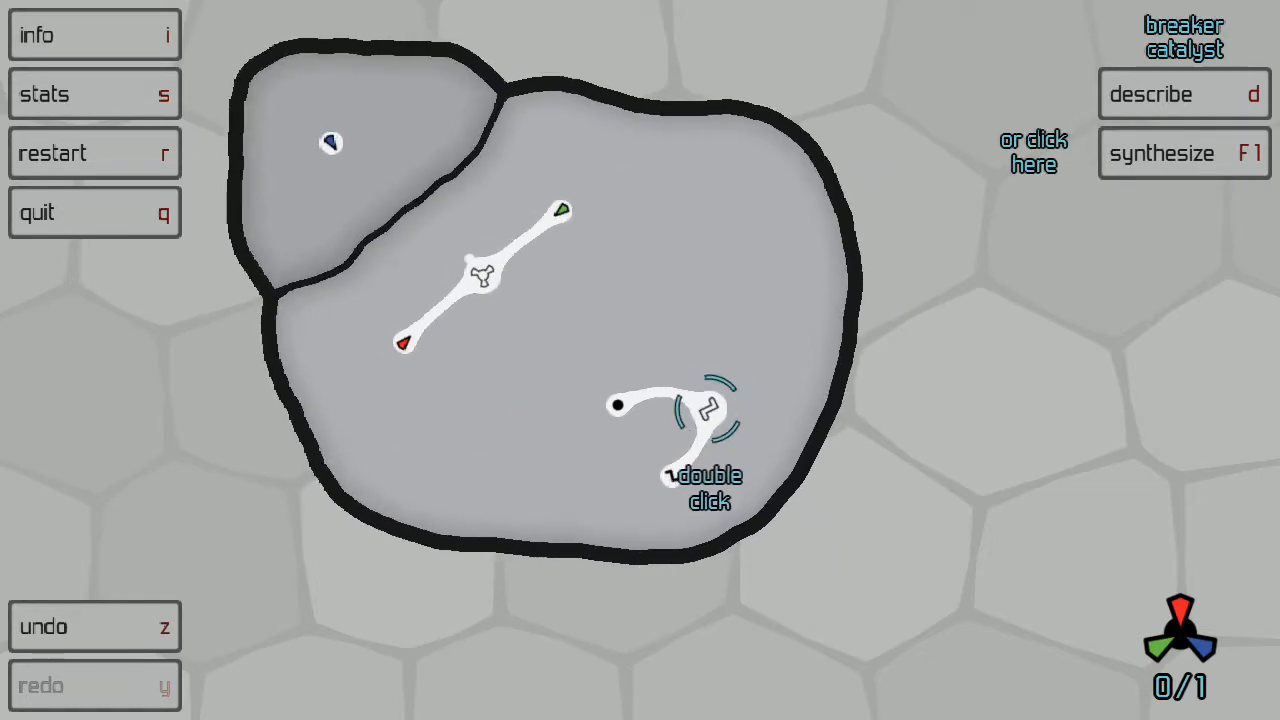
double_click(708, 410)
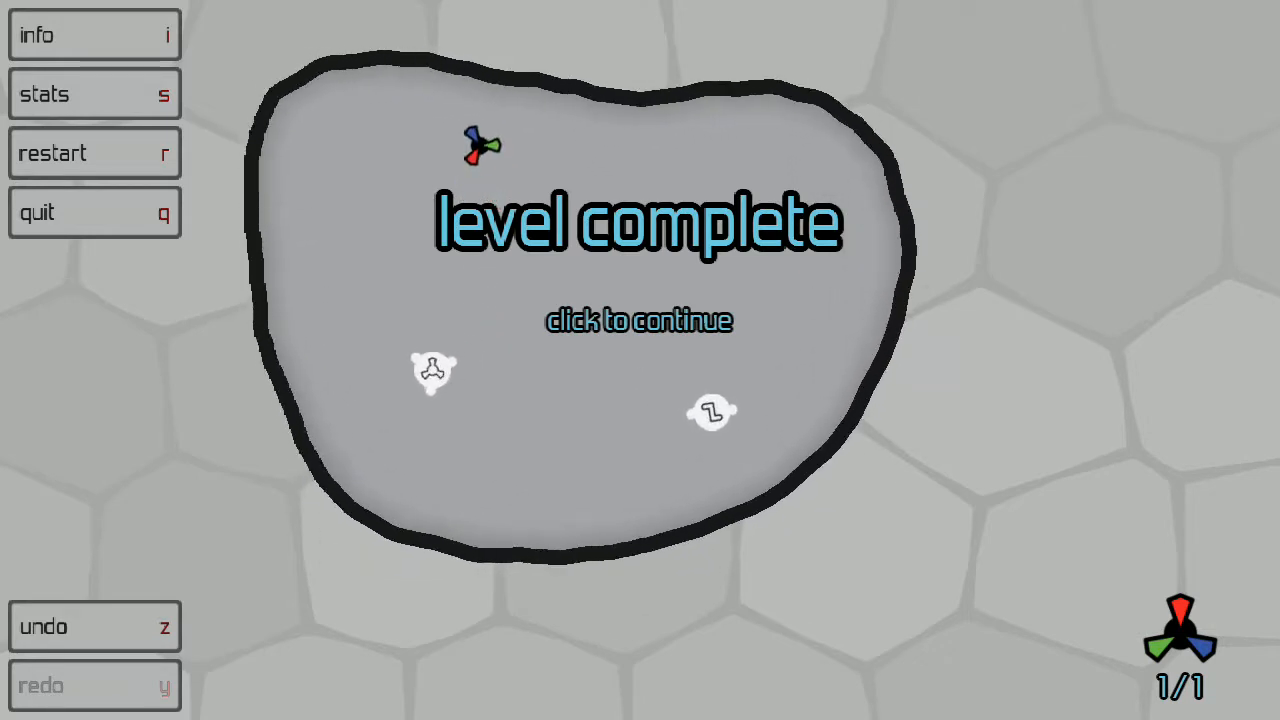
Leave BreakerSynthesis for the map and dismiss the describe tip
left_click(639, 320)
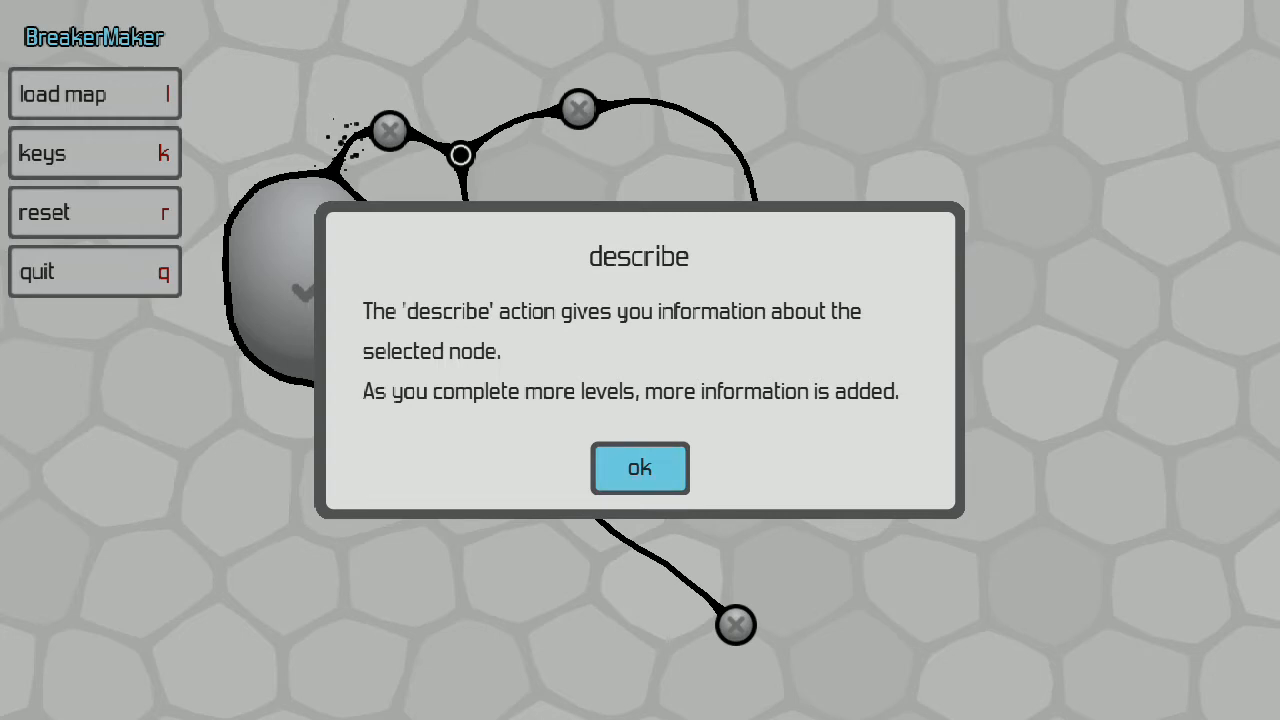
left_click(639, 468)
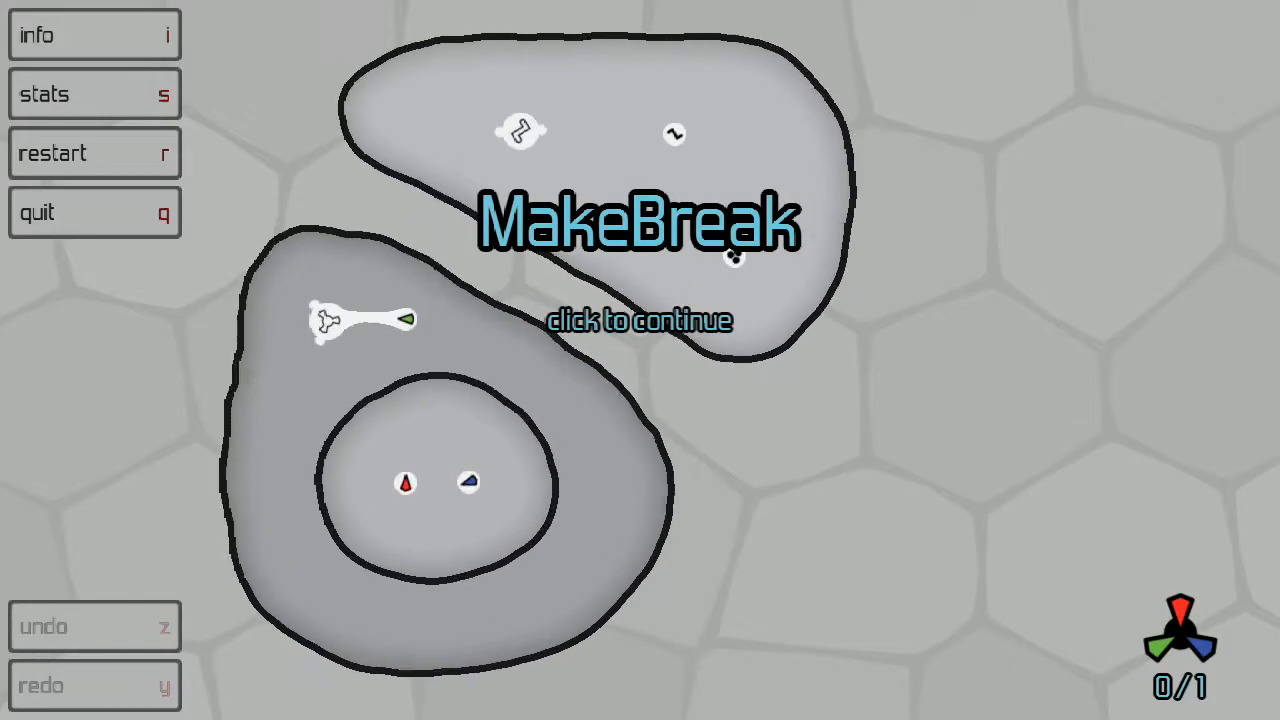
In MakeBreak, synthesize a breaker and break the membrane between the compartments
left_click(640, 320)
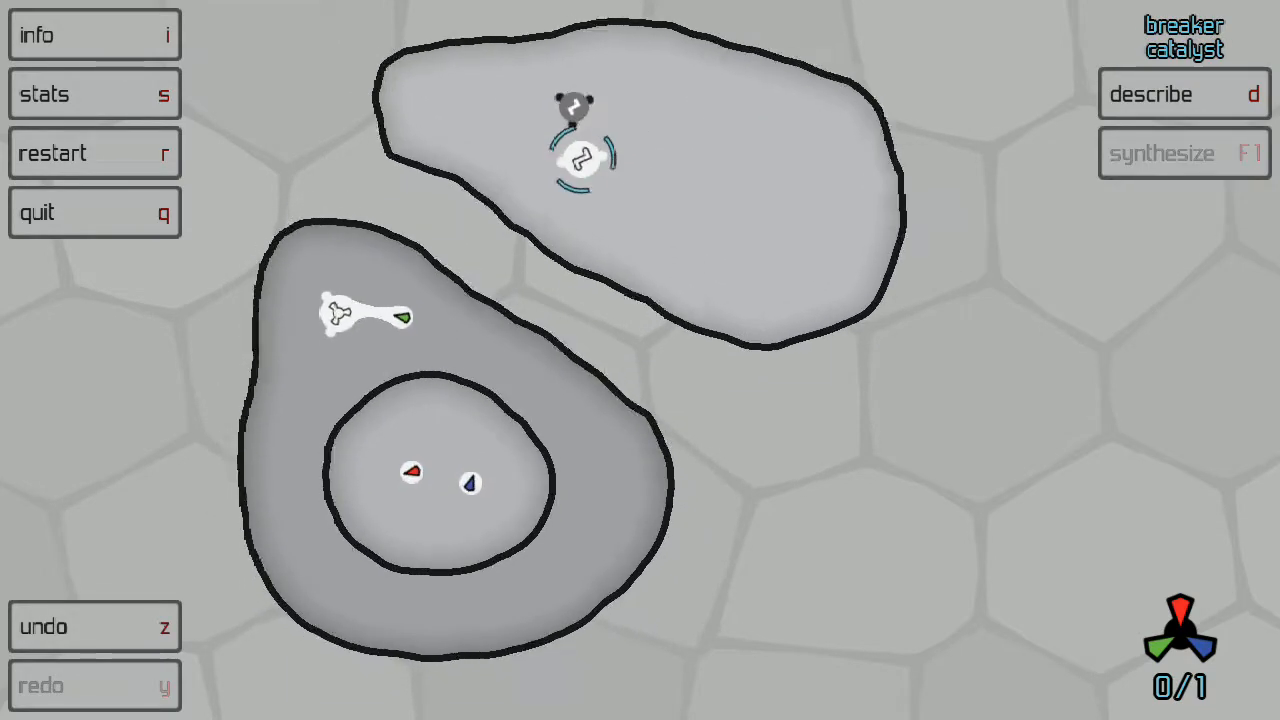
left_click(1183, 153)
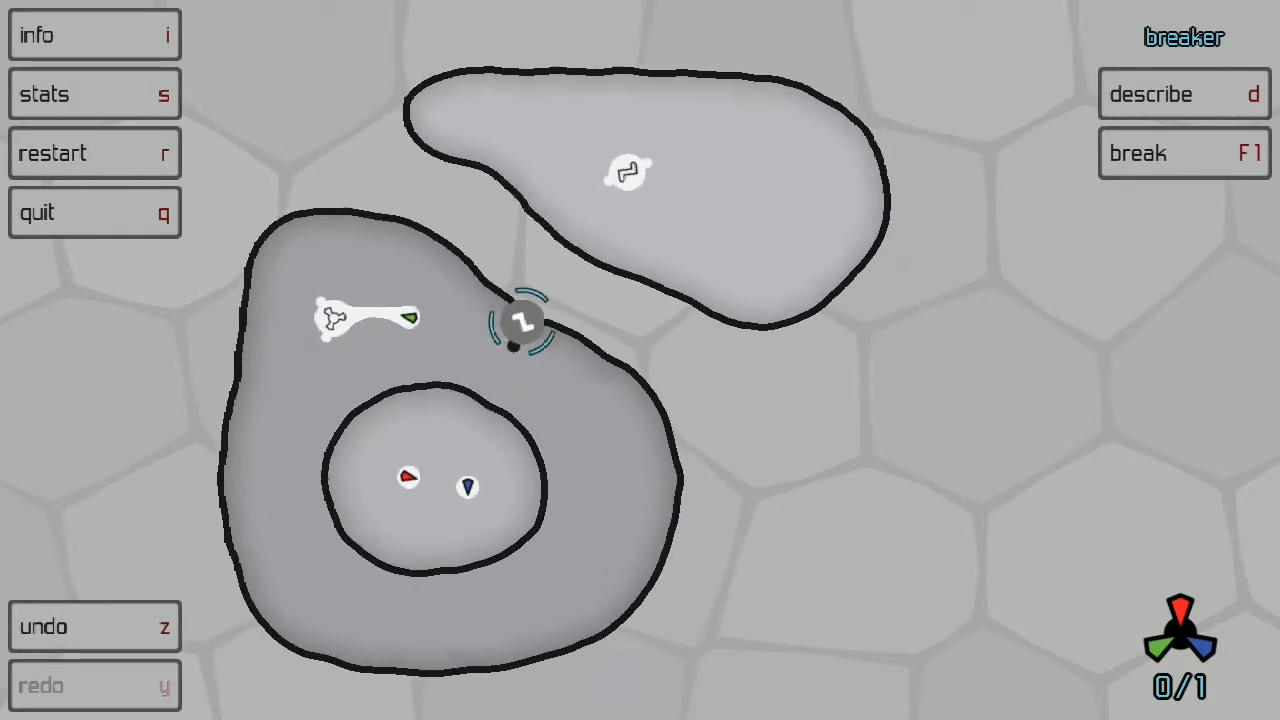
left_click(1183, 152)
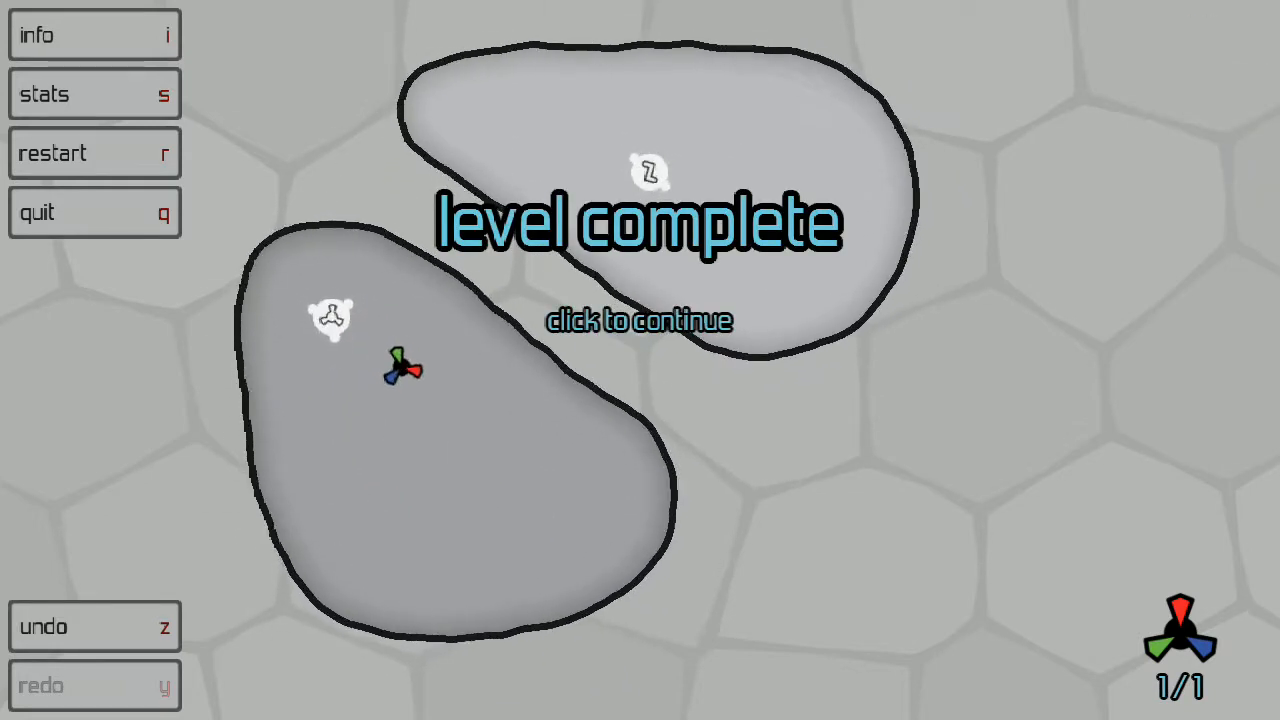
Start the next level, synthesize the breaker, and break the upper and inner membranes
left_click(637, 321)
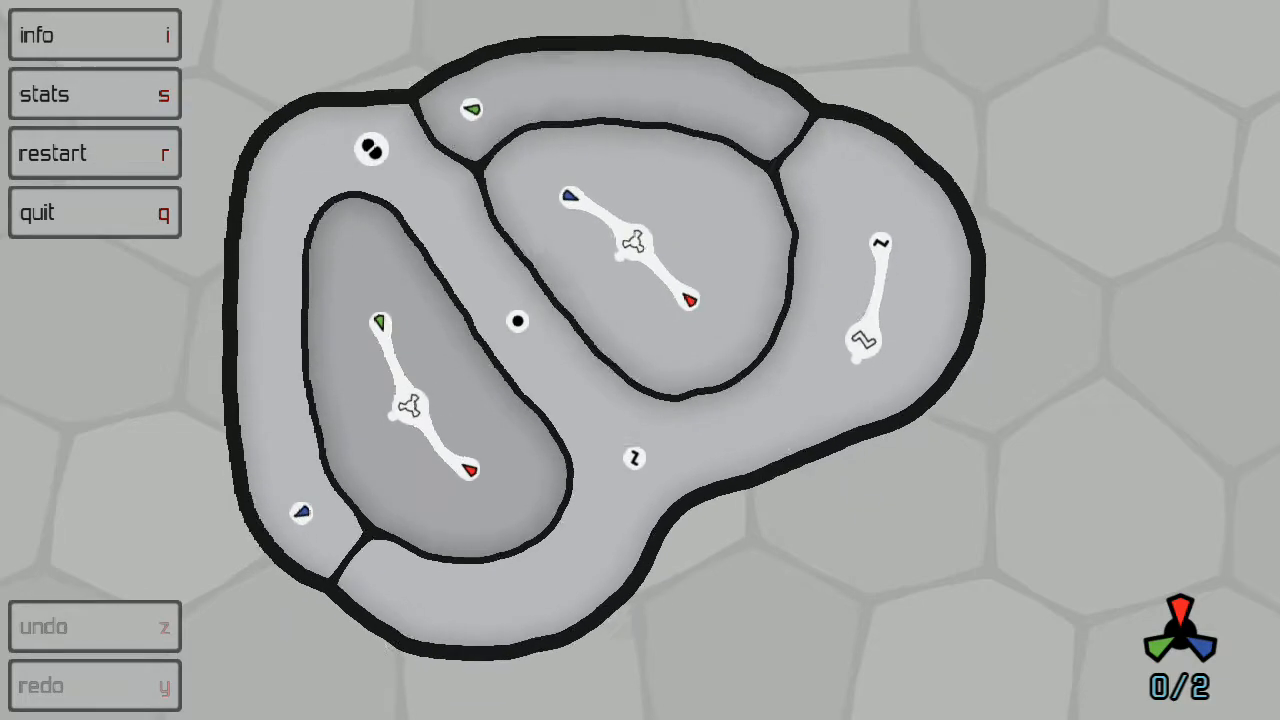
left_click(875, 335)
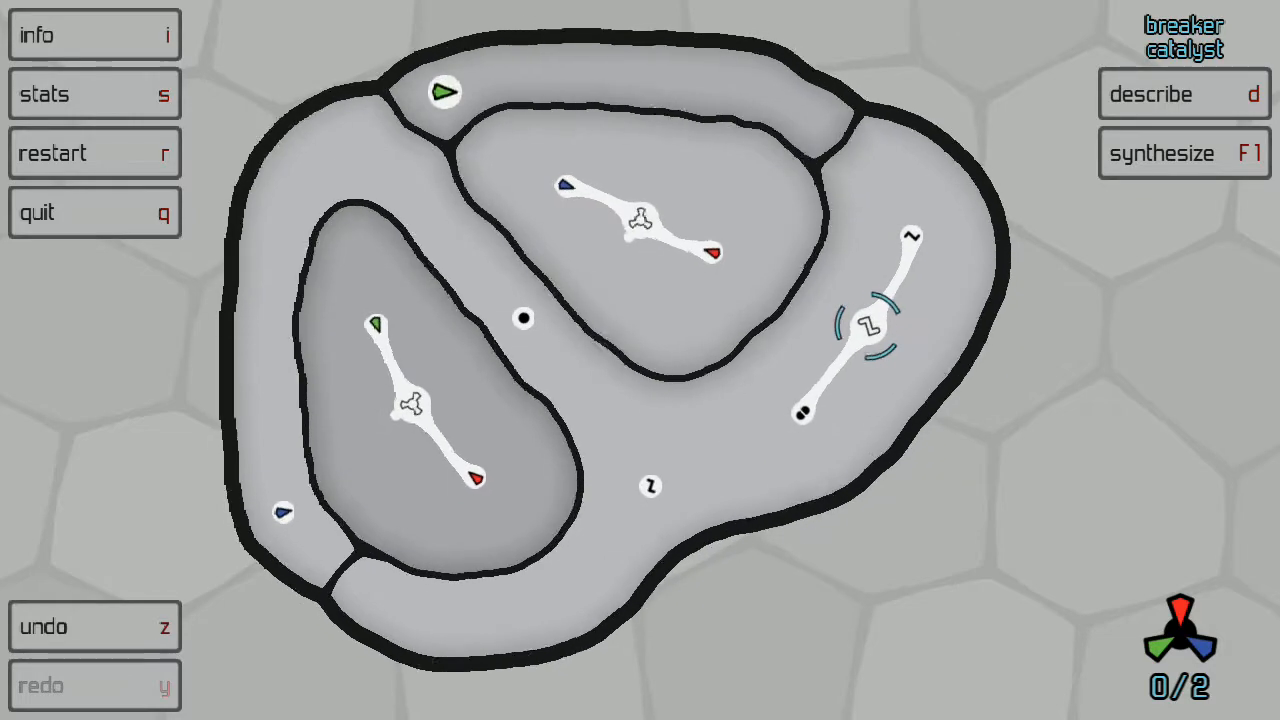
left_click(1184, 153)
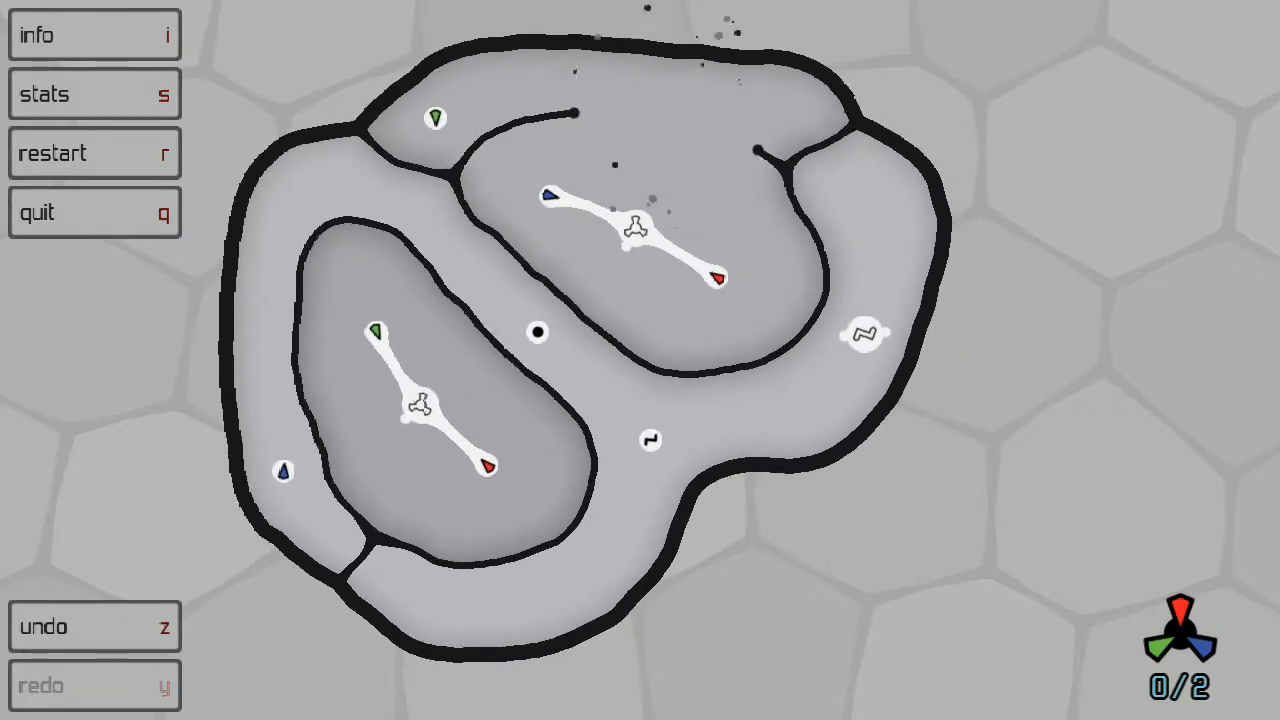
left_click(437, 119)
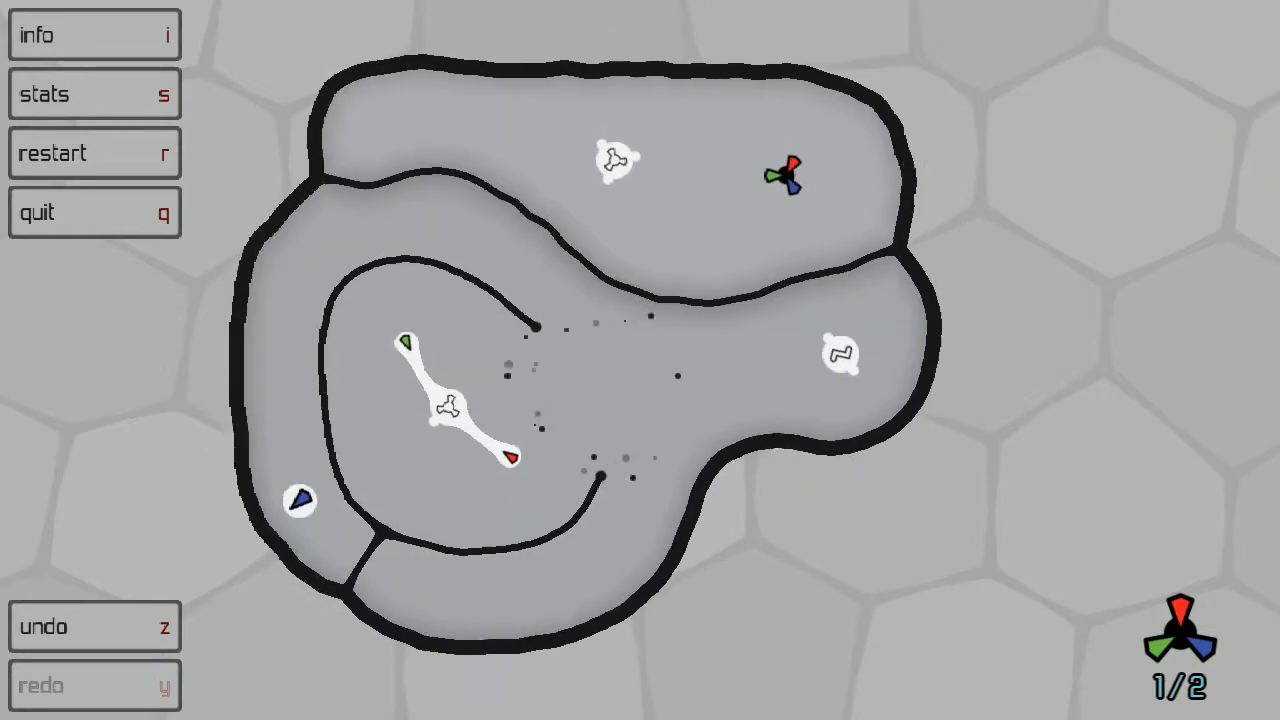
left_click(300, 500)
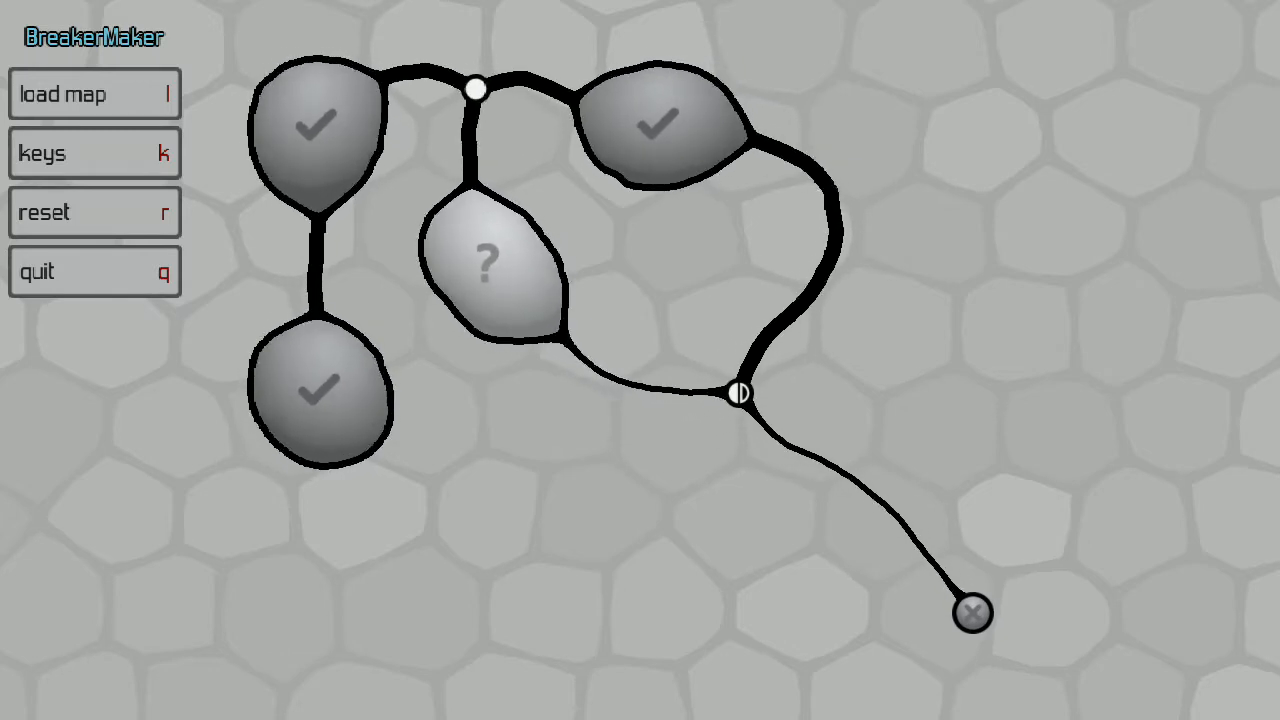
Open and solve BreakOrder, then return to the BreakerMaker map
left_click(490, 265)
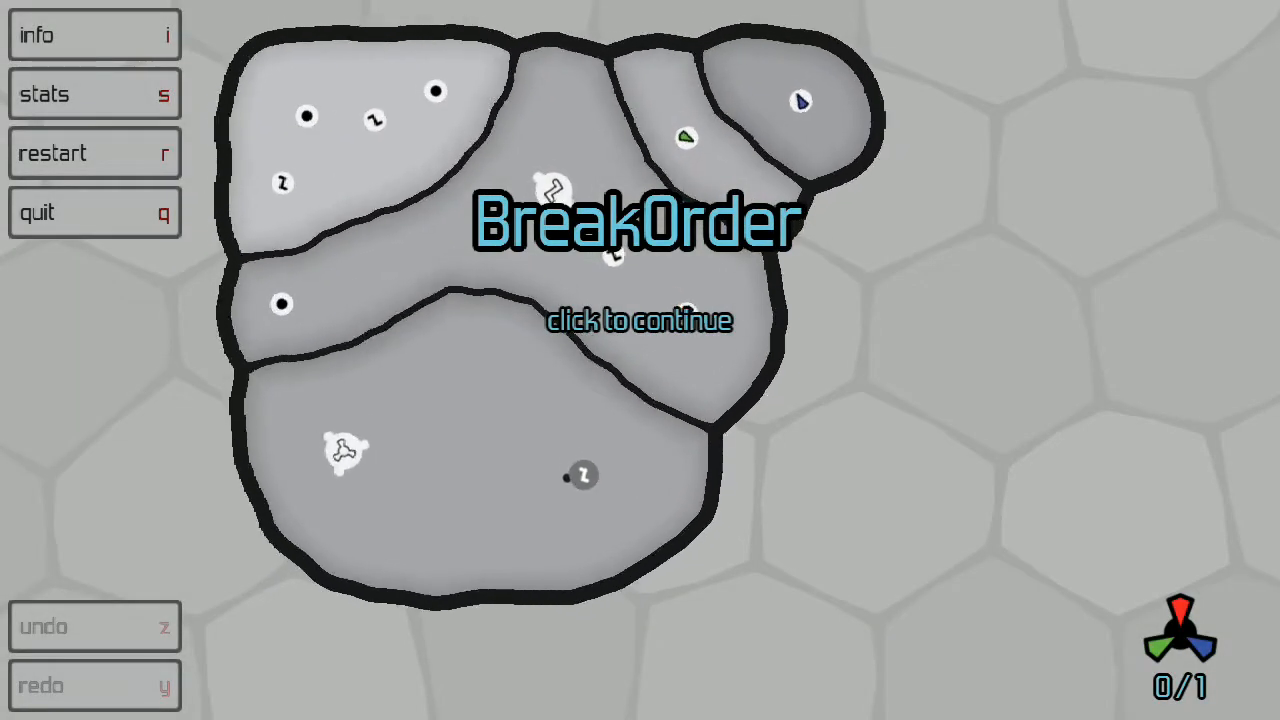
left_click(640, 320)
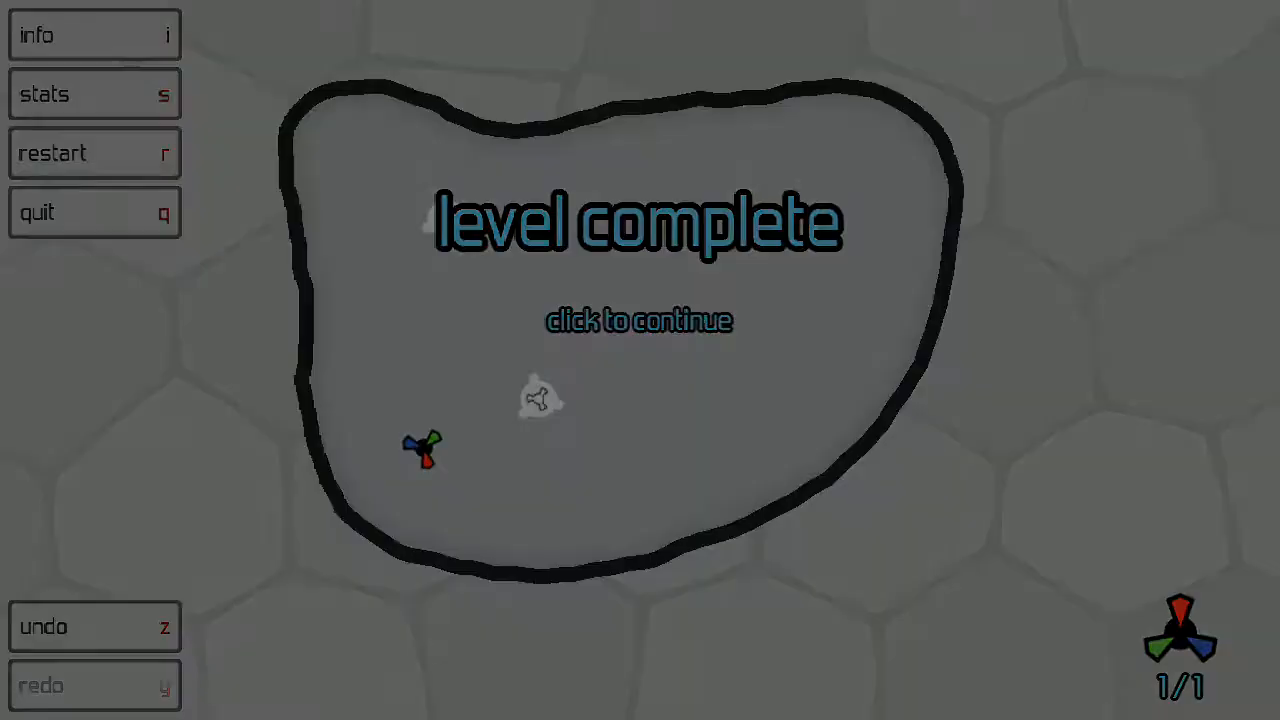
left_click(640, 320)
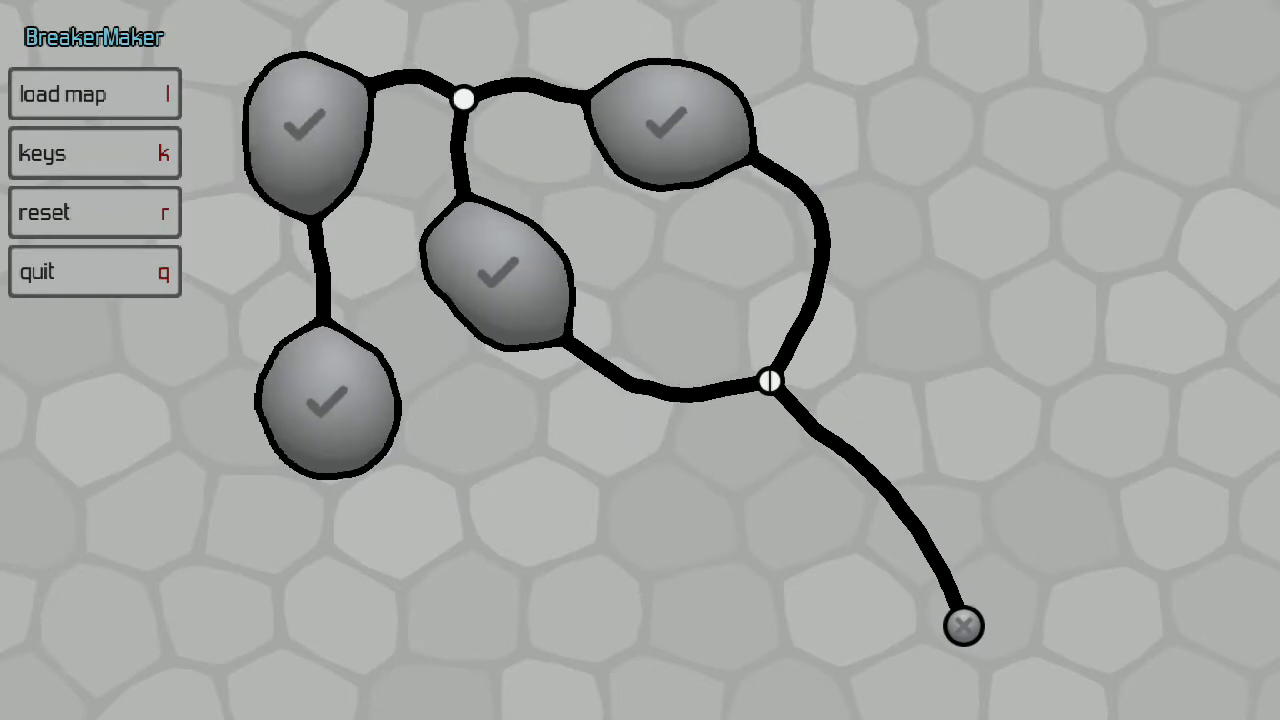
Open and solve NextMobility, then continue past its level complete screen
left_click(962, 625)
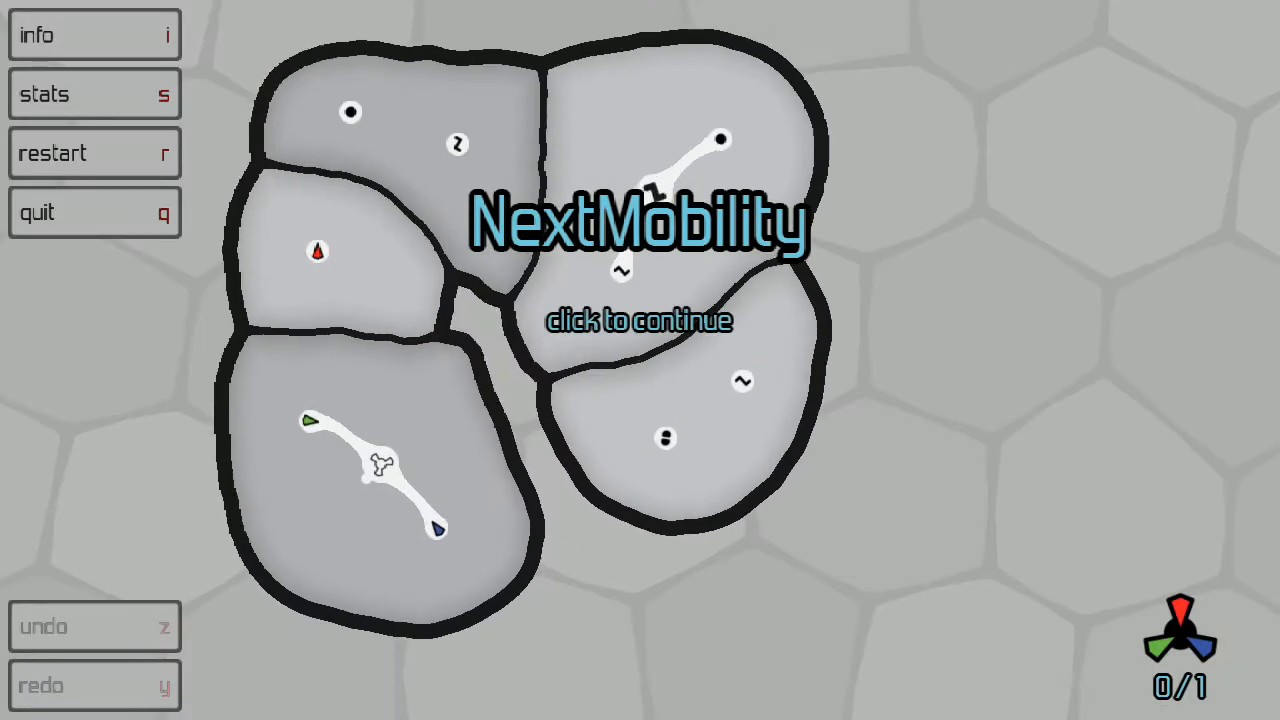
left_click(640, 320)
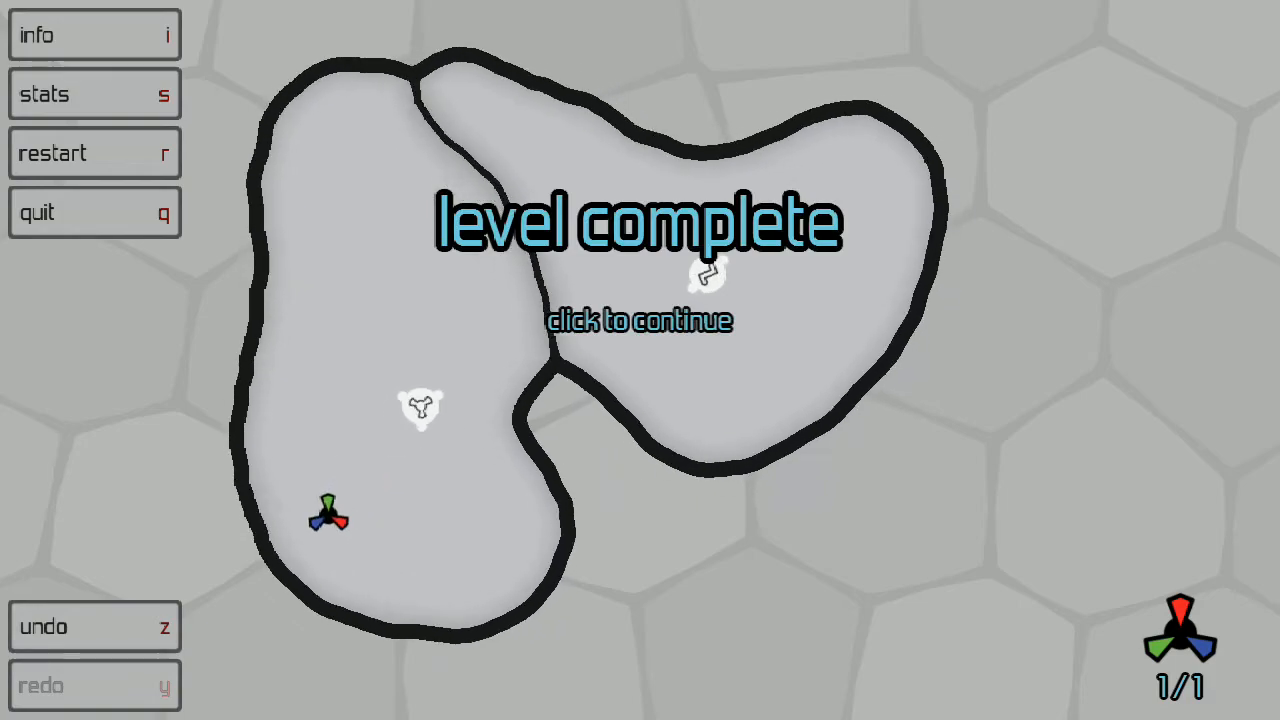
left_click(640, 320)
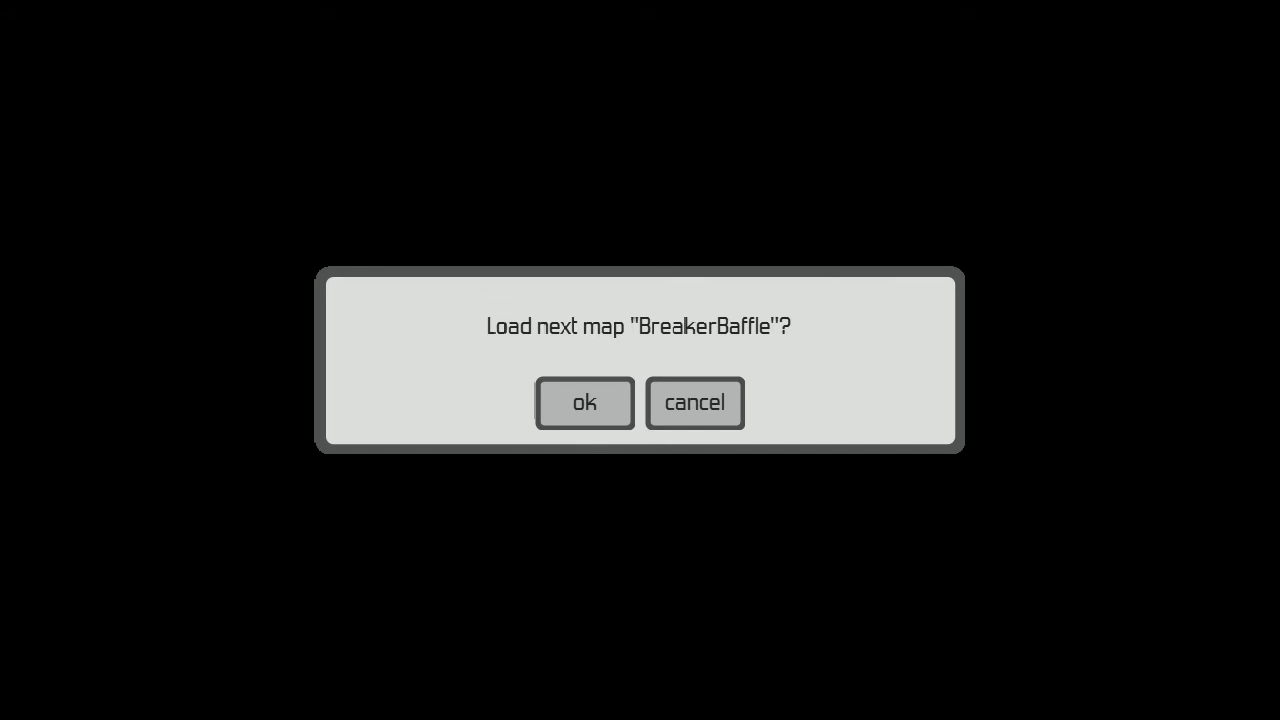